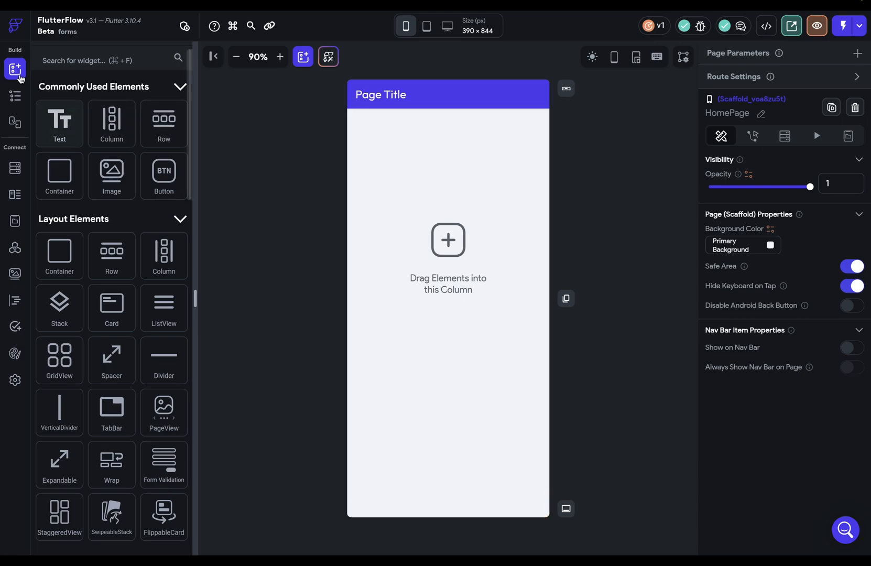
Add a Form Validation widget to the HomePage column from the widget palette.
{"action": "scroll", "scroll_direction": "down", "scroll_amount": 3}
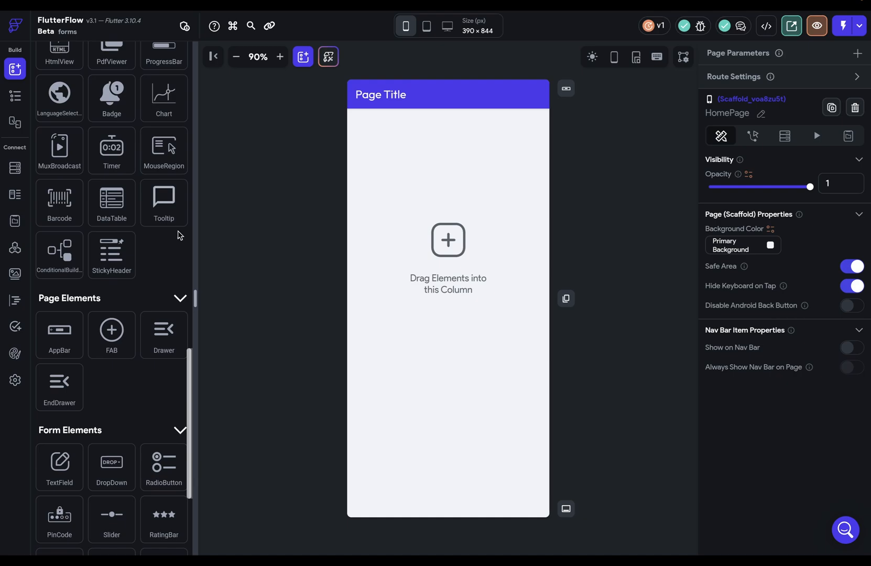
{"action": "scroll", "scroll_direction": "down", "scroll_amount": 3}
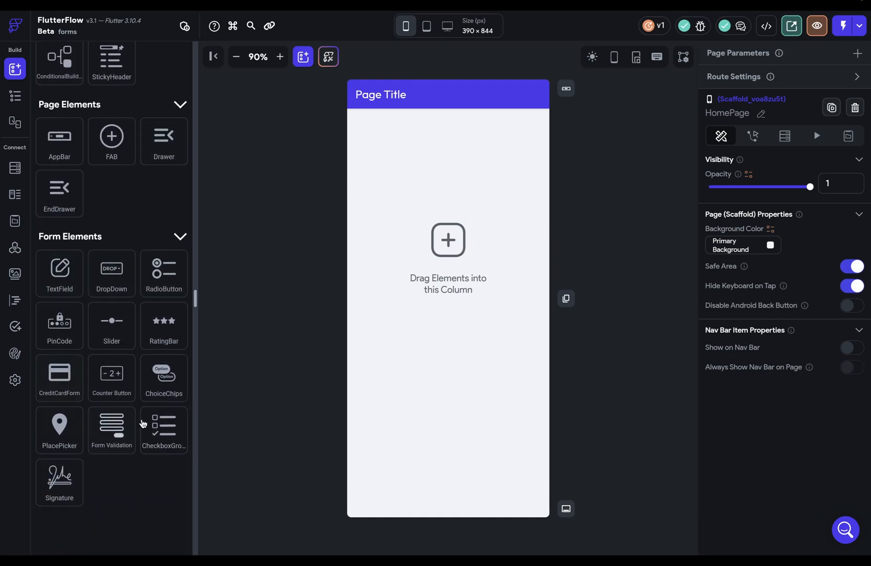
{"action": "mouse_move", "coordinate": [111, 377]}
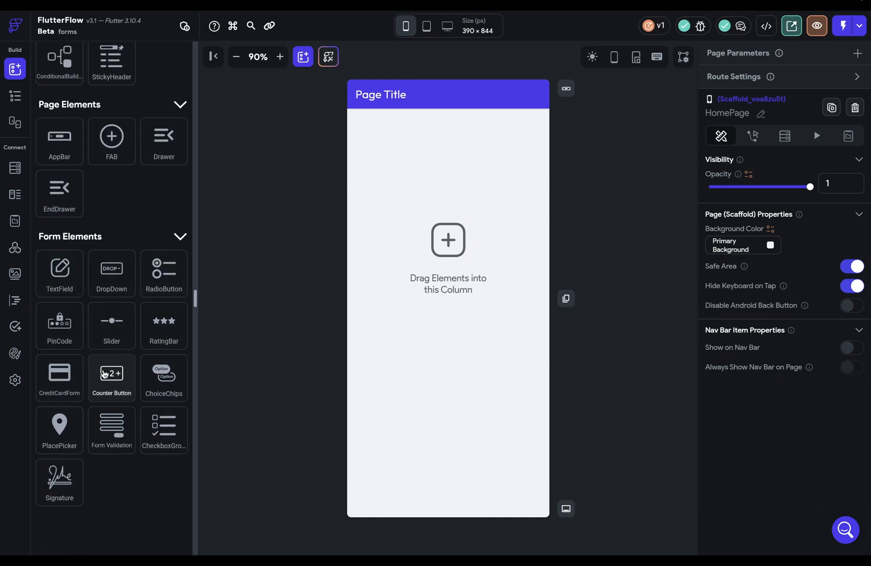
{"action": "mouse_move", "coordinate": [111, 429]}
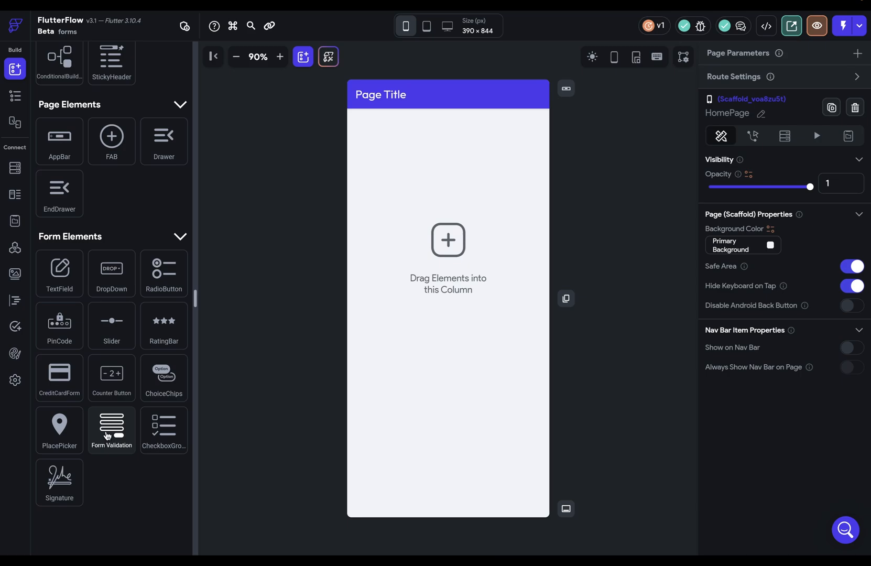
{"action": "left_click_drag", "start_coordinate": [111, 425], "coordinate": [399, 161]}
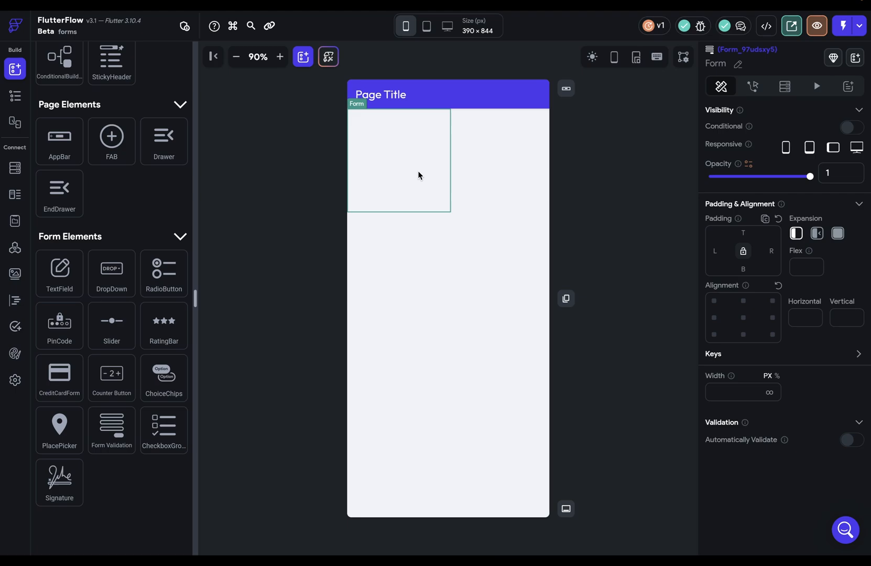
{"action": "mouse_move", "coordinate": [388, 161]}
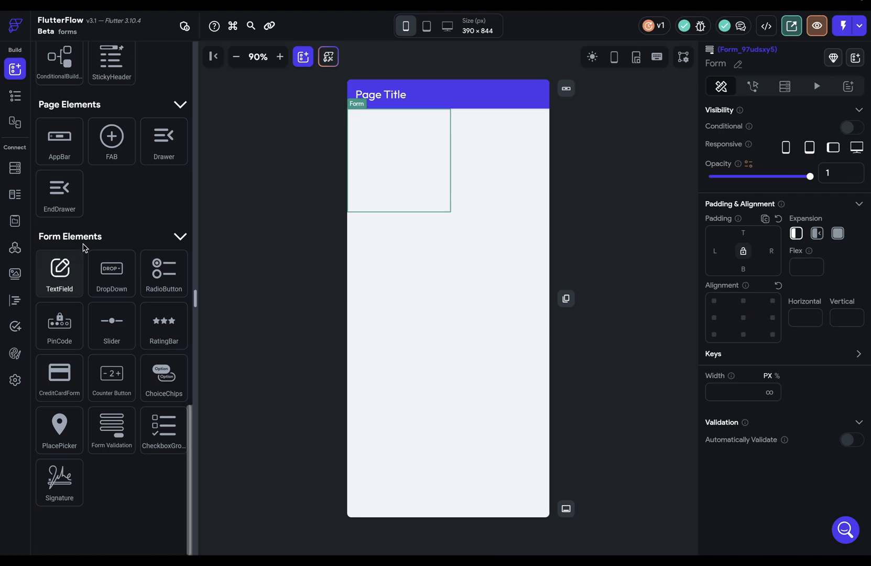
{"action": "mouse_move", "coordinate": [426, 308]}
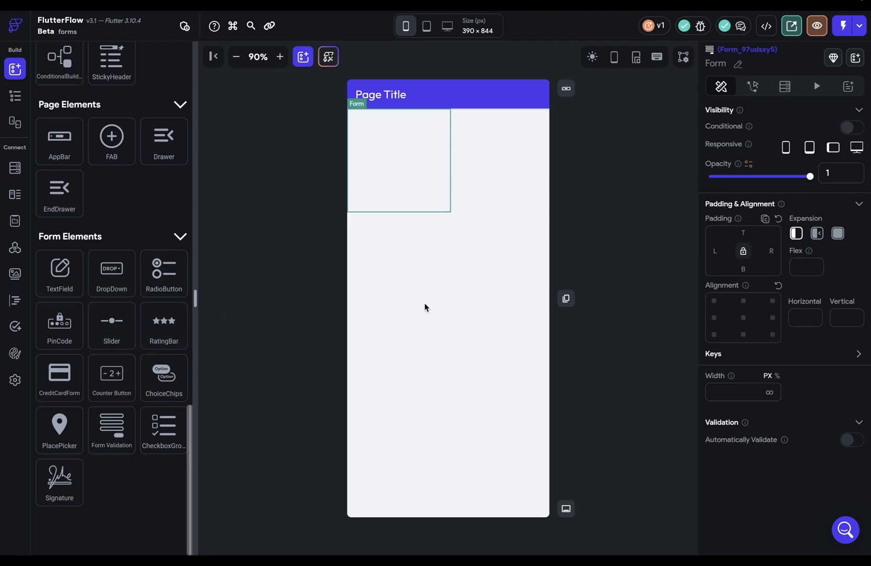
{"action": "mouse_move", "coordinate": [703, 376]}
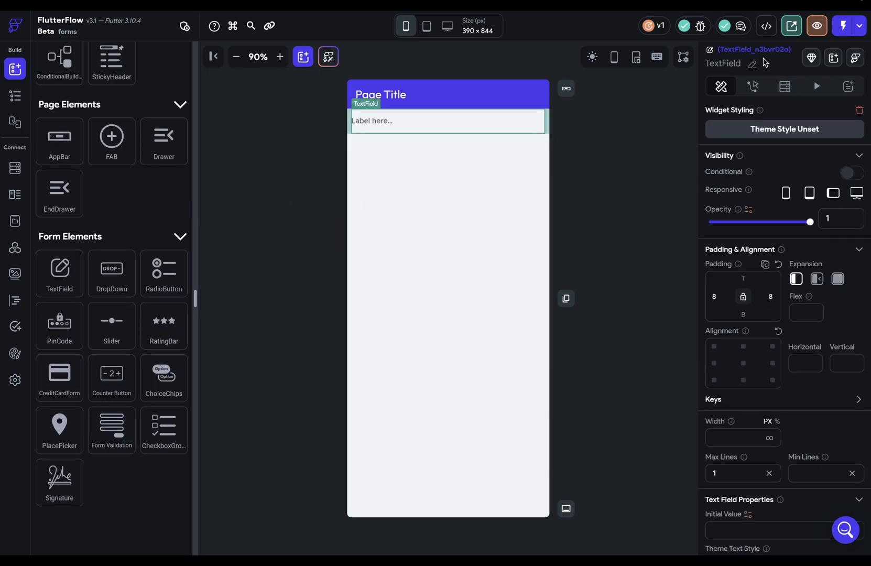
Name the text fields email and password and add a dropdown named studentTeacher below them.
{"action": "type", "text": "email"}
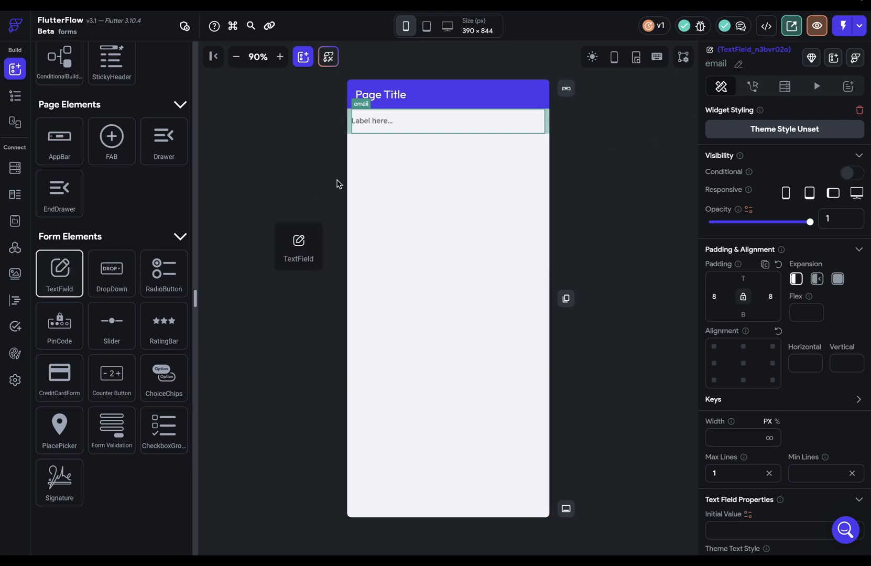
{"action": "type", "text": "pass"}
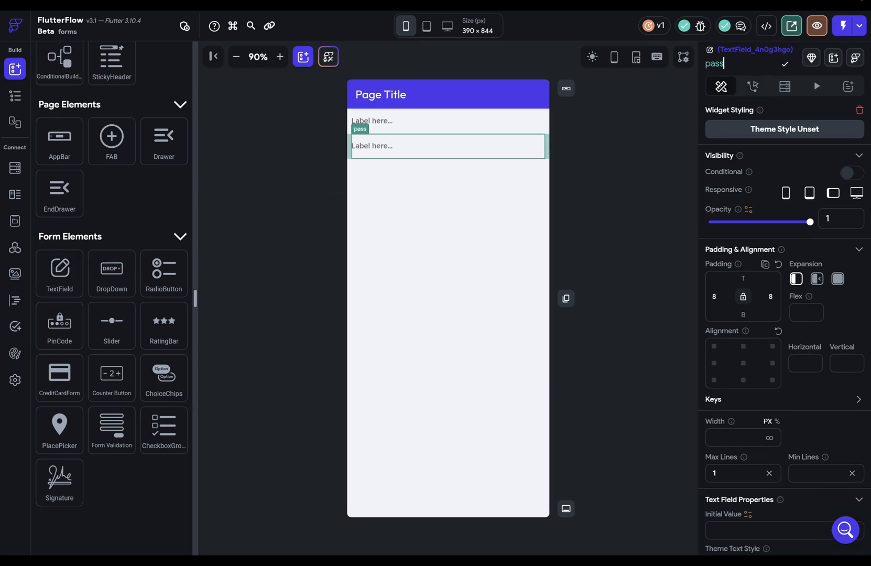
{"action": "left_click_drag", "start_coordinate": [111, 269], "coordinate": [394, 200]}
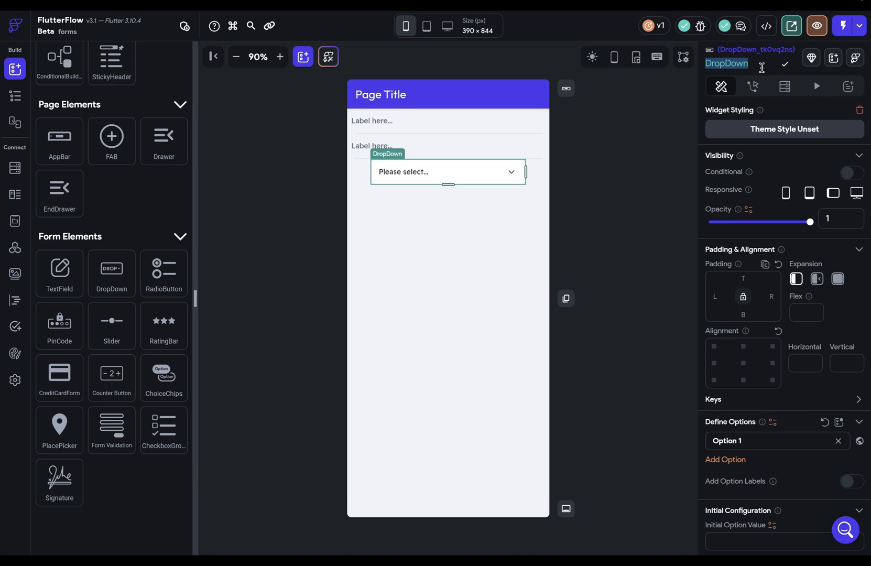
{"action": "type", "text": "student"}
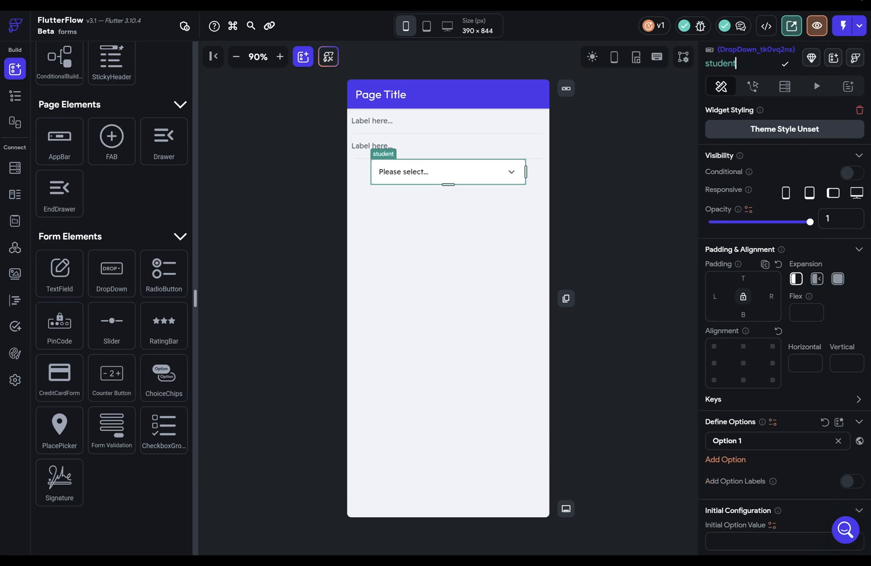
{"action": "type", "text": "Teacher"}
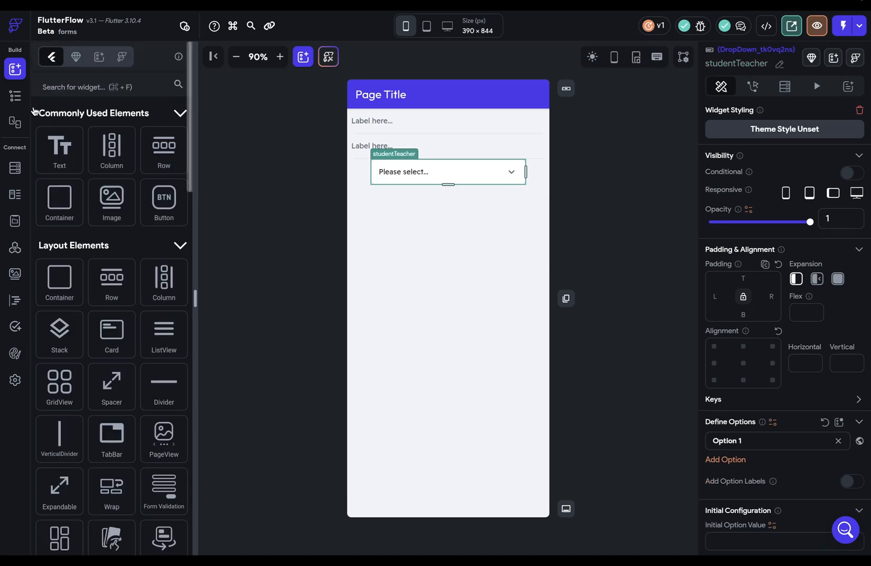
Check the form structure in the Widget Tree, then return to the widget list.
{"action": "left_click", "coordinate": [15, 96]}
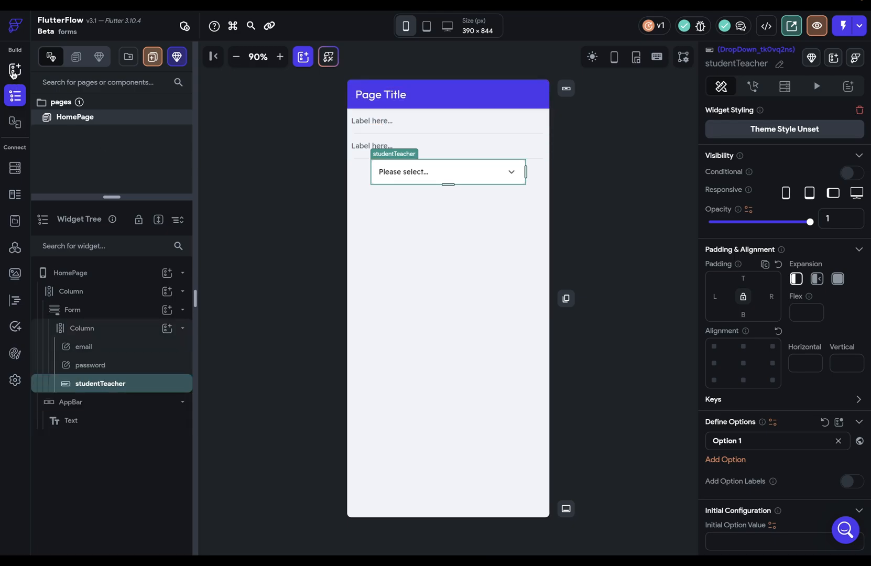
{"action": "left_click", "coordinate": [14, 68]}
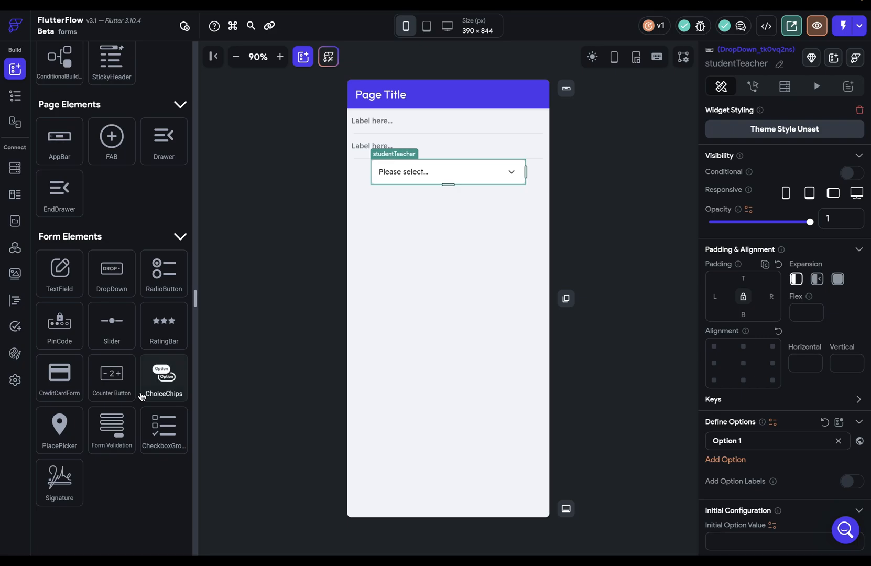
Scroll the widget palette to find the Button widget.
{"action": "scroll", "scroll_direction": "down", "scroll_amount": 3}
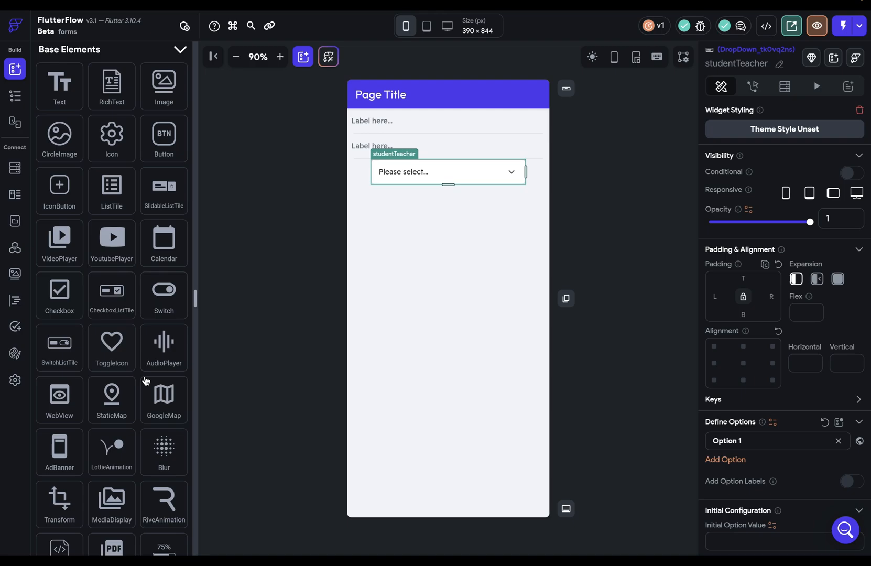
{"action": "mouse_move", "coordinate": [111, 344]}
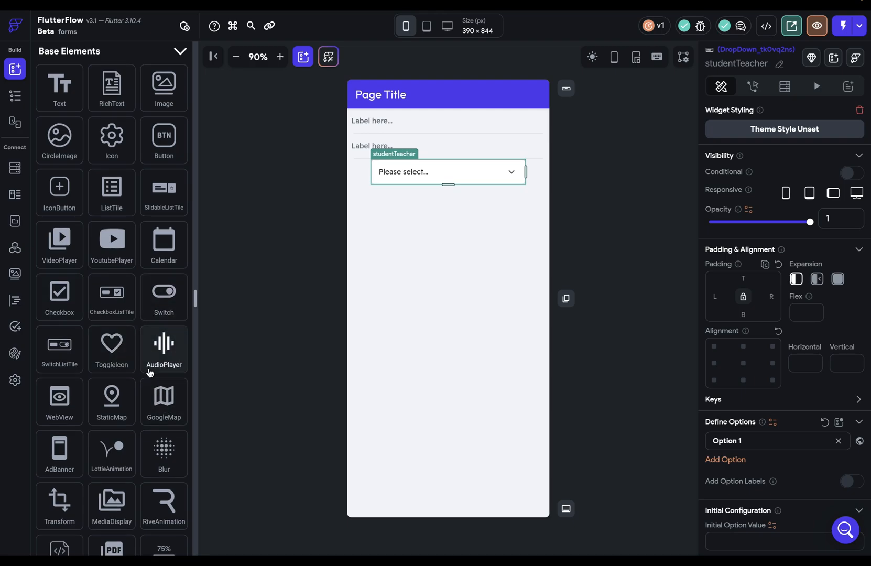
{"action": "mouse_move", "coordinate": [590, 204]}
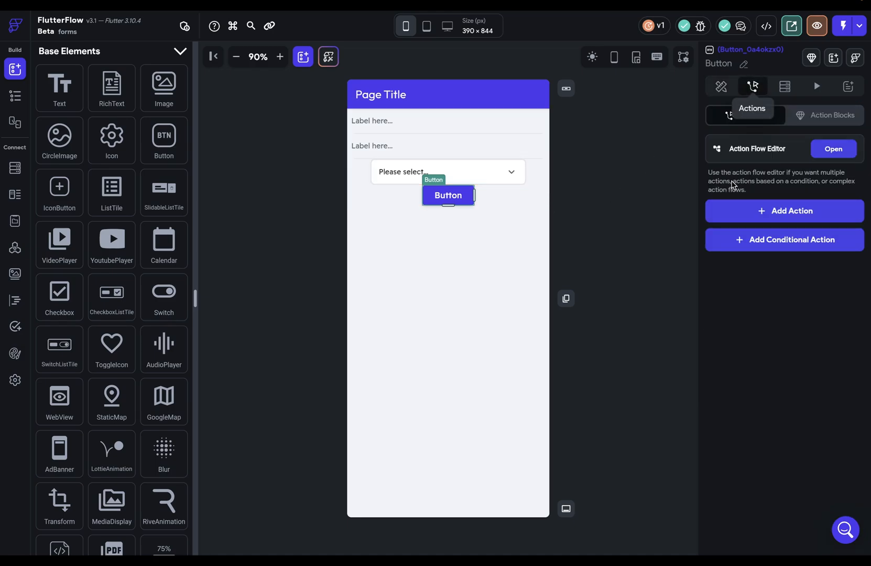
Add an On Tap action to the button, try the Date/Time Picker action and remove it.
{"action": "left_click", "coordinate": [783, 210]}
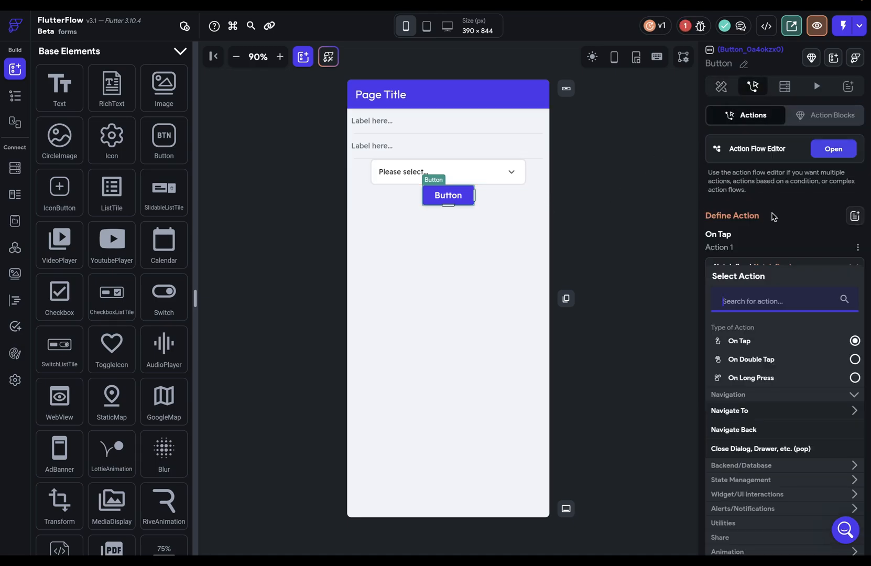
{"action": "type", "text": "date"}
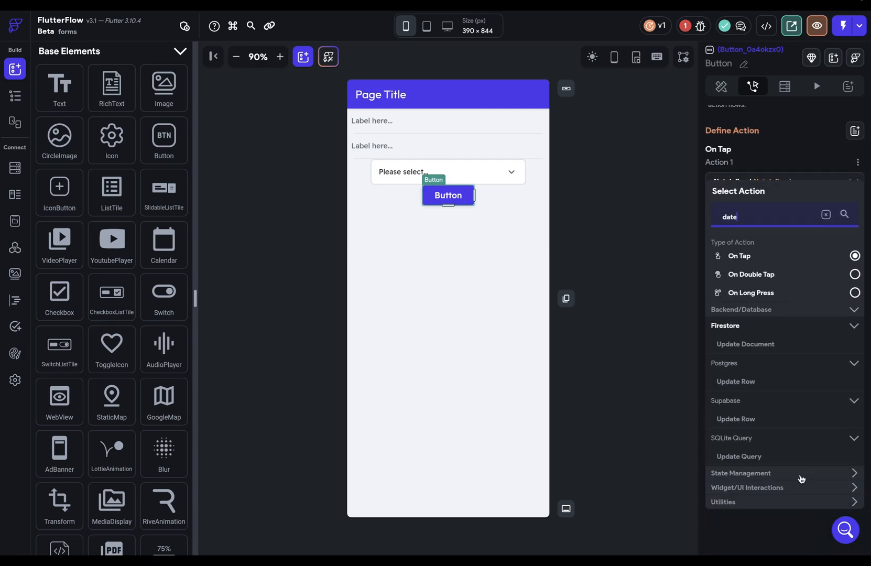
{"action": "left_click", "coordinate": [721, 502]}
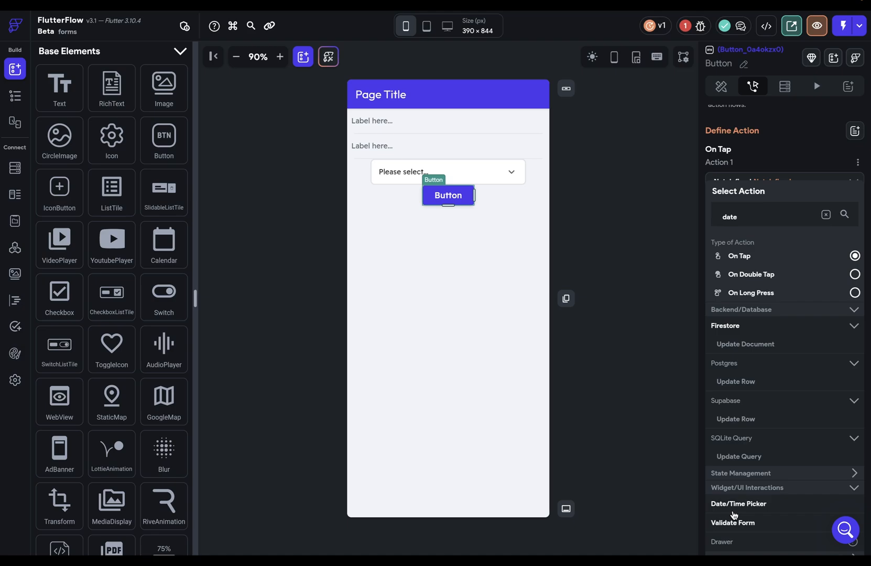
{"action": "left_click", "coordinate": [737, 503]}
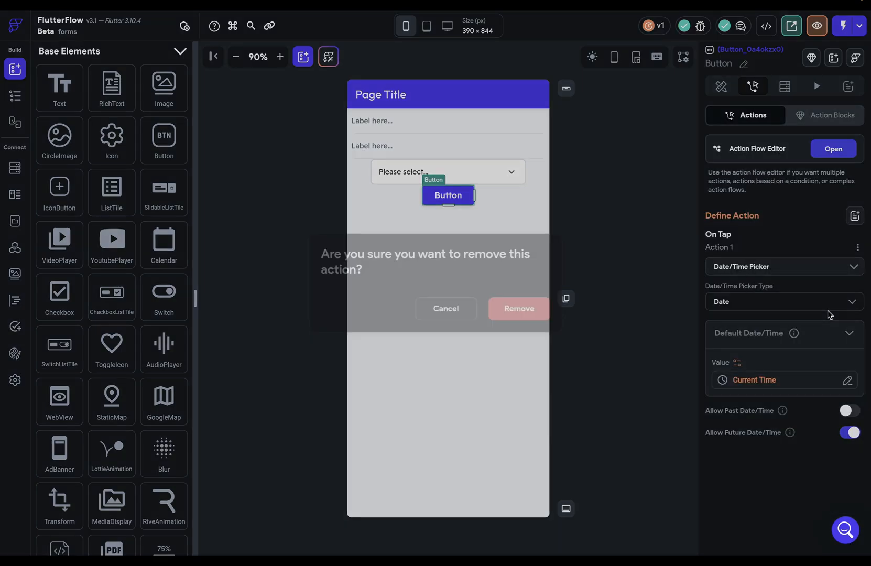
{"action": "left_click", "coordinate": [517, 308]}
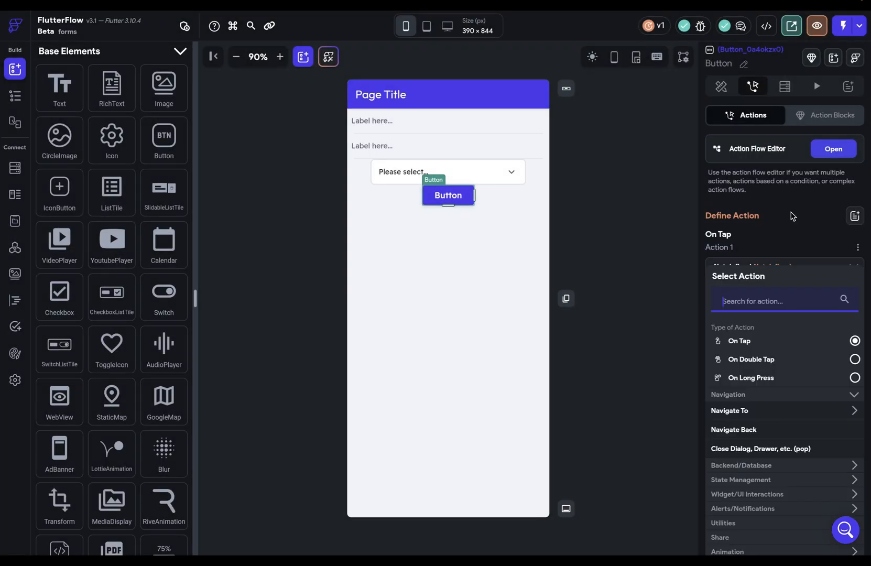
Search the action list for color and upload actions, then bring up Action 1's options.
{"action": "type", "text": "color"}
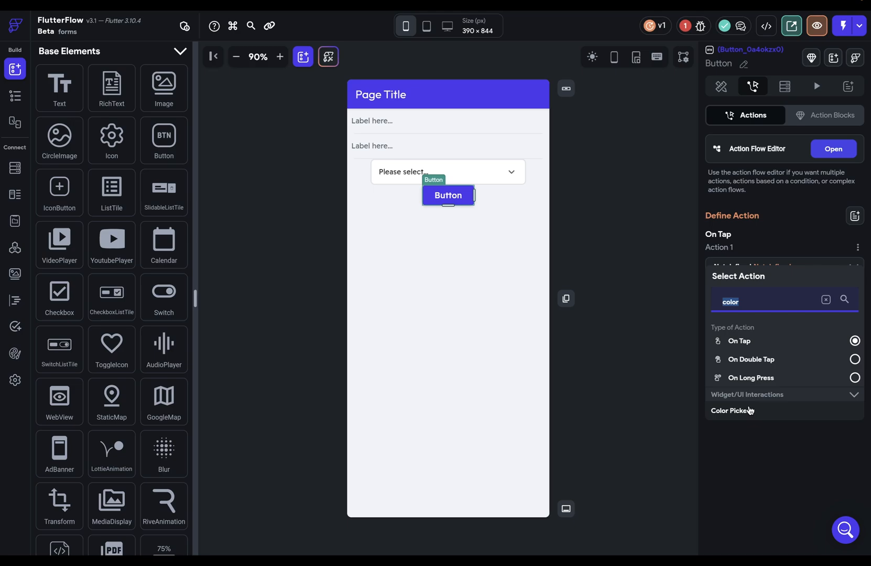
{"action": "type", "text": "uploa"}
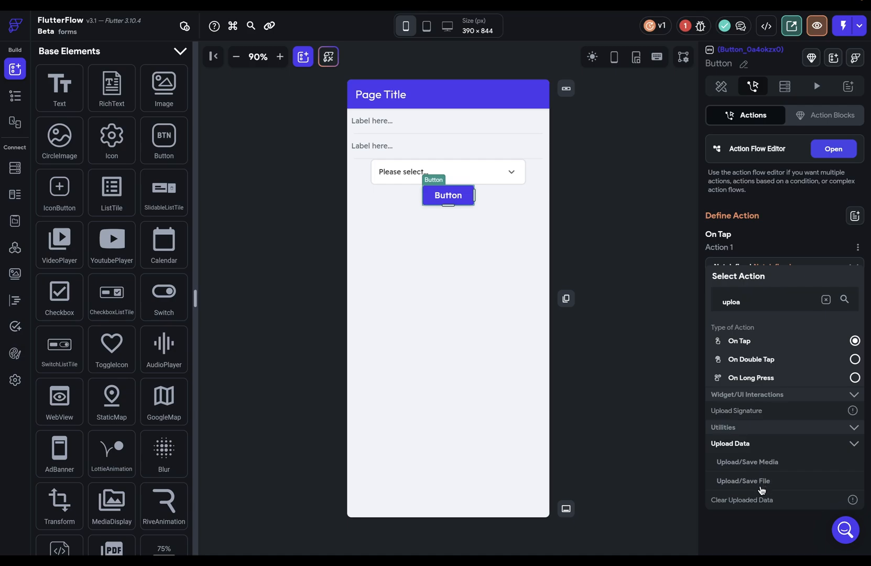
{"action": "mouse_move", "coordinate": [763, 473]}
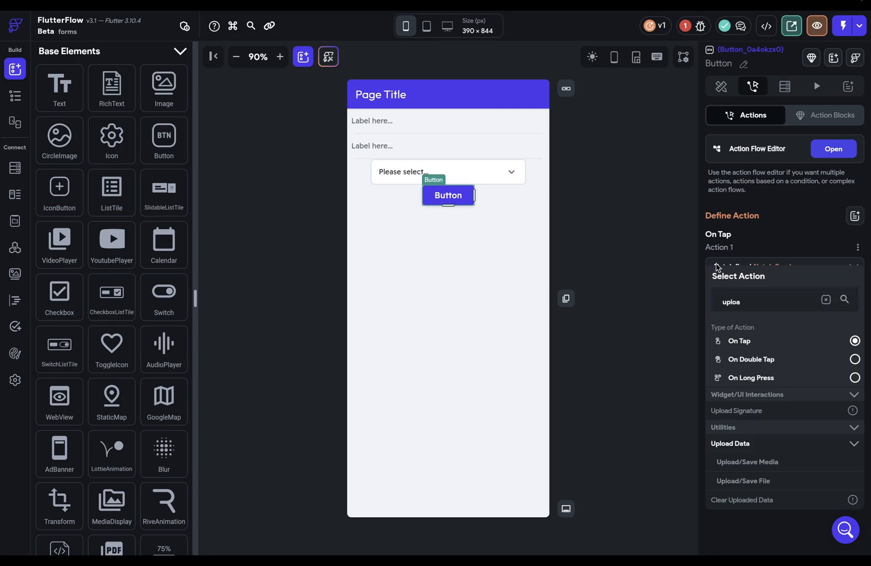
{"action": "mouse_move", "coordinate": [742, 254]}
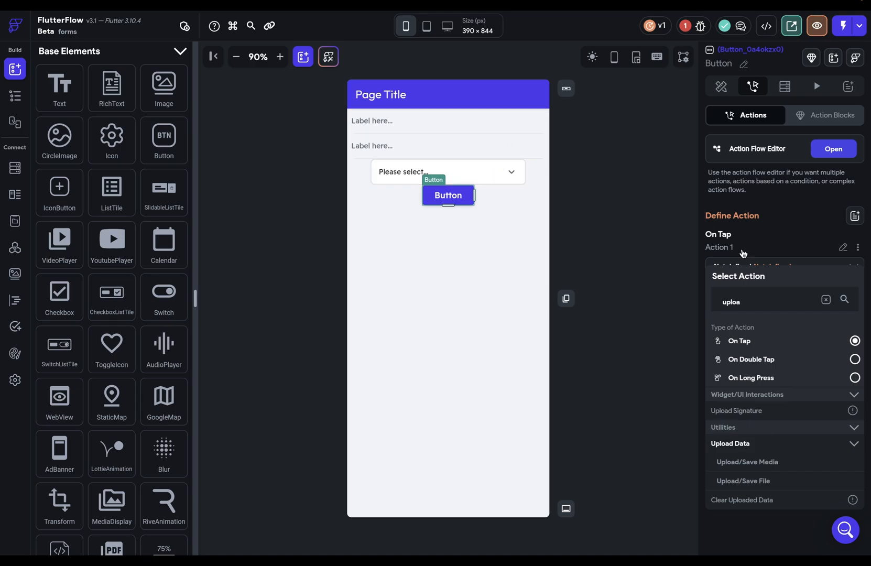
{"action": "left_click", "coordinate": [857, 247]}
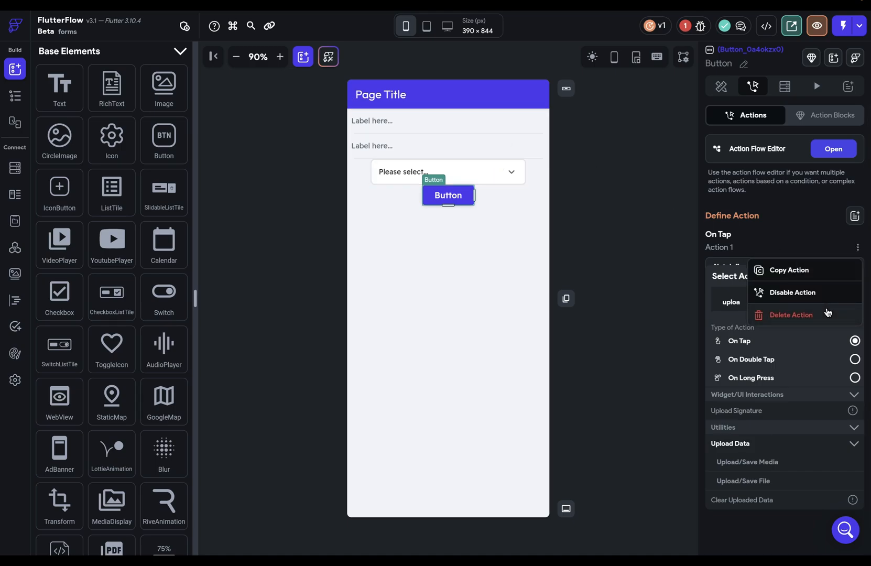
Delete the unfinished action and collapse the email field's Text Field, Label and Hint Properties sections.
{"action": "left_click", "coordinate": [789, 314]}
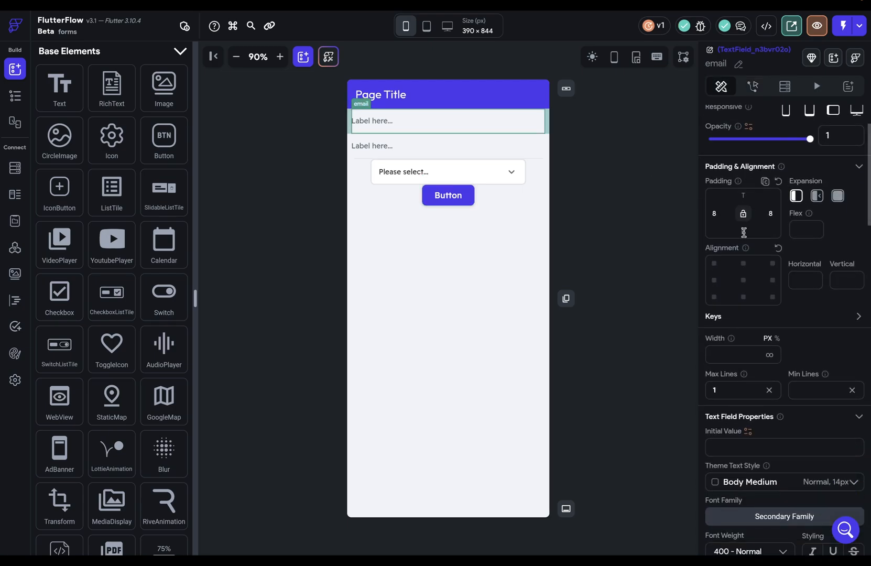
{"action": "scroll", "scroll_direction": "down", "scroll_amount": 3}
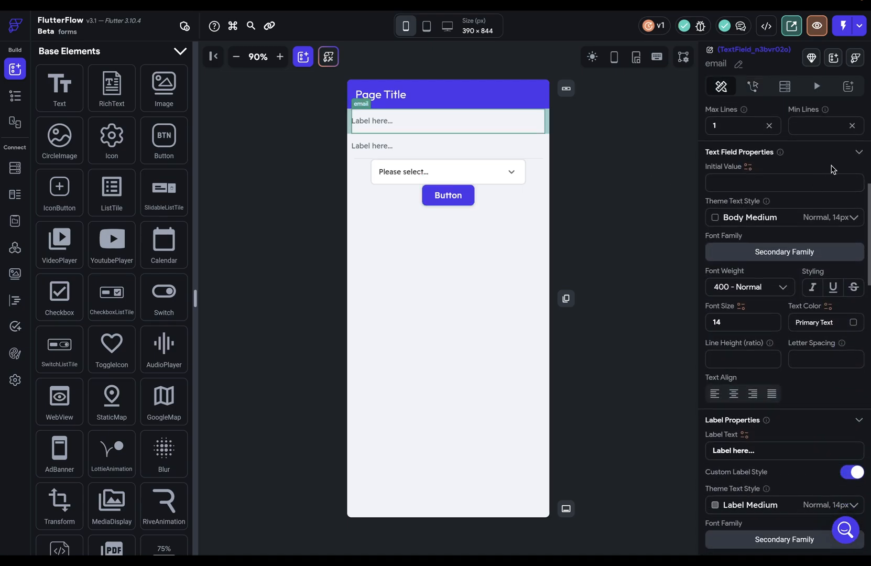
{"action": "left_click", "coordinate": [858, 152]}
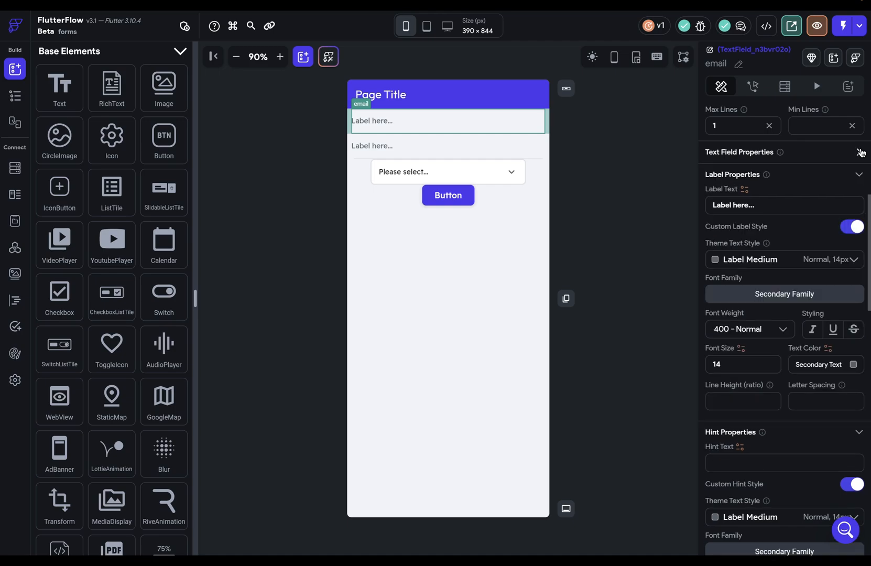
{"action": "left_click", "coordinate": [856, 174]}
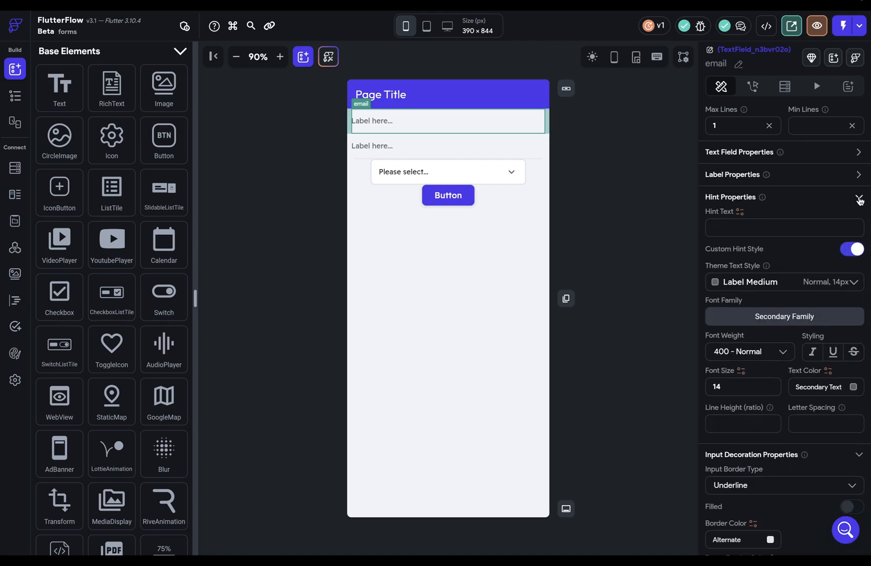
{"action": "left_click", "coordinate": [858, 197]}
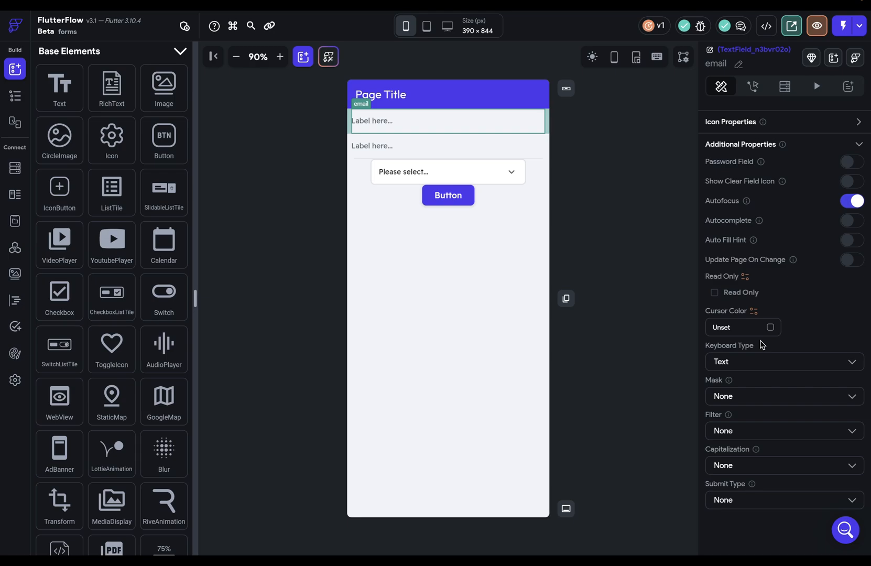
{"action": "mouse_move", "coordinate": [777, 166]}
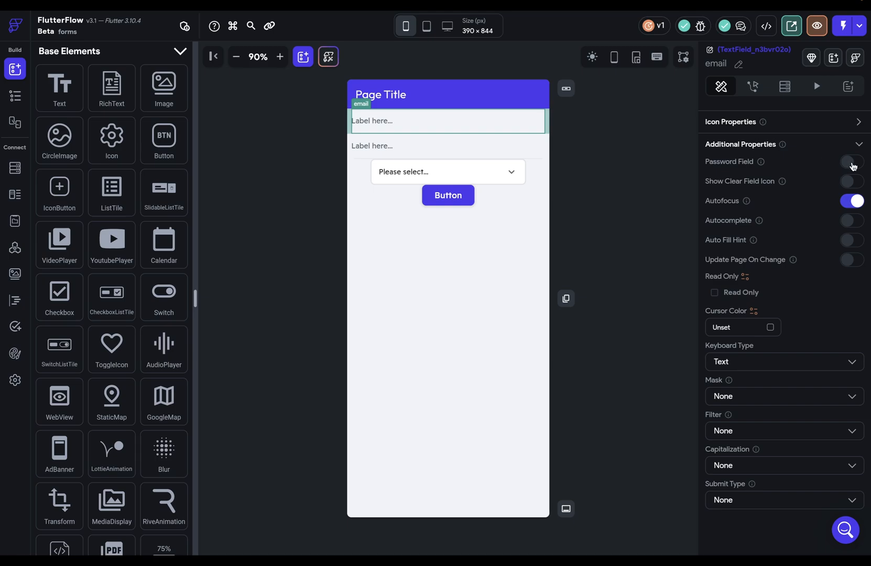
{"action": "left_click", "coordinate": [850, 161]}
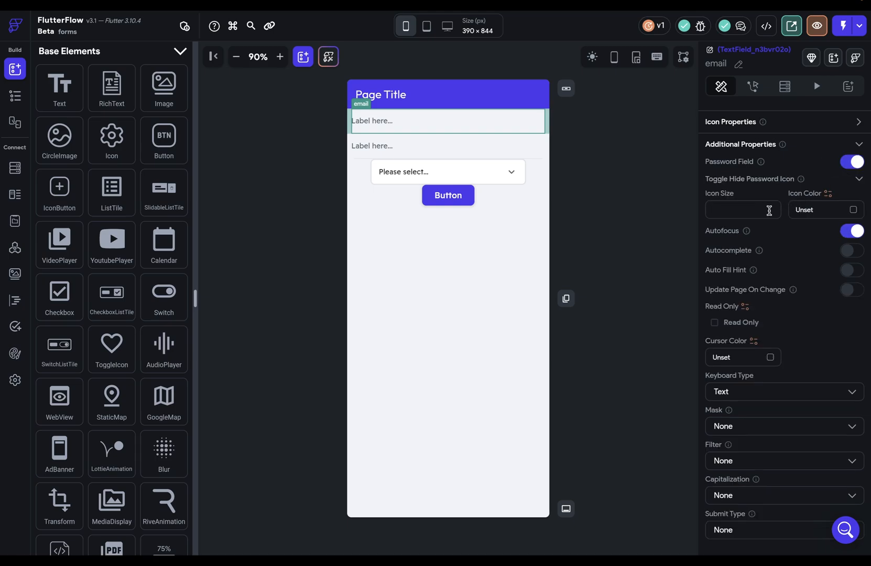
{"action": "type", "text": "24"}
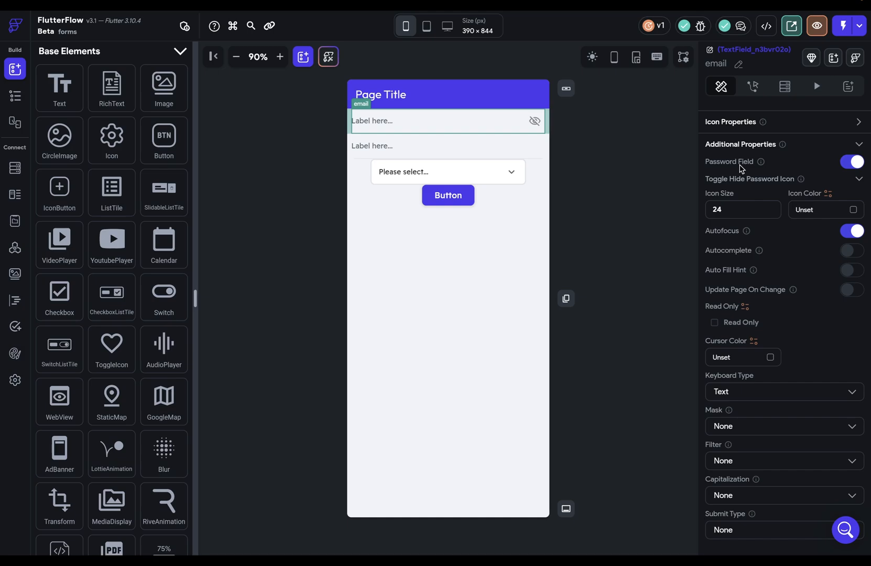
{"action": "mouse_move", "coordinate": [609, 172]}
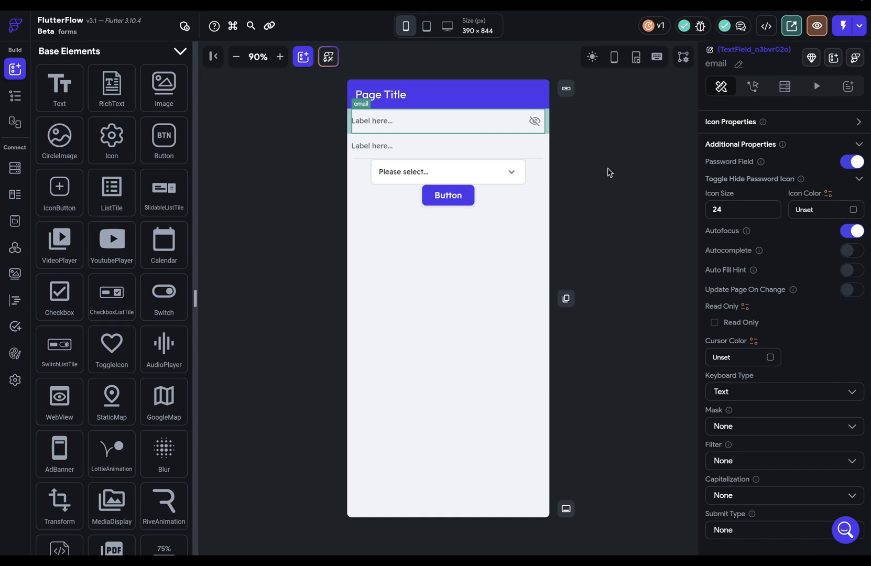
{"action": "left_click", "coordinate": [851, 161]}
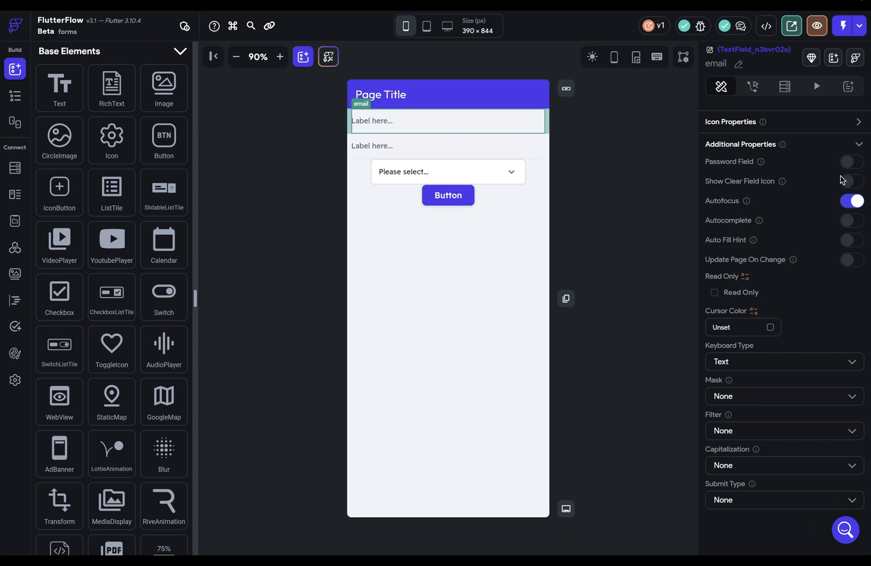
{"action": "left_click", "coordinate": [850, 181]}
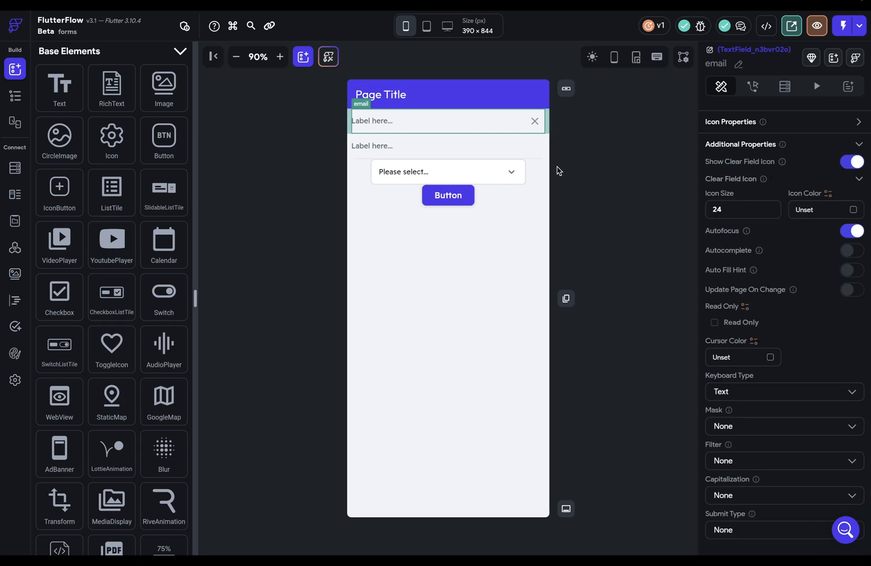
{"action": "mouse_move", "coordinate": [534, 149]}
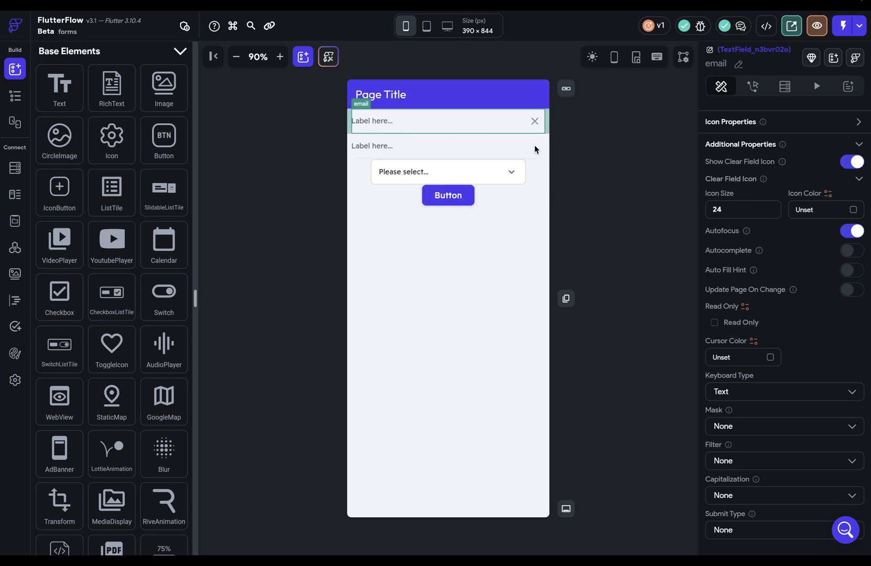
{"action": "left_click", "coordinate": [851, 162]}
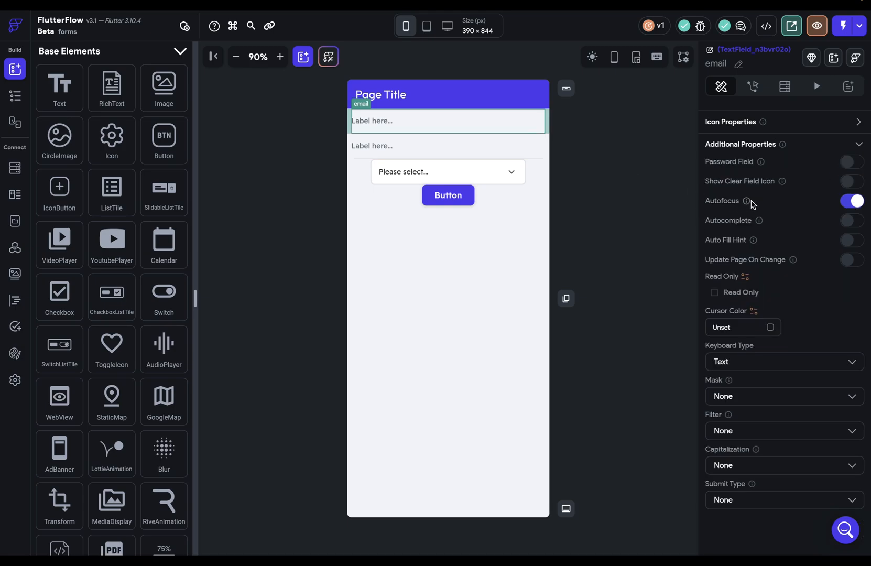
{"action": "mouse_move", "coordinate": [780, 222]}
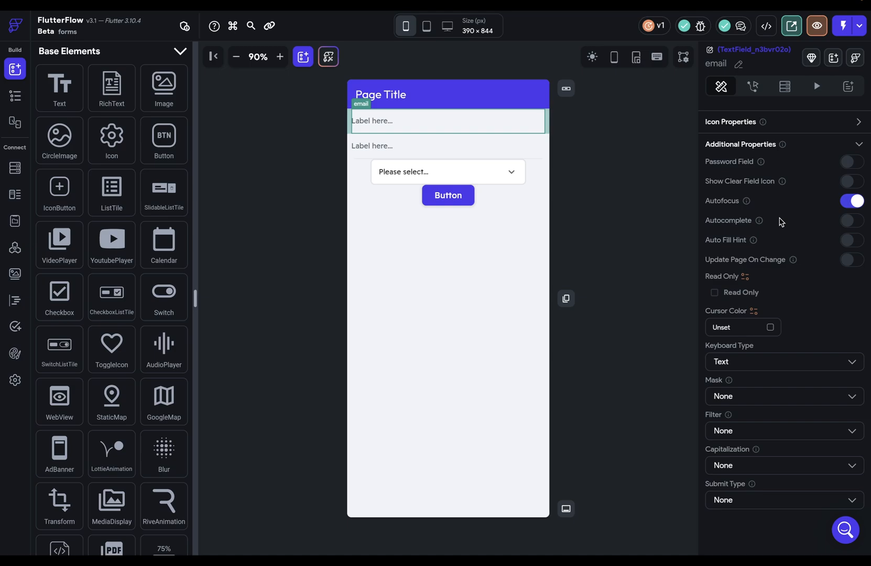
{"action": "mouse_move", "coordinate": [721, 214]}
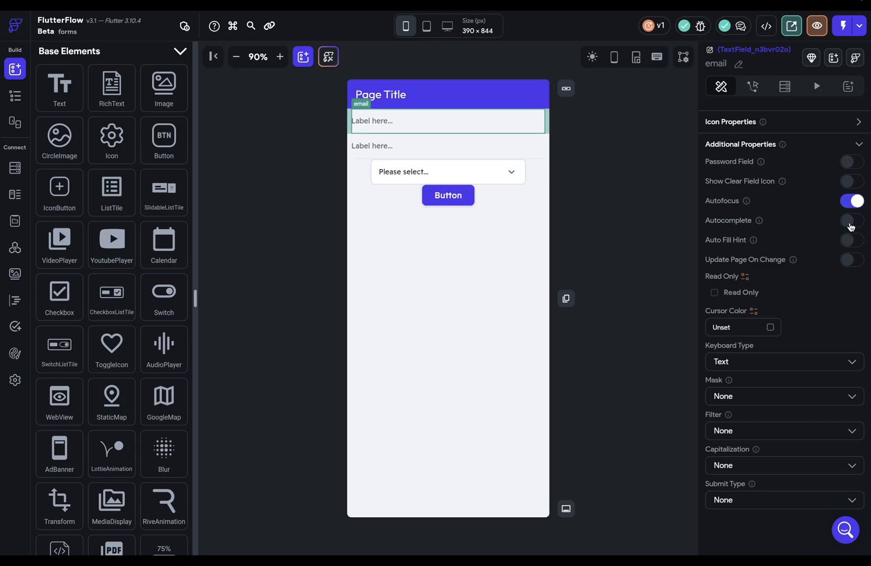
{"action": "left_click", "coordinate": [849, 220]}
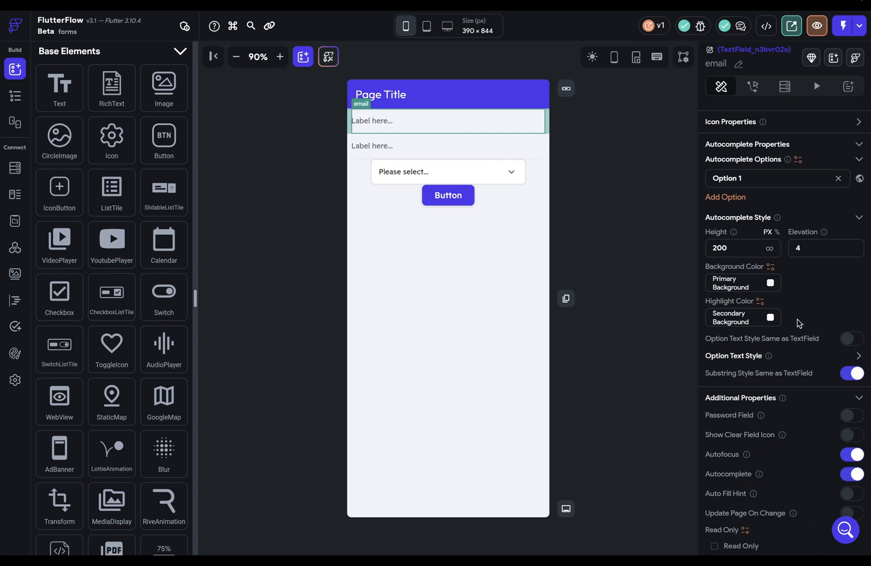
{"action": "mouse_move", "coordinate": [770, 360]}
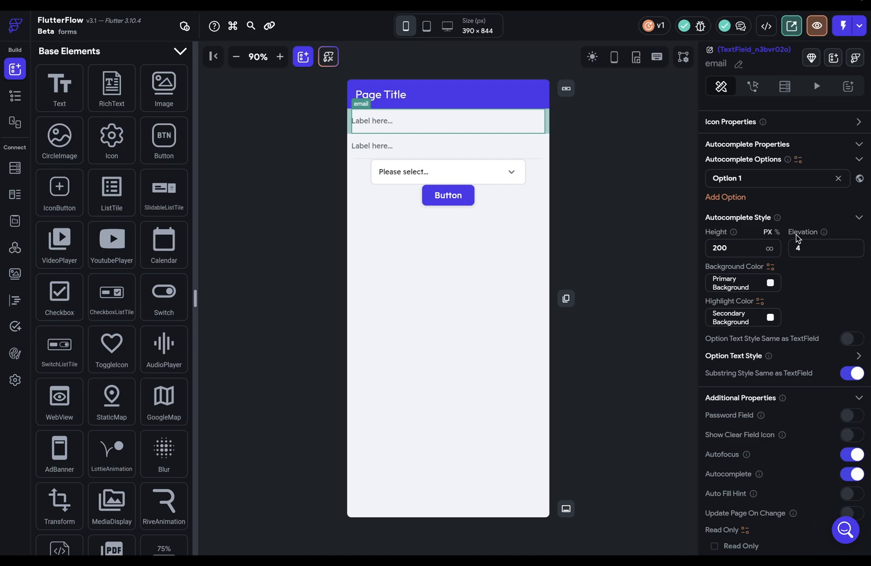
{"action": "mouse_move", "coordinate": [764, 402]}
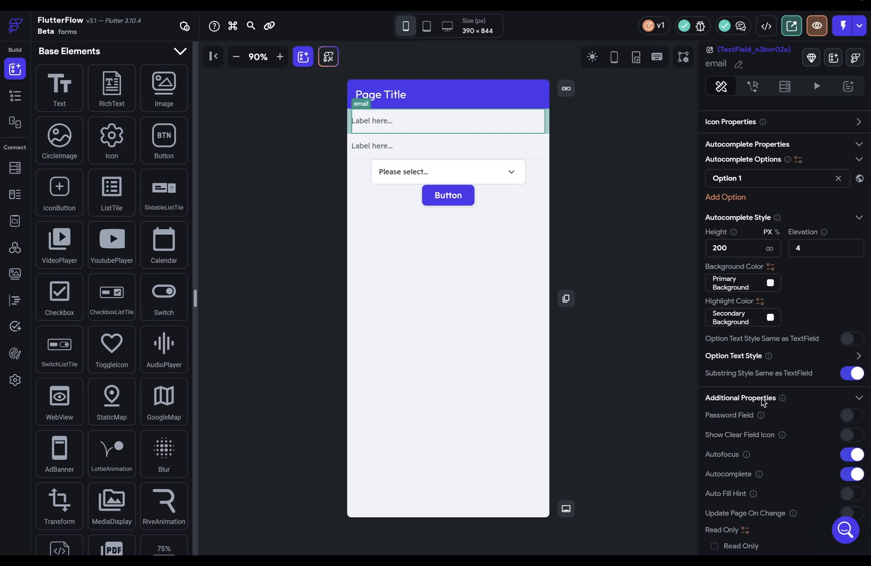
{"action": "scroll", "scroll_direction": "down", "scroll_amount": 3}
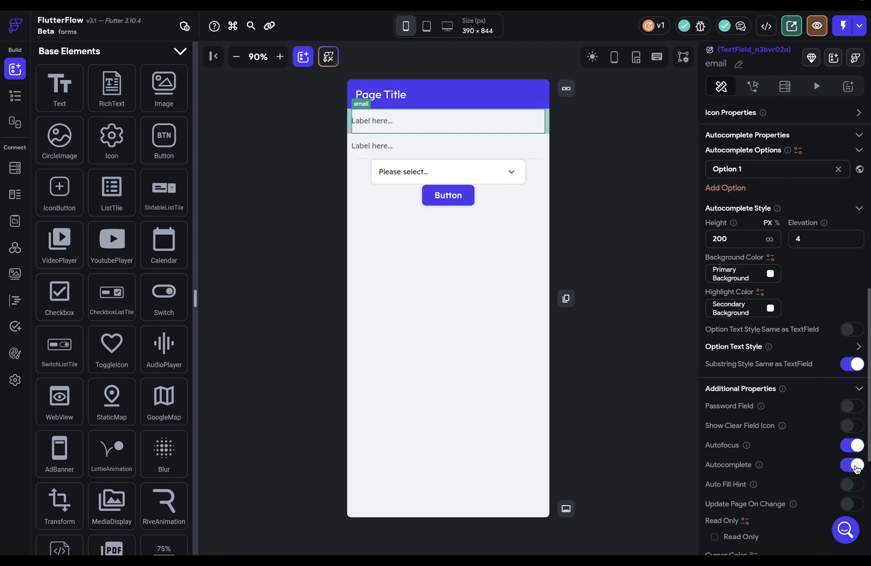
{"action": "left_click", "coordinate": [851, 464]}
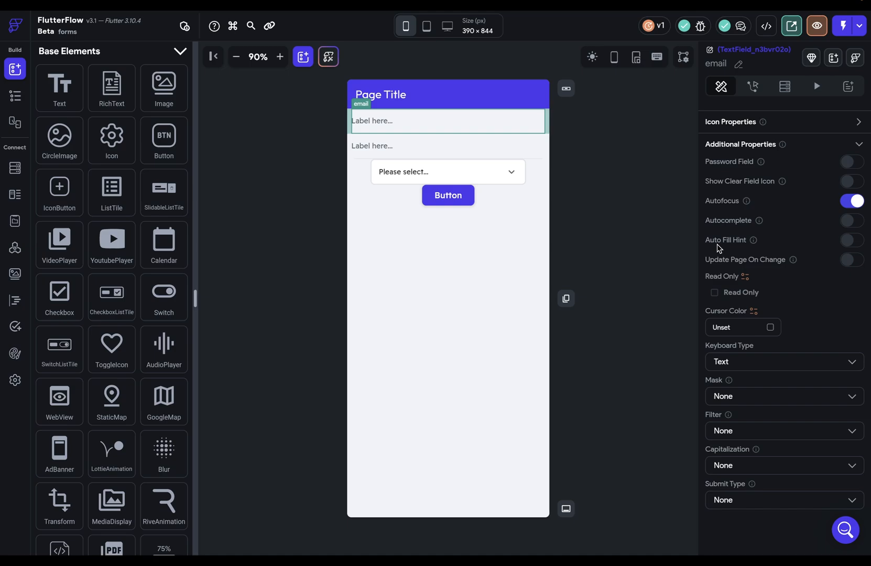
{"action": "left_click", "coordinate": [851, 240]}
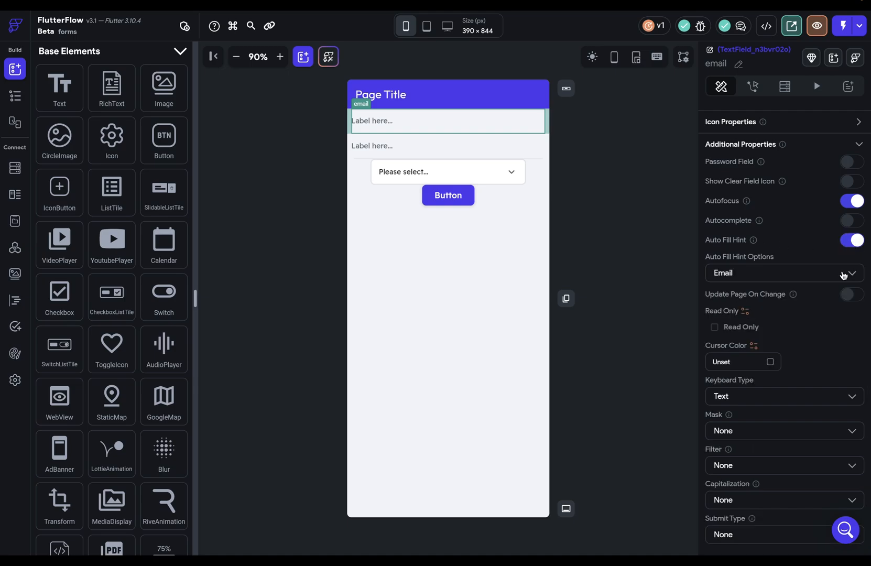
{"action": "left_click", "coordinate": [849, 240]}
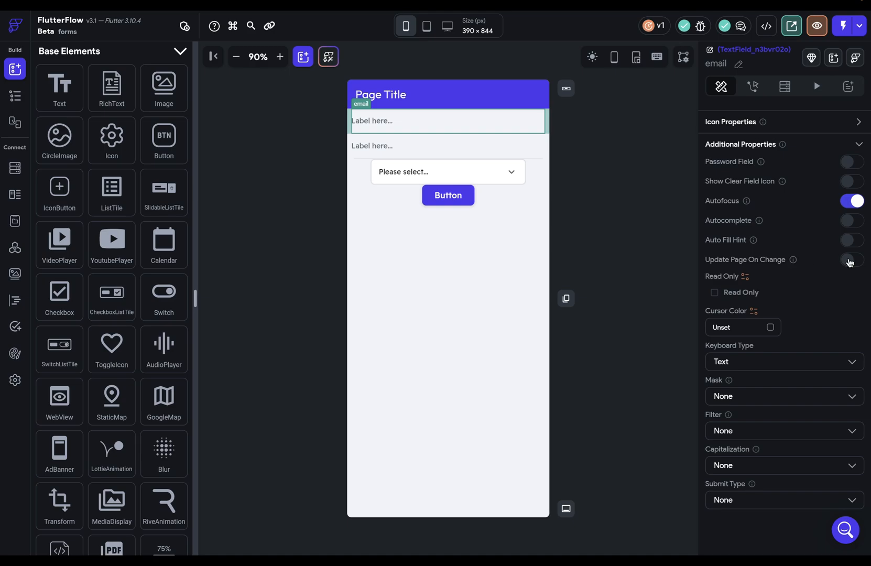
Enable Update Page On Change with a 2000 ms delay on the email field, then disable it again.
{"action": "left_click", "coordinate": [850, 259]}
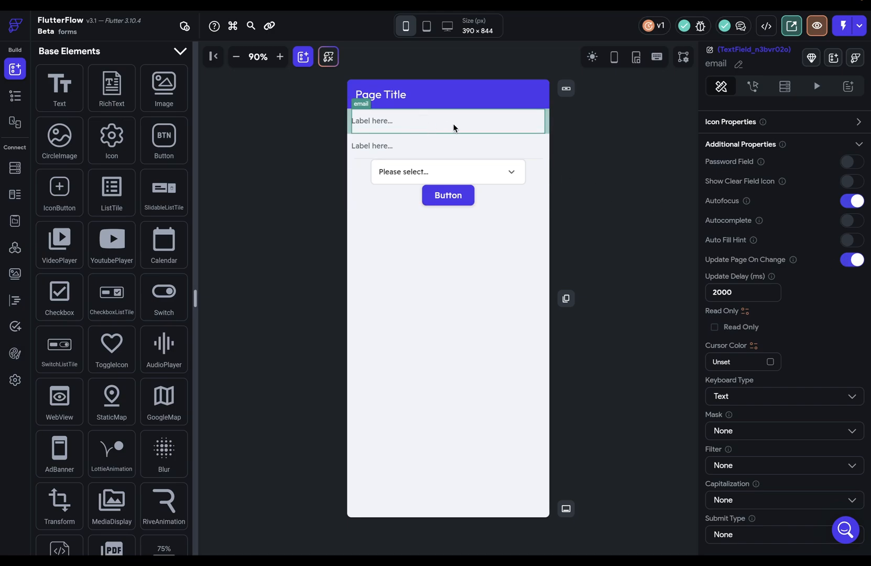
{"action": "mouse_move", "coordinate": [502, 125]}
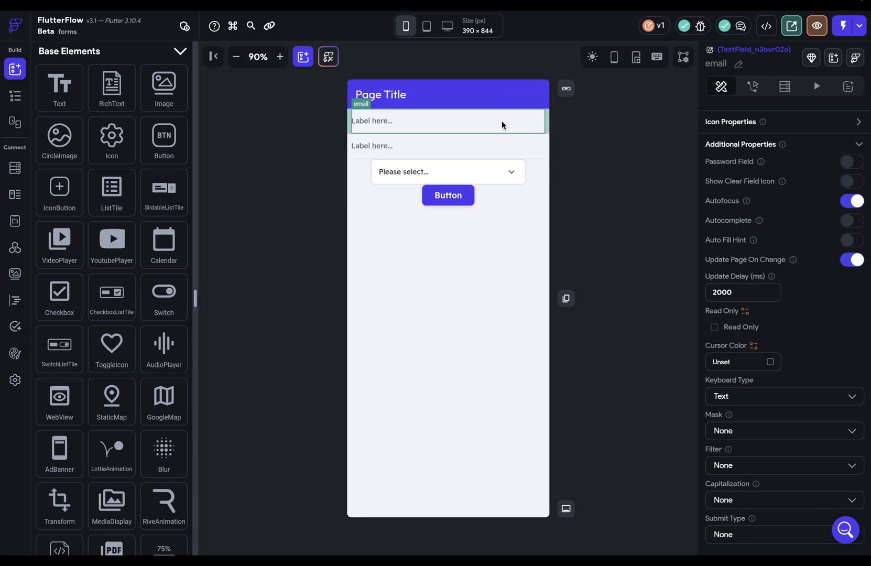
{"action": "mouse_move", "coordinate": [519, 127]}
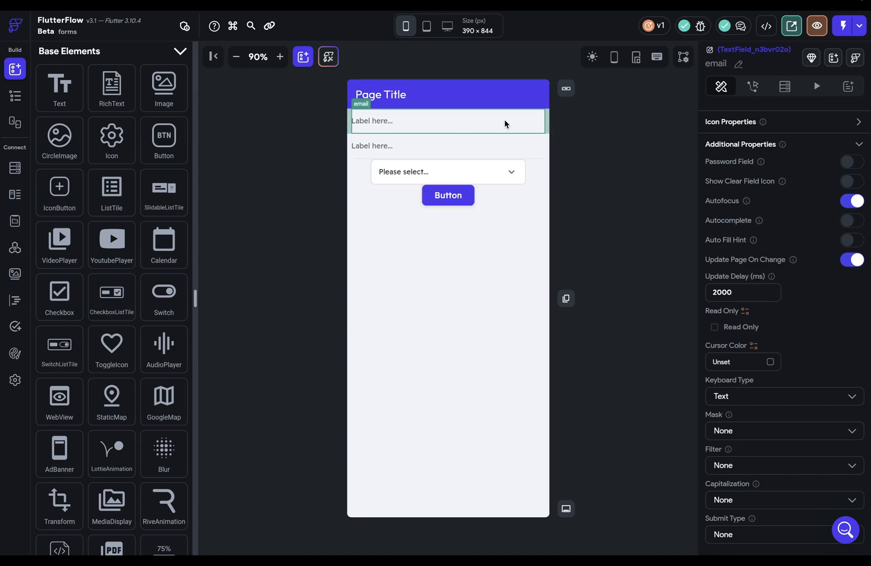
{"action": "mouse_move", "coordinate": [378, 122]}
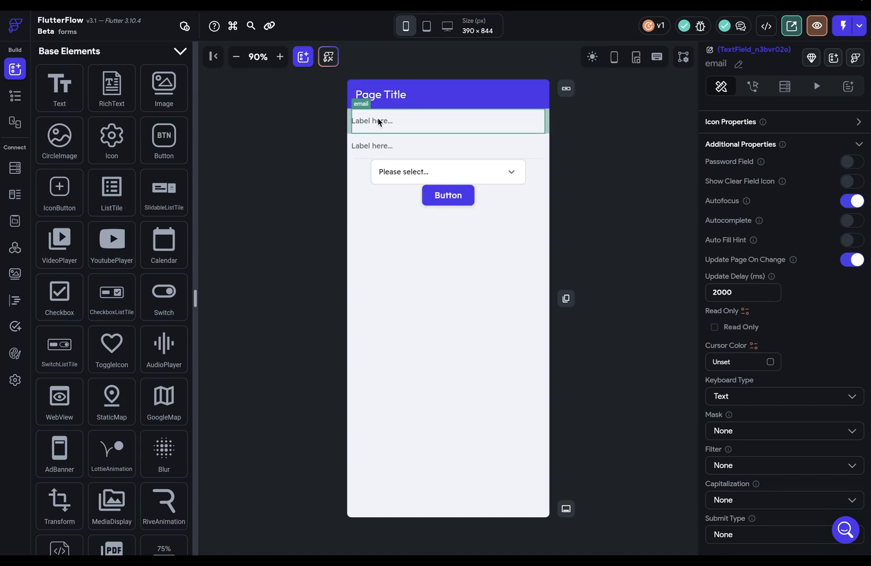
{"action": "left_click", "coordinate": [448, 145]}
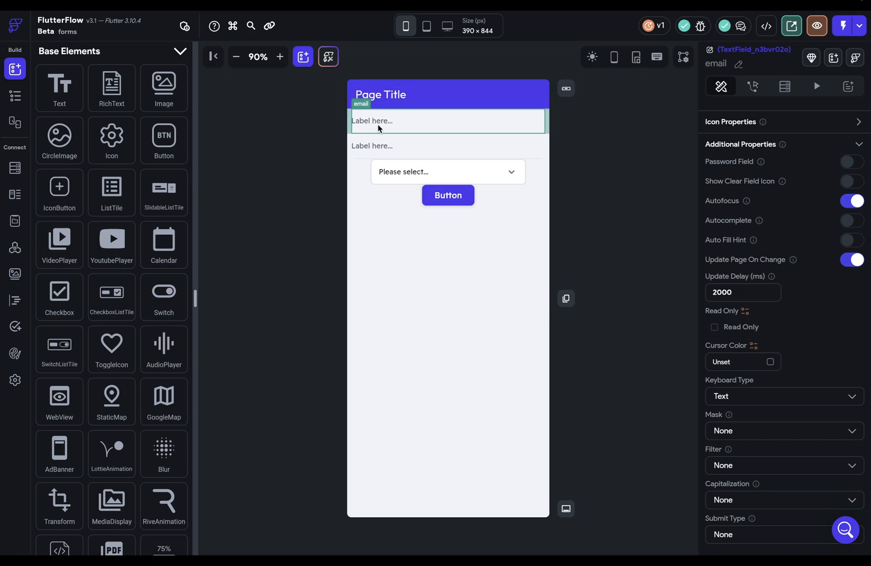
{"action": "mouse_move", "coordinate": [403, 109]}
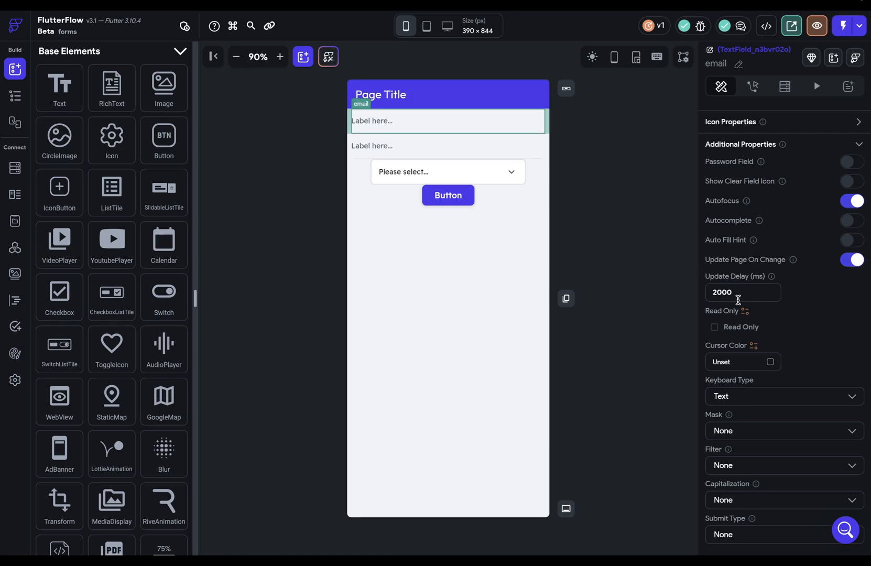
{"action": "mouse_move", "coordinate": [752, 291]}
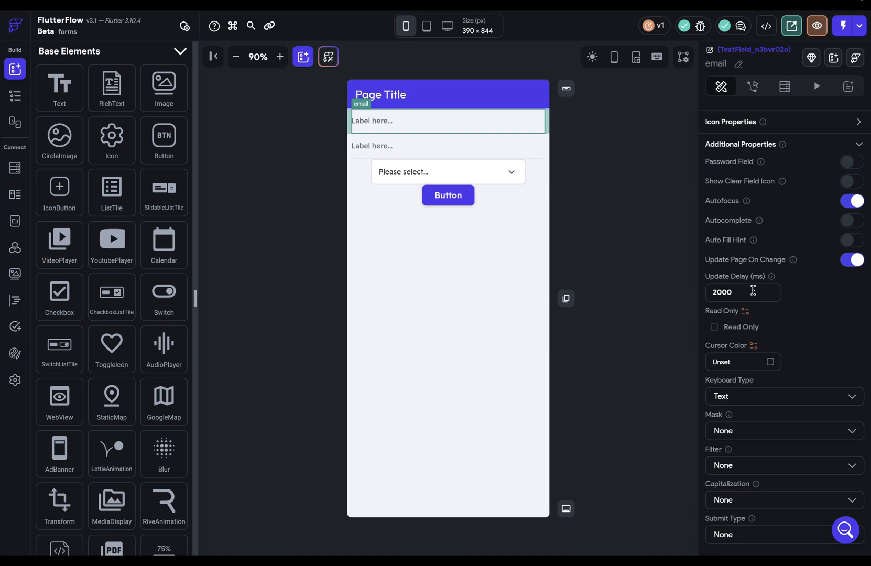
{"action": "double_click", "coordinate": [721, 291]}
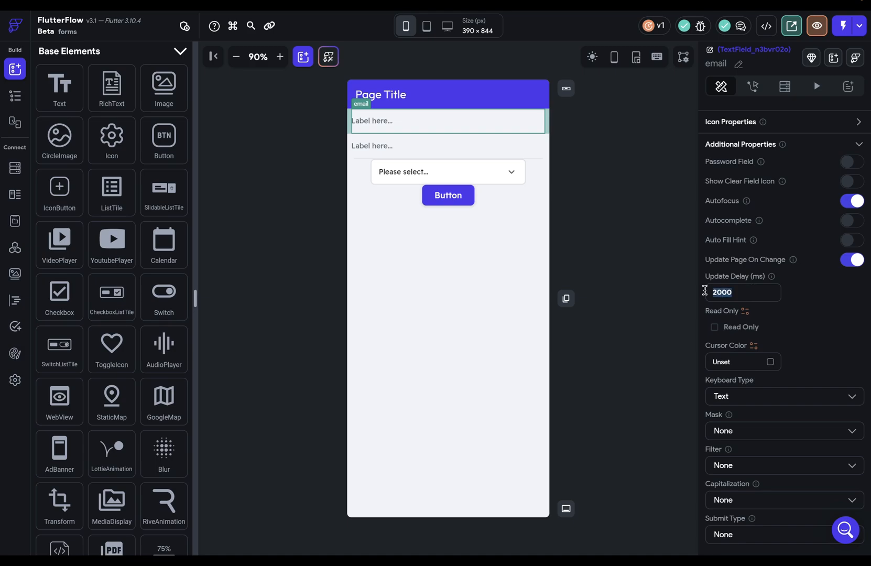
{"action": "left_click", "coordinate": [853, 259]}
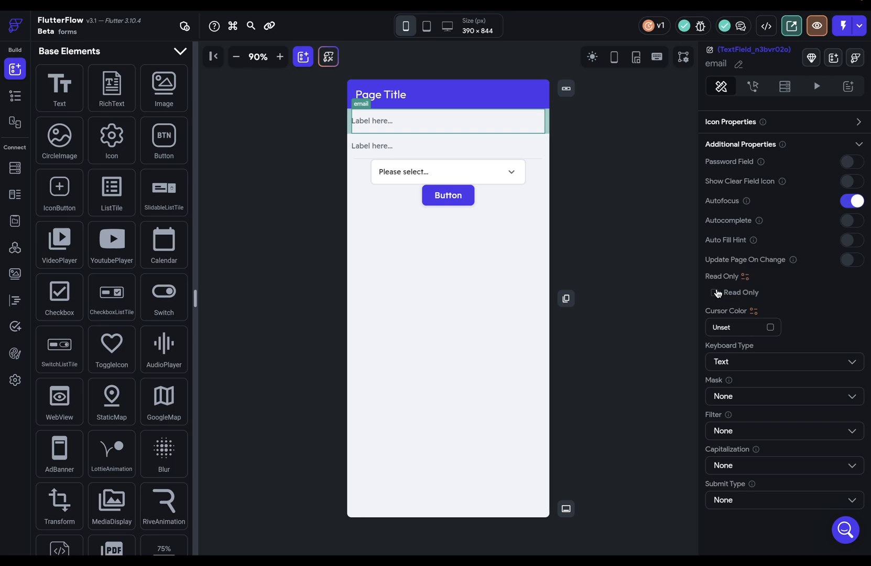
{"action": "mouse_move", "coordinate": [775, 283]}
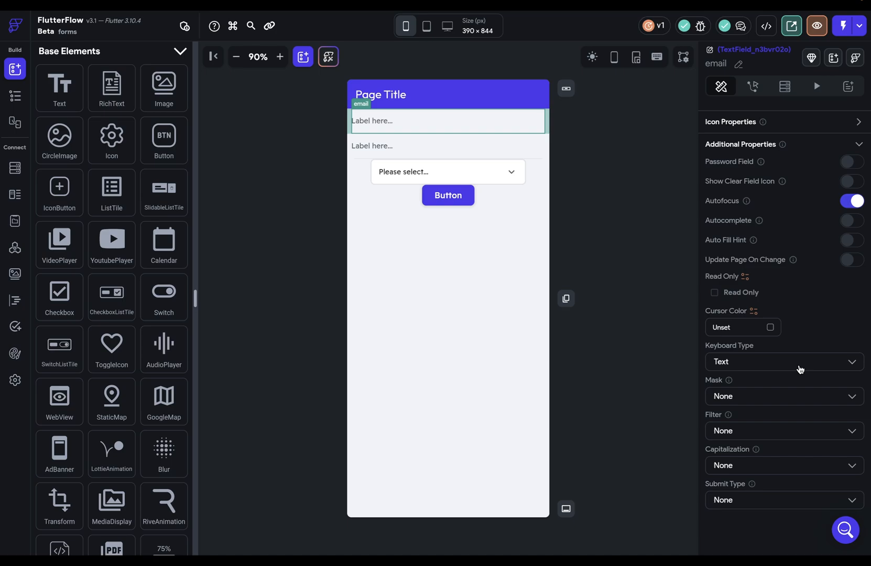
Set the email field to the Email Address keyboard type with a custom mask of ##AA.
{"action": "left_click", "coordinate": [782, 361]}
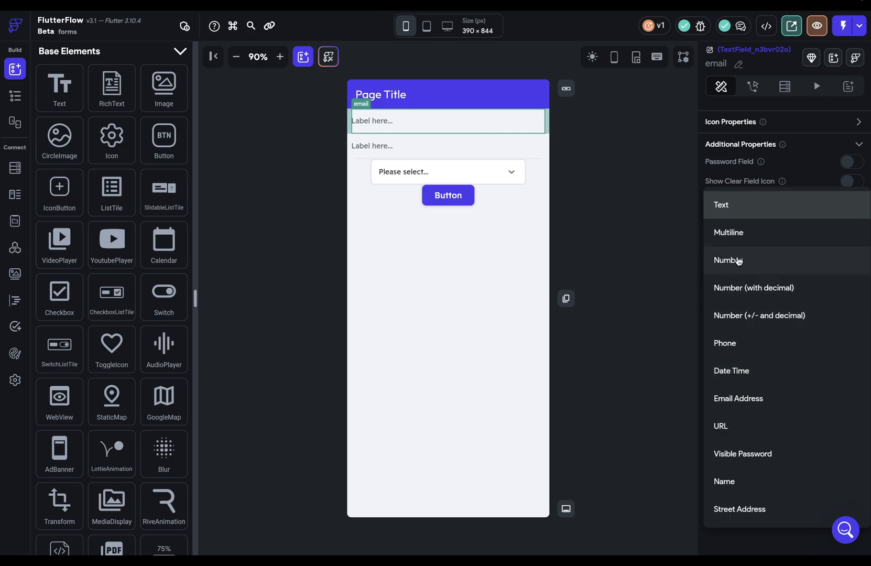
{"action": "mouse_move", "coordinate": [521, 200]}
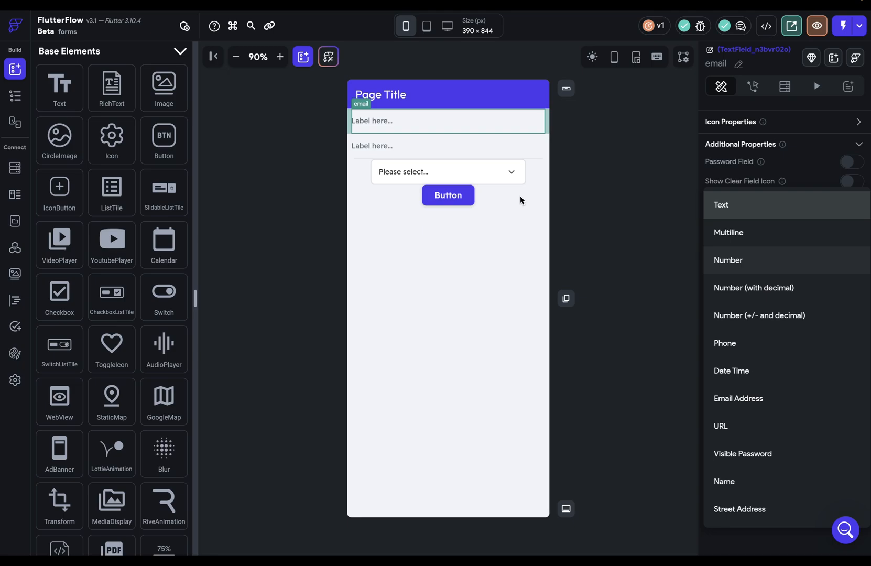
{"action": "mouse_move", "coordinate": [738, 403]}
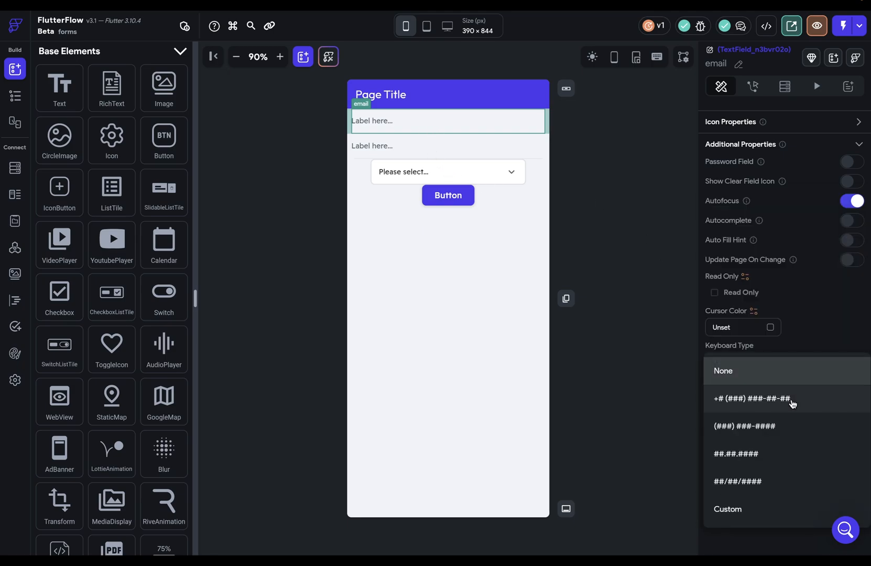
{"action": "mouse_move", "coordinate": [800, 400]}
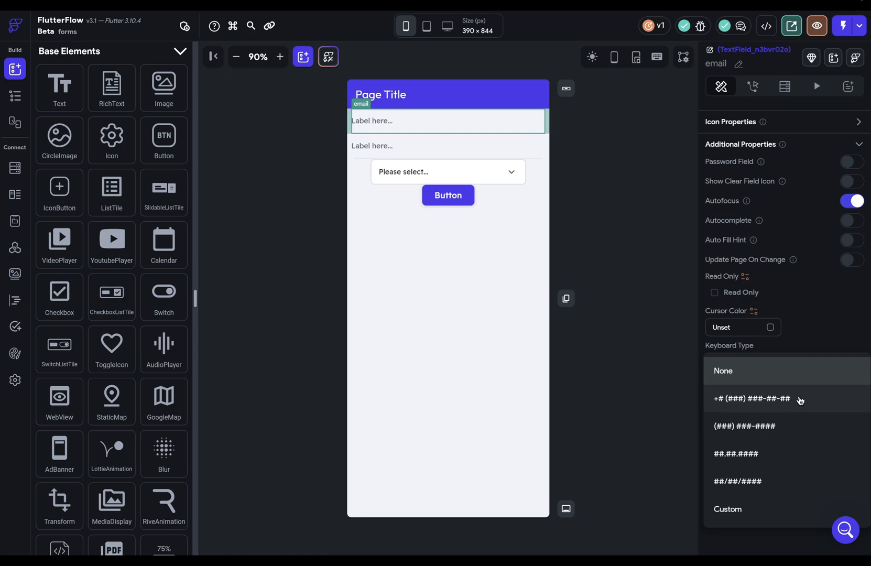
{"action": "mouse_move", "coordinate": [727, 435]}
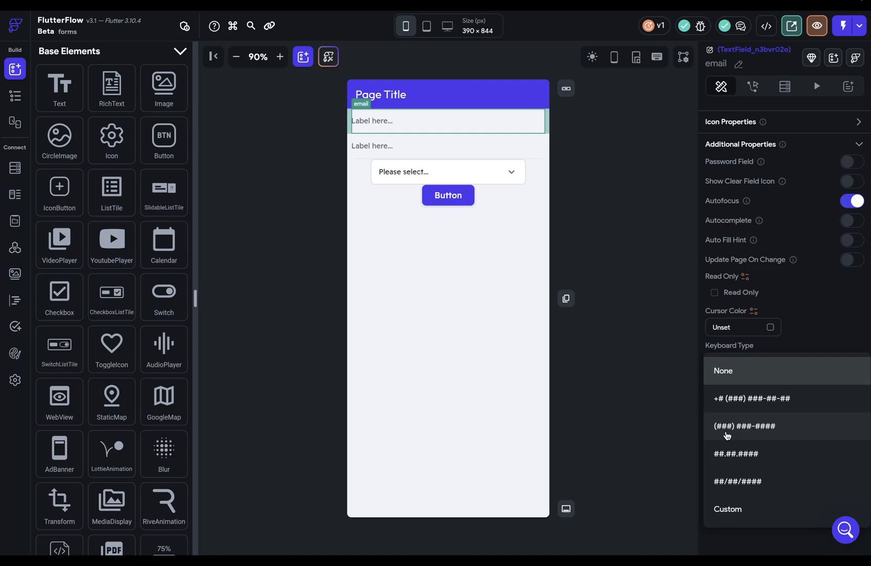
{"action": "mouse_move", "coordinate": [717, 432]}
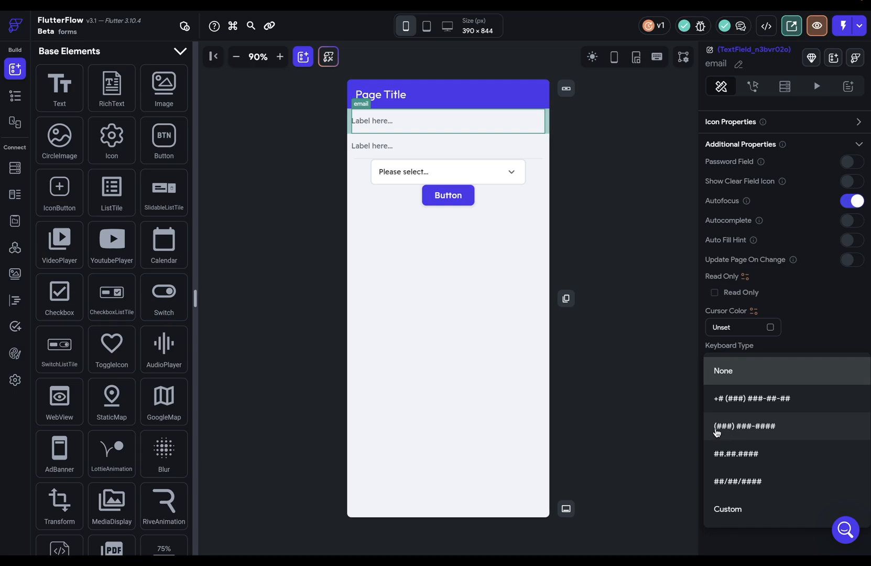
{"action": "mouse_move", "coordinate": [736, 431]}
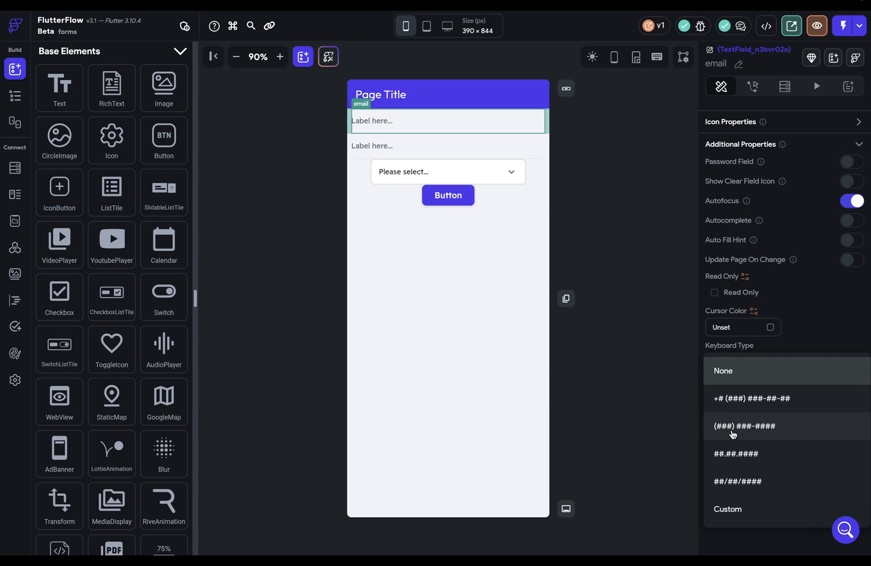
{"action": "mouse_move", "coordinate": [739, 430]}
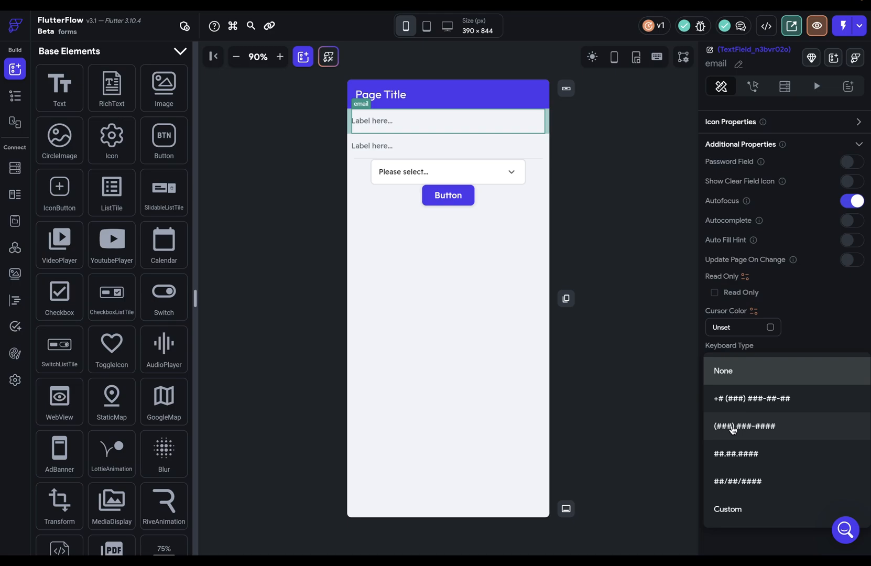
{"action": "mouse_move", "coordinate": [725, 429]}
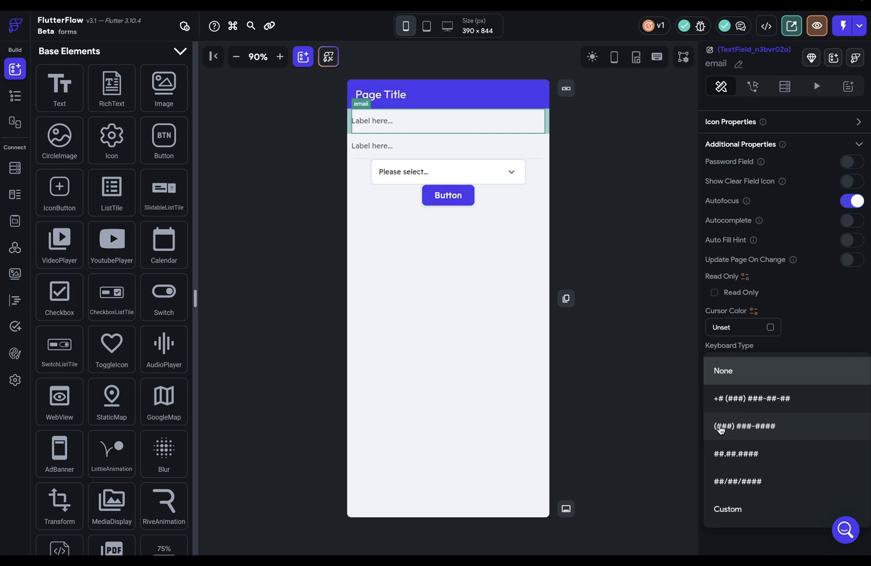
{"action": "mouse_move", "coordinate": [728, 509]}
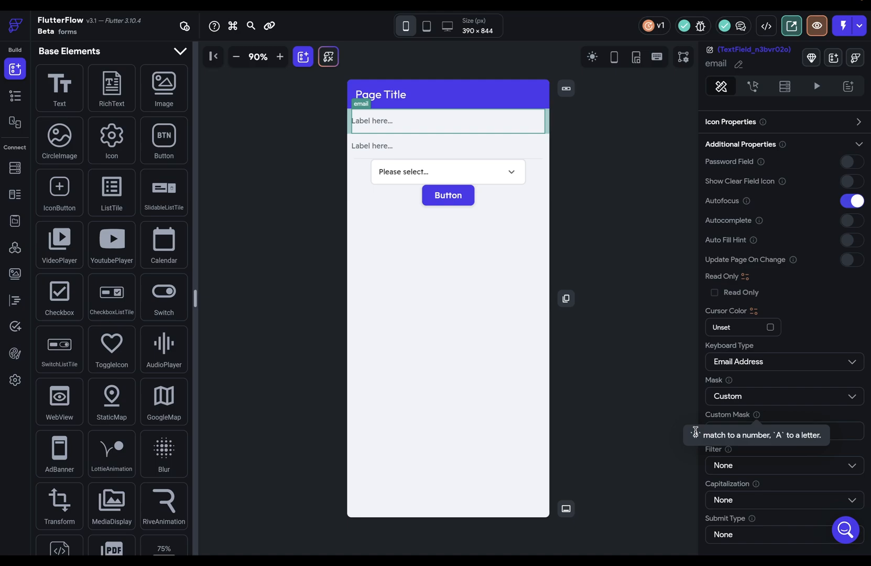
{"action": "mouse_move", "coordinate": [748, 434]}
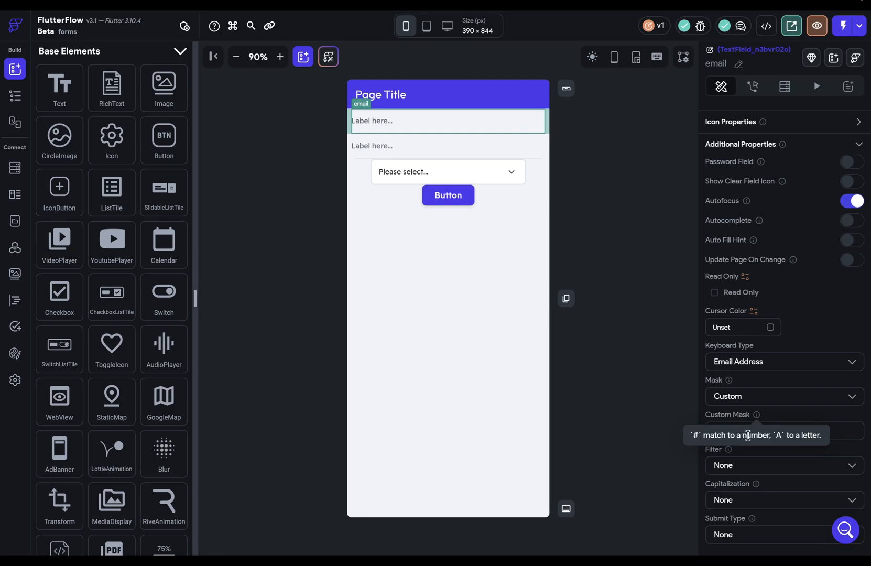
{"action": "mouse_move", "coordinate": [801, 434]}
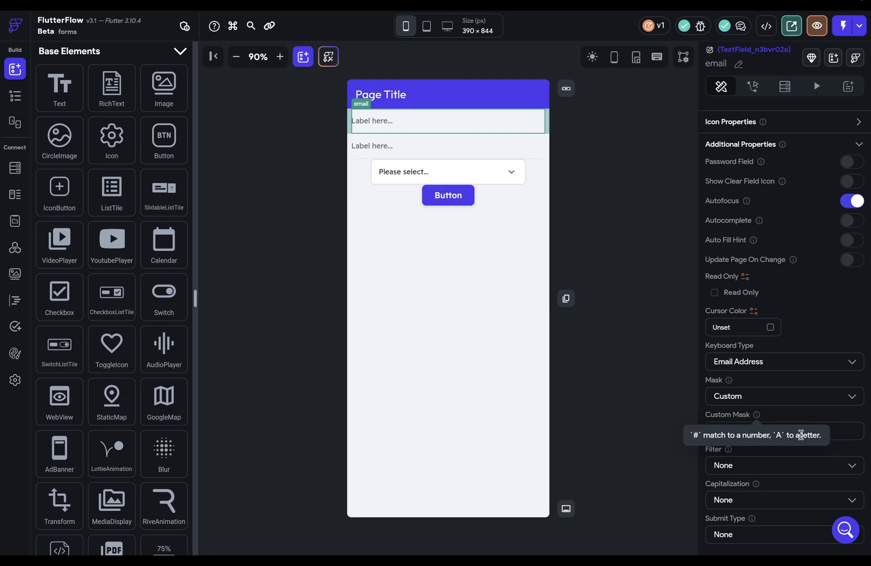
{"action": "type", "text": "##AA"}
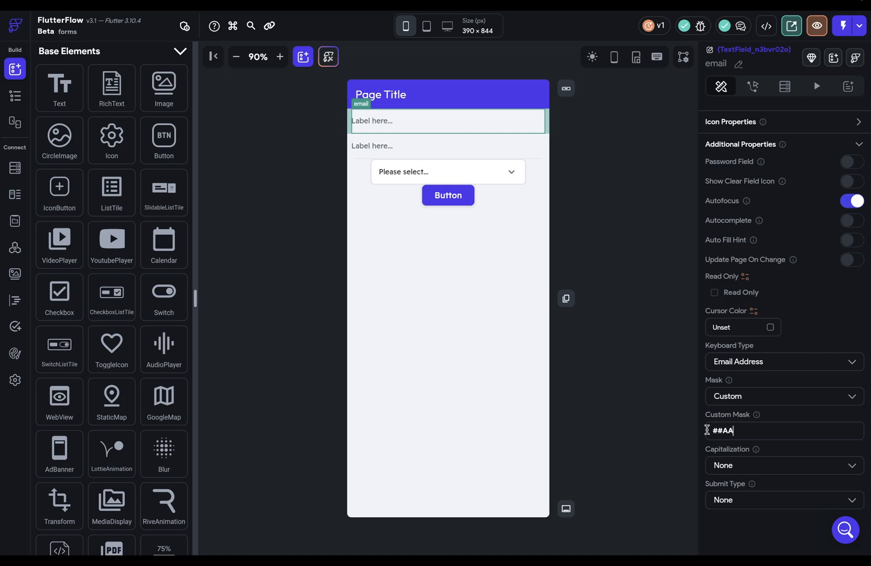
{"action": "mouse_move", "coordinate": [723, 438]}
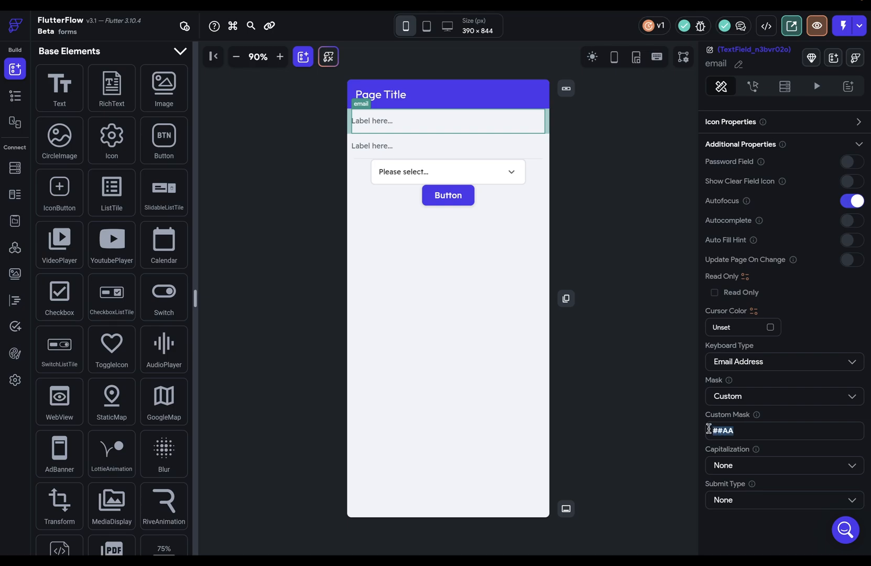
{"action": "left_click", "coordinate": [781, 396]}
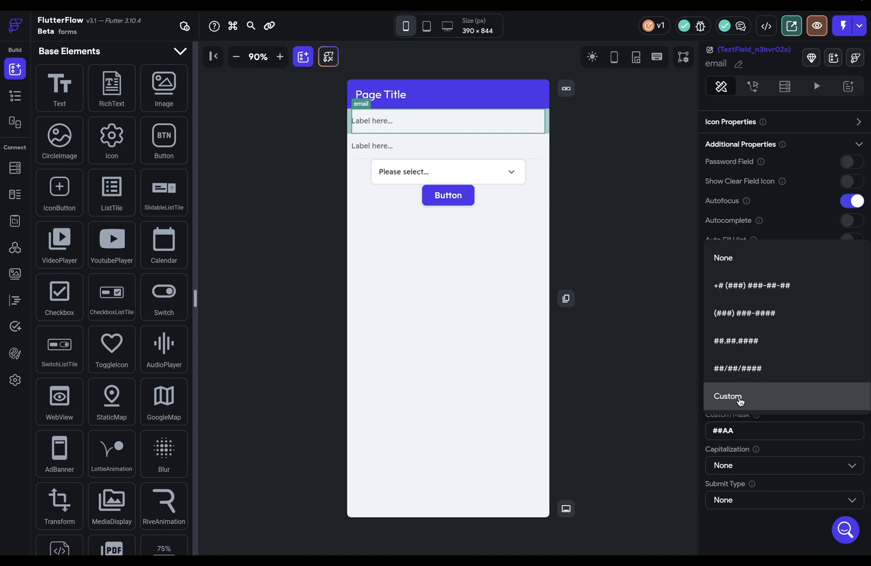
Remove the email field's mask and look through its input filter choices.
{"action": "left_click", "coordinate": [727, 395]}
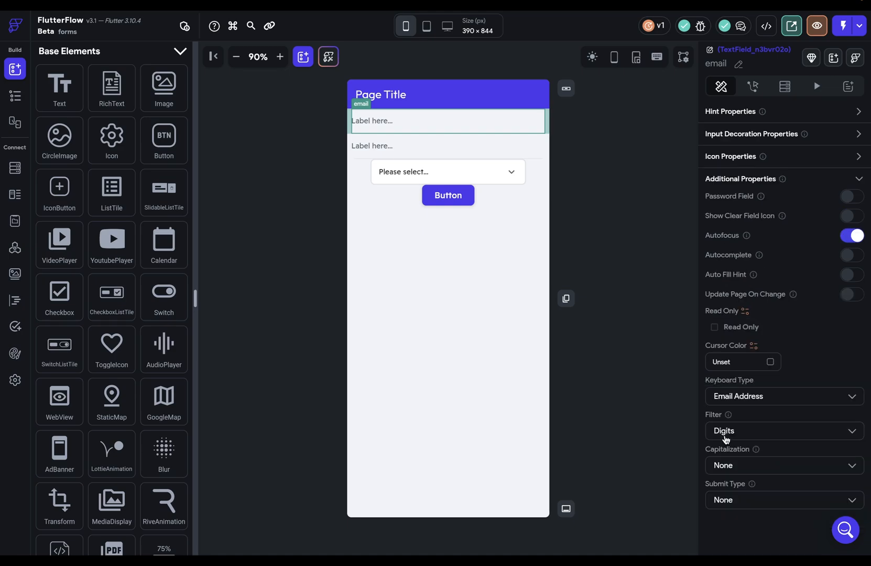
{"action": "left_click", "coordinate": [782, 431]}
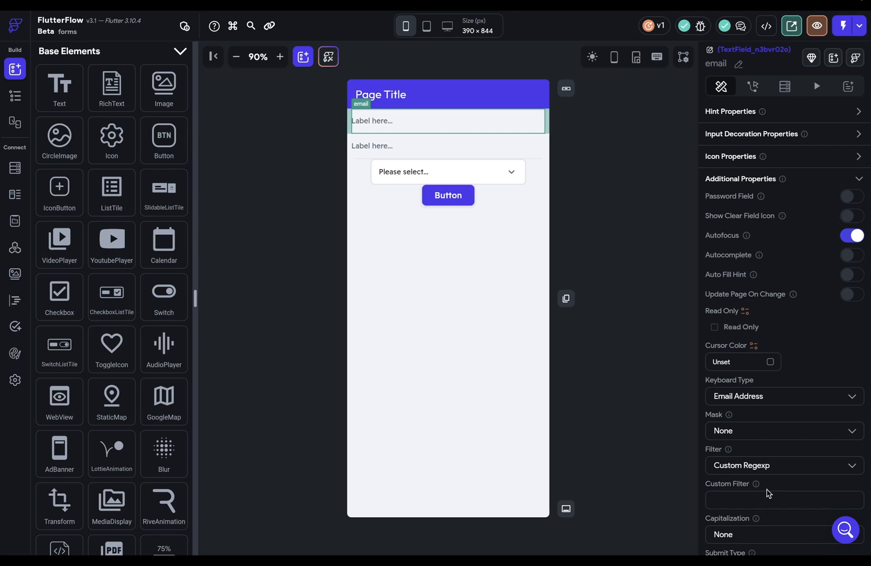
{"action": "mouse_move", "coordinate": [728, 478]}
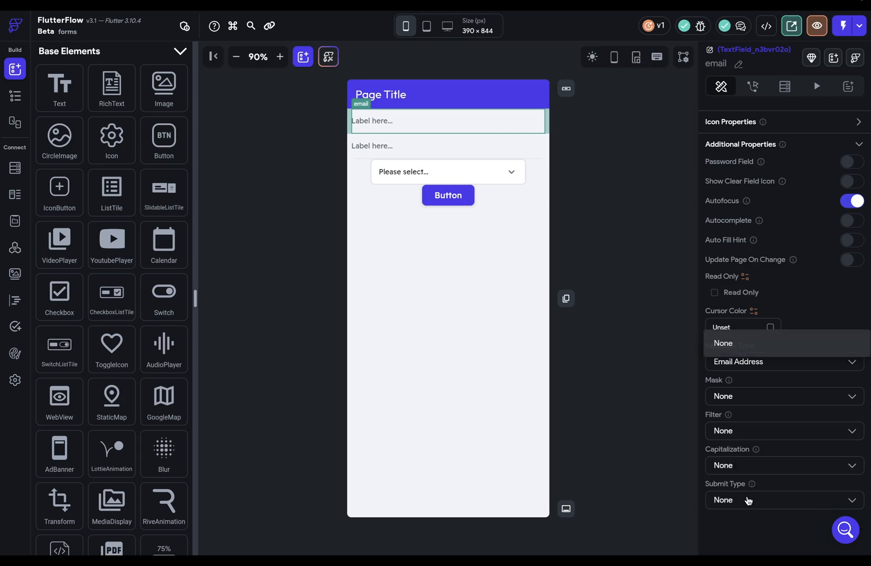
Review the email field's submit type choices: None, Done, Next, Previous, Send, Search, Go.
{"action": "left_click", "coordinate": [781, 500]}
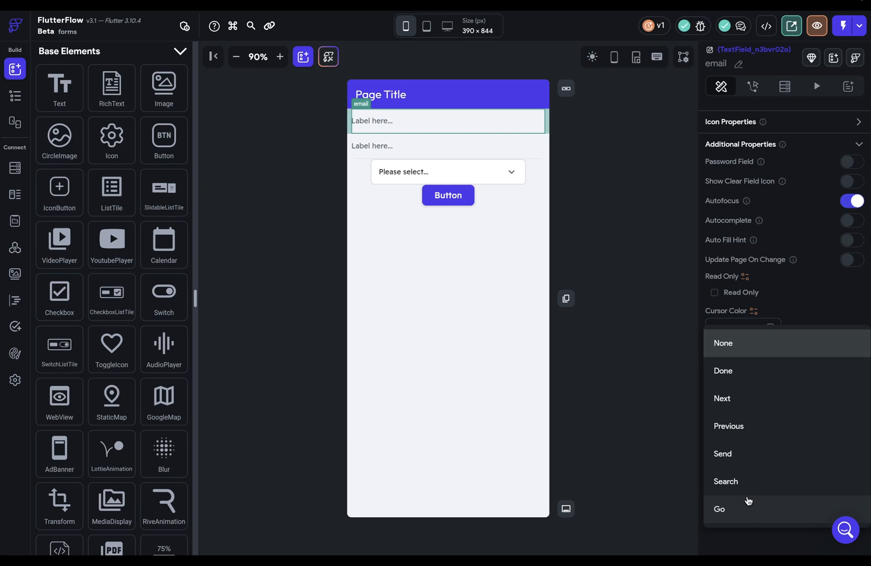
{"action": "left_click", "coordinate": [613, 57]}
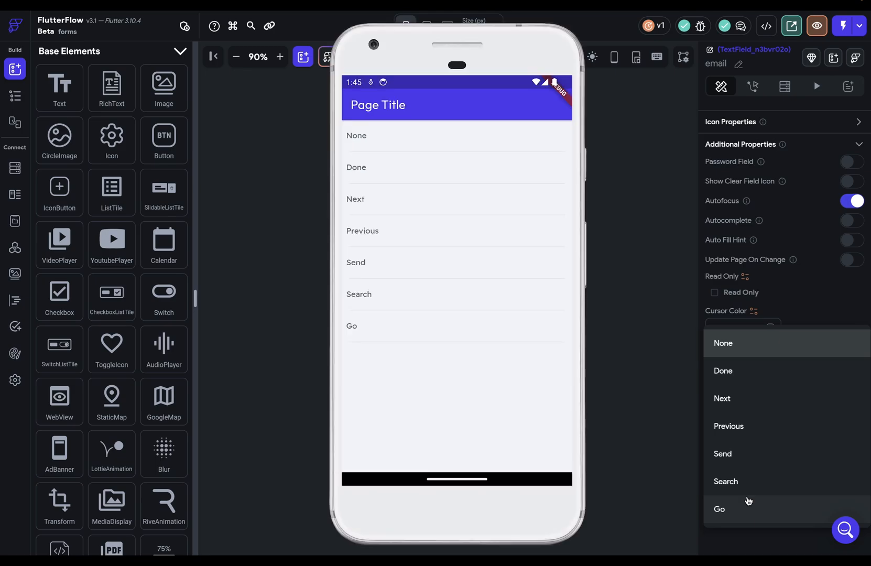
{"action": "mouse_move", "coordinate": [520, 155]}
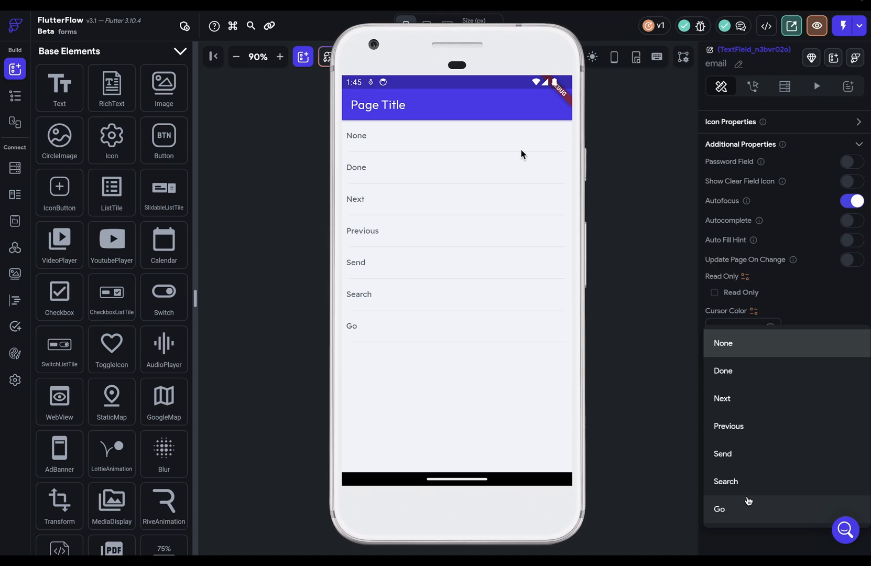
{"action": "mouse_move", "coordinate": [358, 141]}
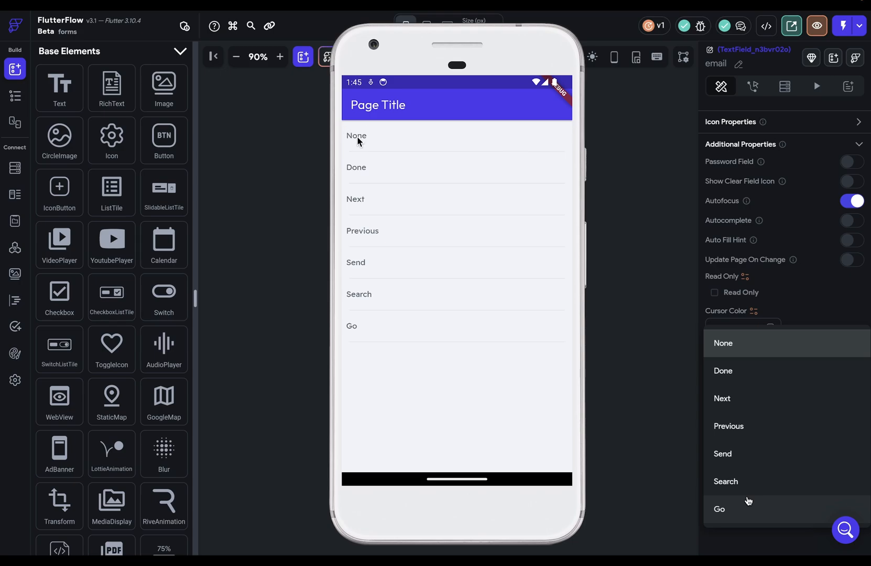
{"action": "mouse_move", "coordinate": [356, 160]}
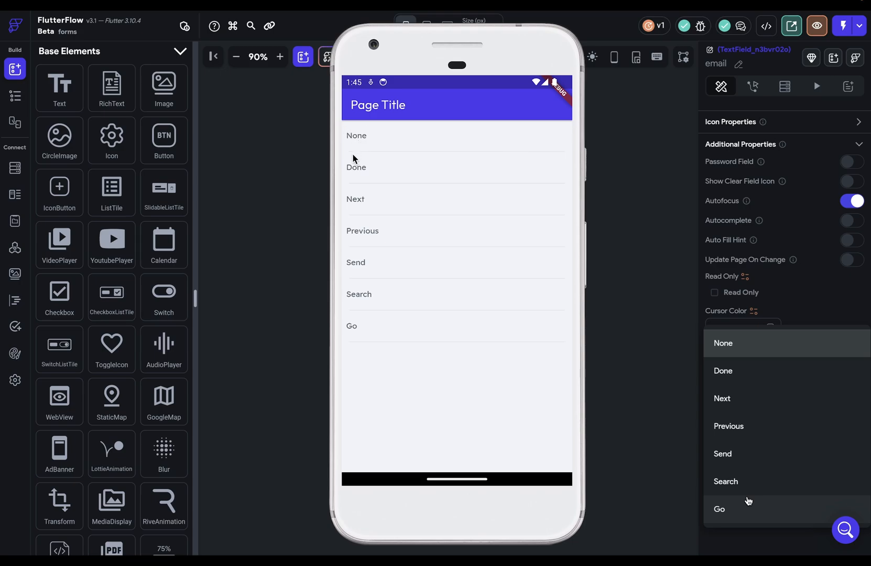
{"action": "mouse_move", "coordinate": [361, 146]}
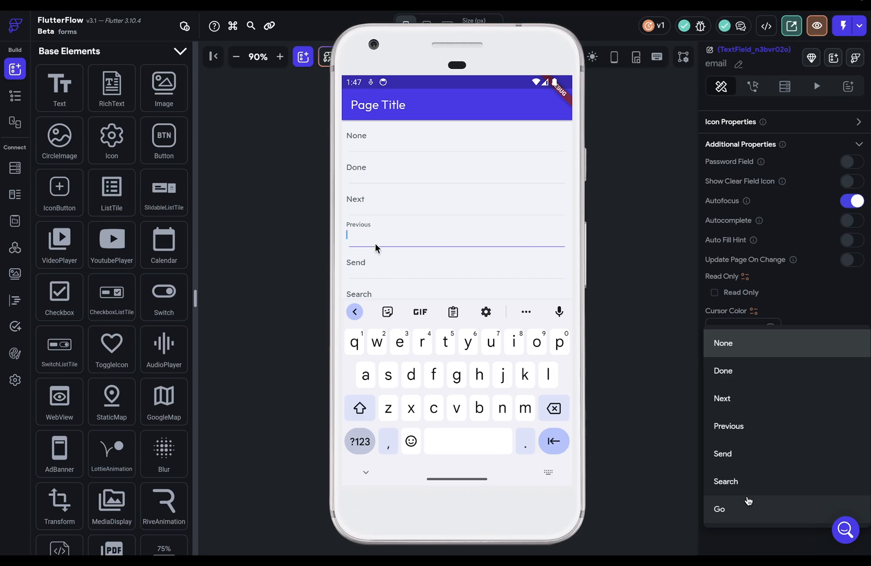
{"action": "mouse_move", "coordinate": [379, 229]}
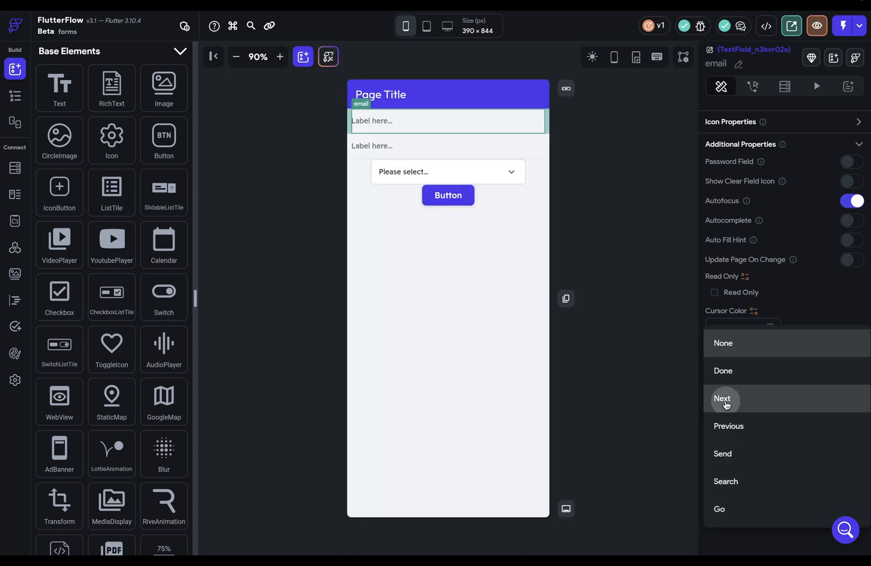
Set the email field to submit with Next and make the password field hide typed text.
{"action": "left_click", "coordinate": [723, 399]}
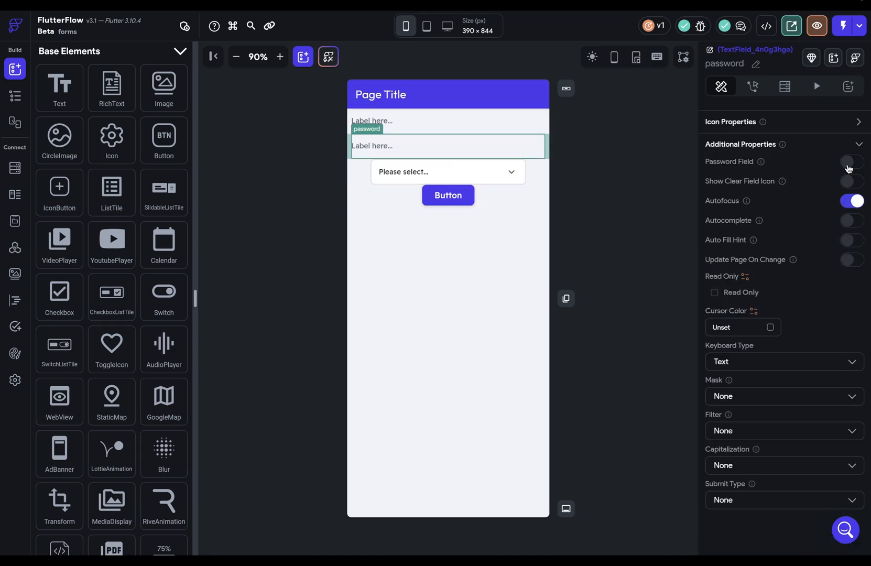
{"action": "left_click", "coordinate": [851, 162]}
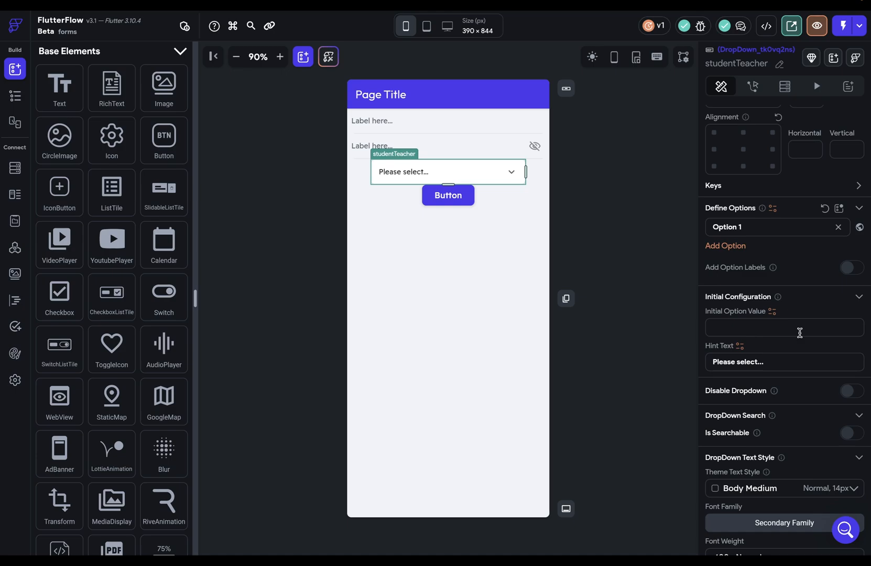
Label the second option 'Educator', make option values integers 0 and 1, with initial value 0.
{"action": "double_click", "coordinate": [727, 227]}
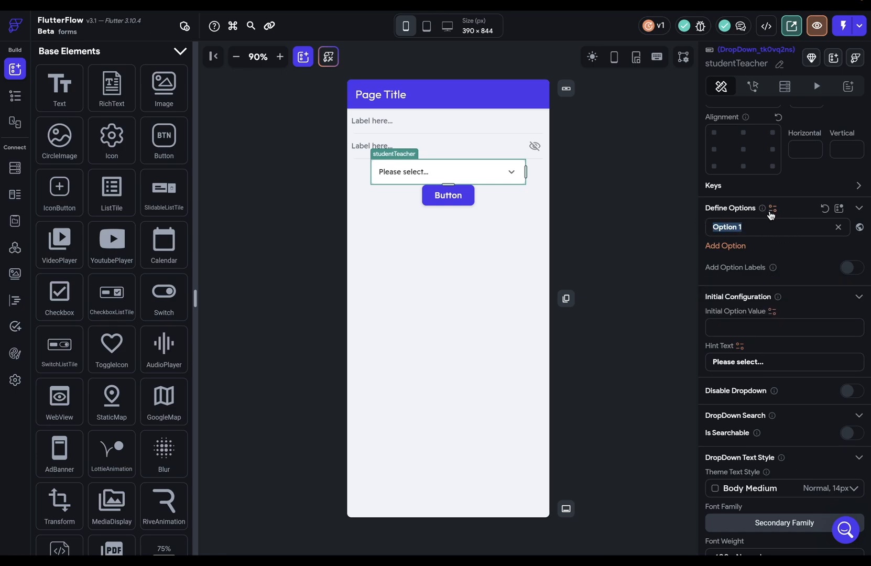
{"action": "mouse_move", "coordinate": [772, 218]}
{"action": "type", "text": "Student"}
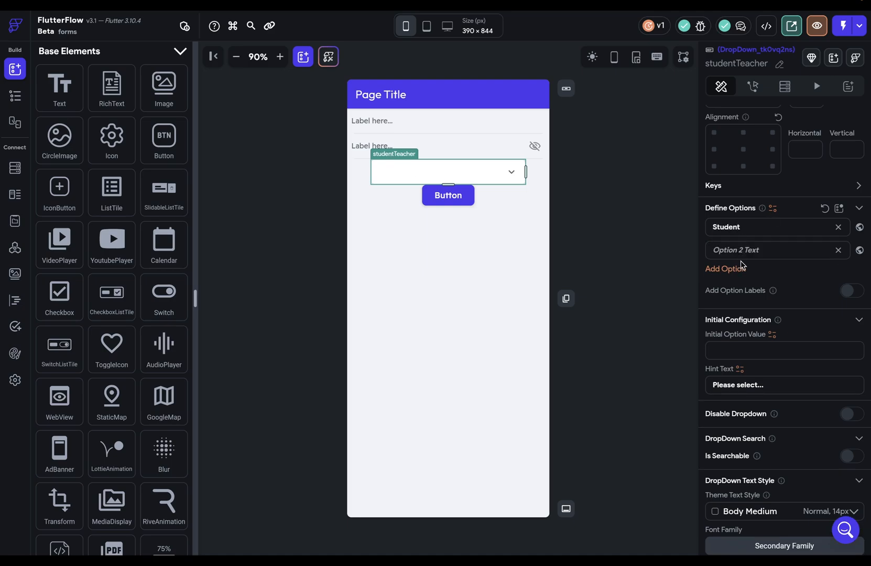
{"action": "type", "text": "Educator"}
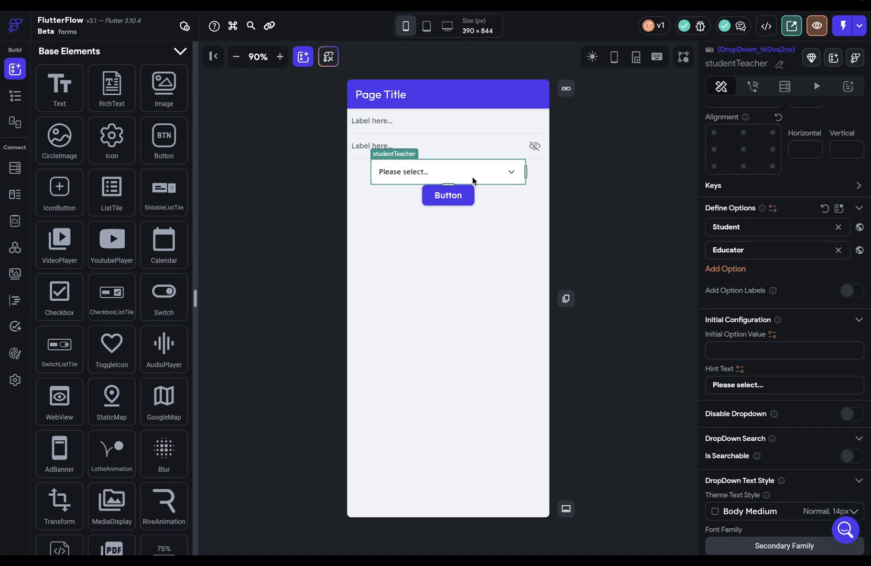
{"action": "mouse_move", "coordinate": [794, 281]}
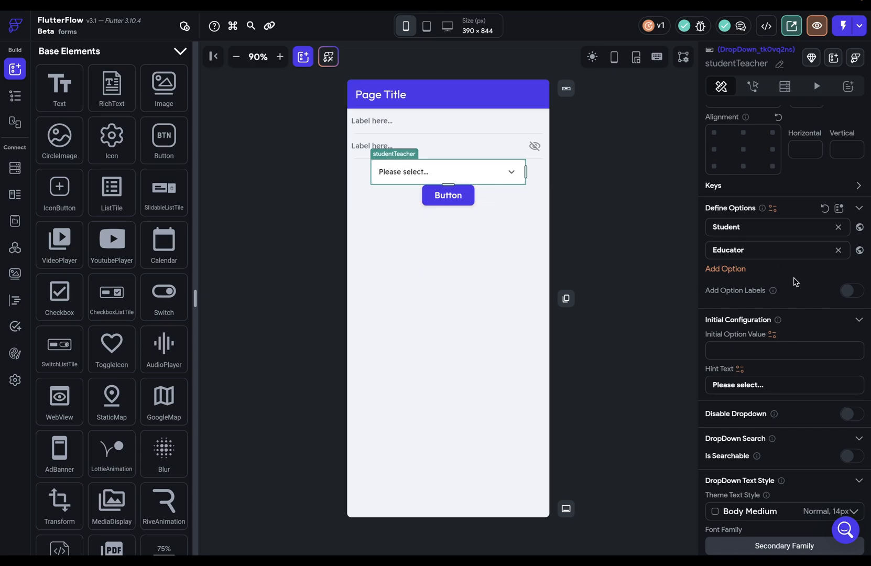
{"action": "mouse_move", "coordinate": [749, 294]}
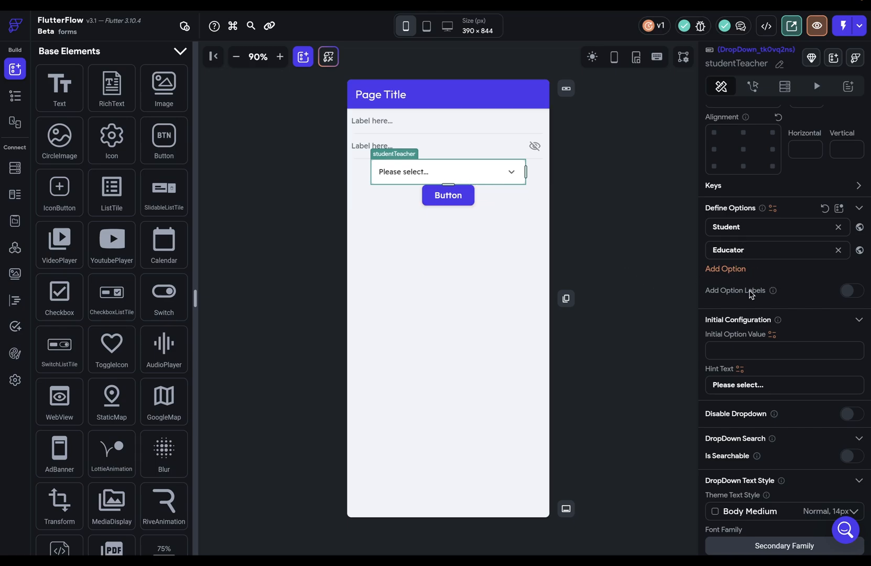
{"action": "mouse_move", "coordinate": [704, 298]}
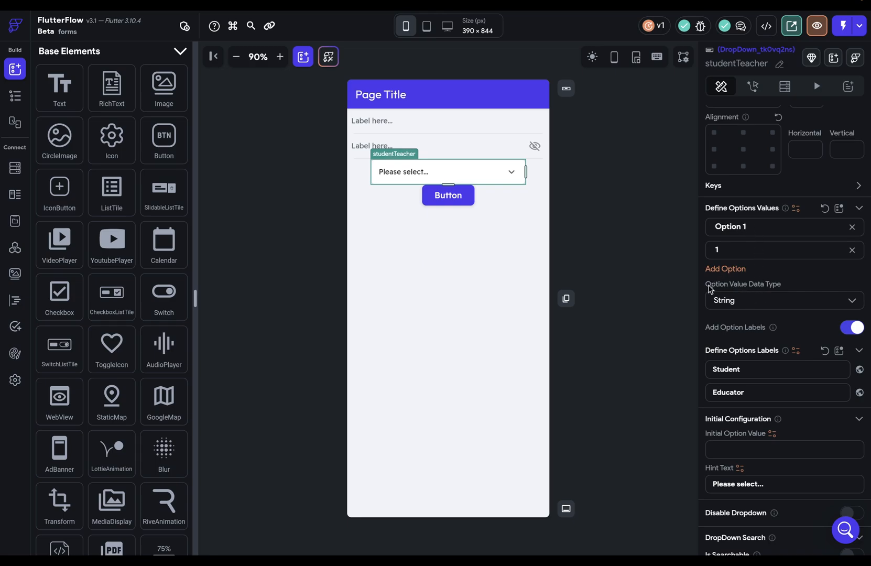
{"action": "mouse_move", "coordinate": [754, 300]}
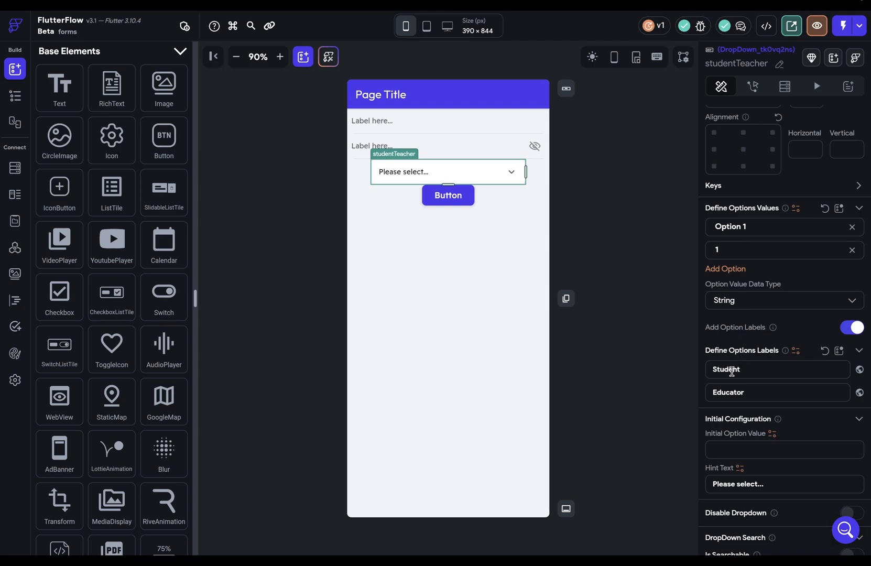
{"action": "left_click", "coordinate": [783, 299]}
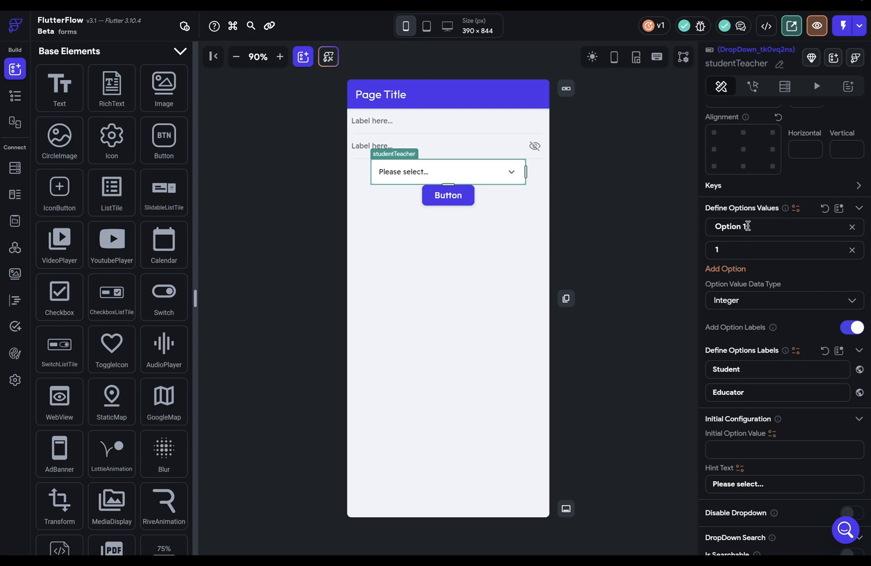
{"action": "type", "text": "0"}
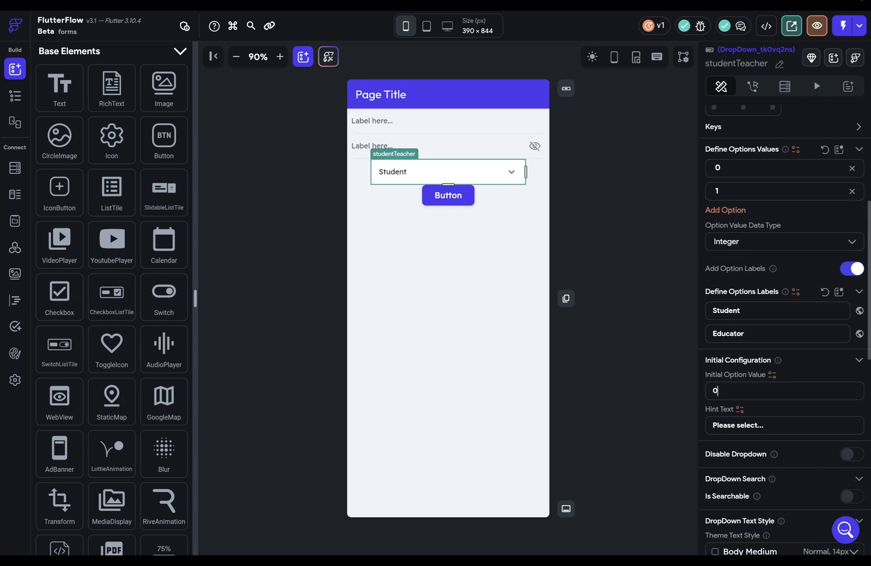
{"action": "scroll", "scroll_direction": "down", "scroll_amount": 3}
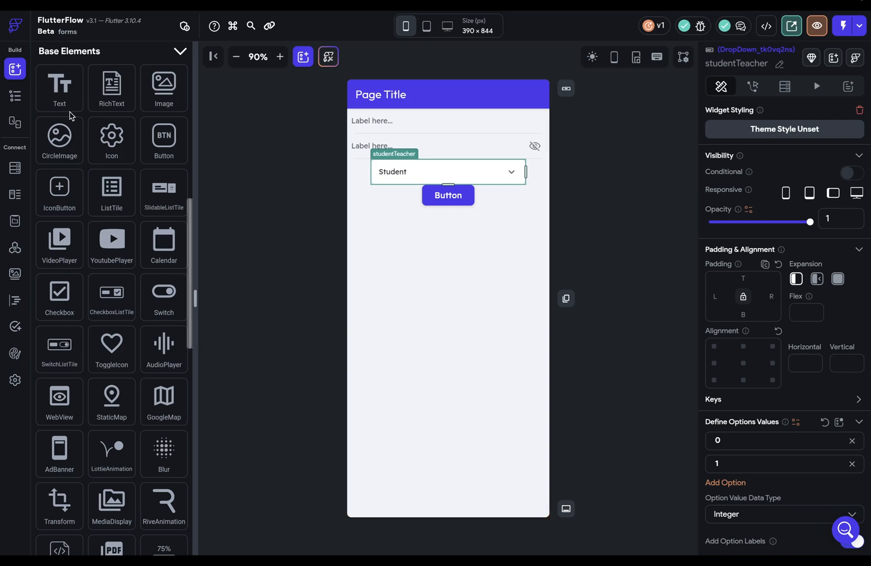
Select the Form in the widget tree and toggle Automatically Validate on and off, leaving it off.
{"action": "left_click", "coordinate": [15, 95]}
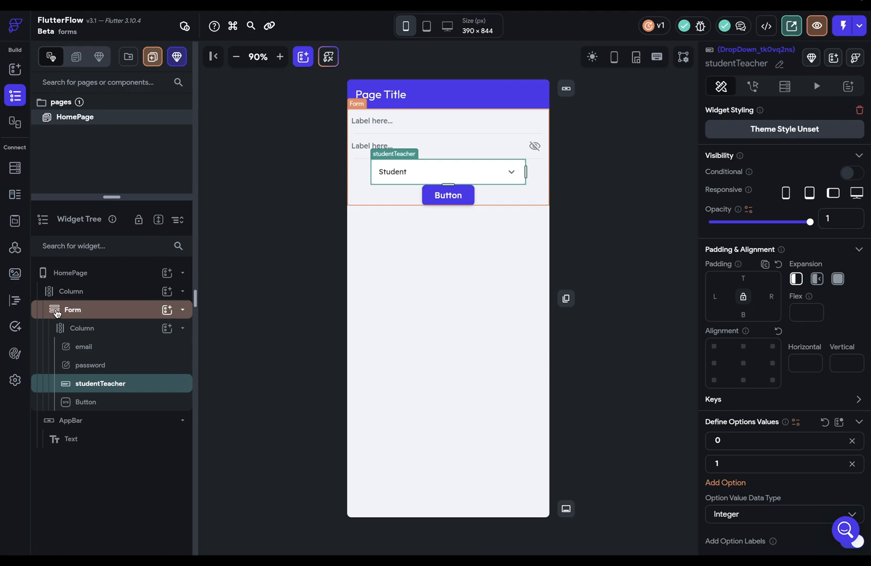
{"action": "left_click", "coordinate": [72, 309]}
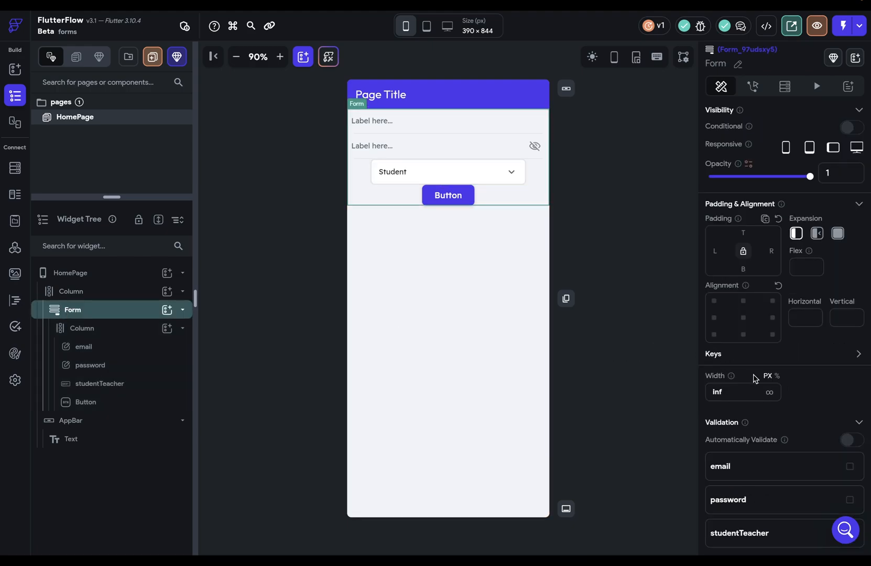
{"action": "scroll", "scroll_direction": "down", "scroll_amount": 3}
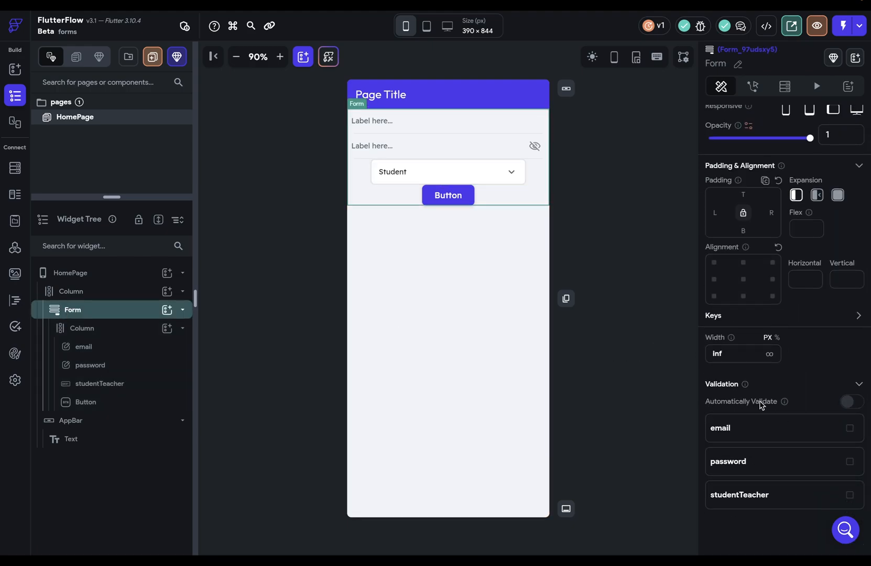
{"action": "left_click", "coordinate": [852, 401]}
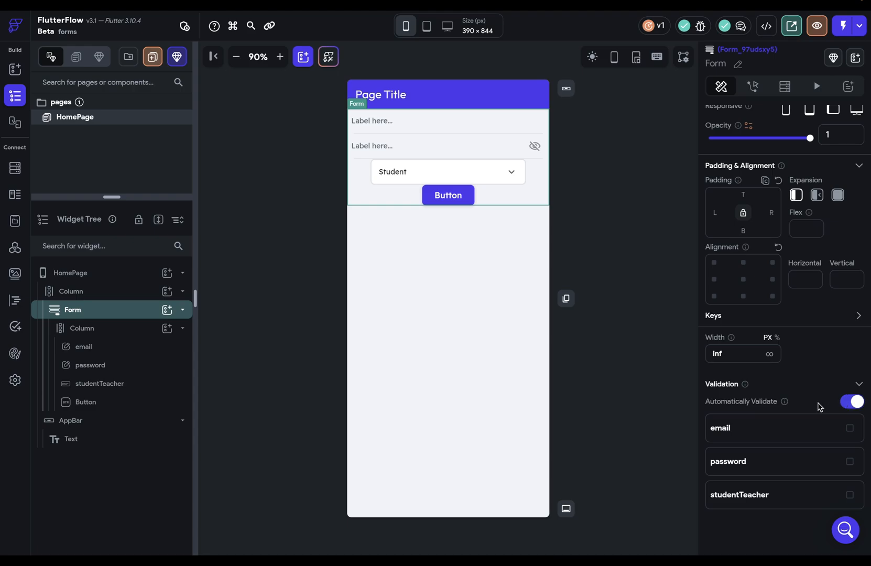
{"action": "mouse_move", "coordinate": [784, 381]}
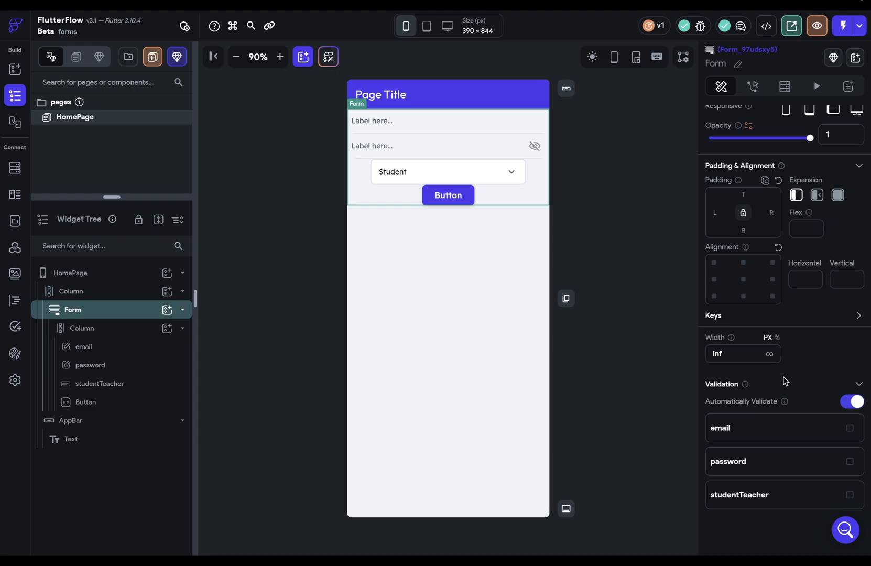
{"action": "mouse_move", "coordinate": [827, 397]}
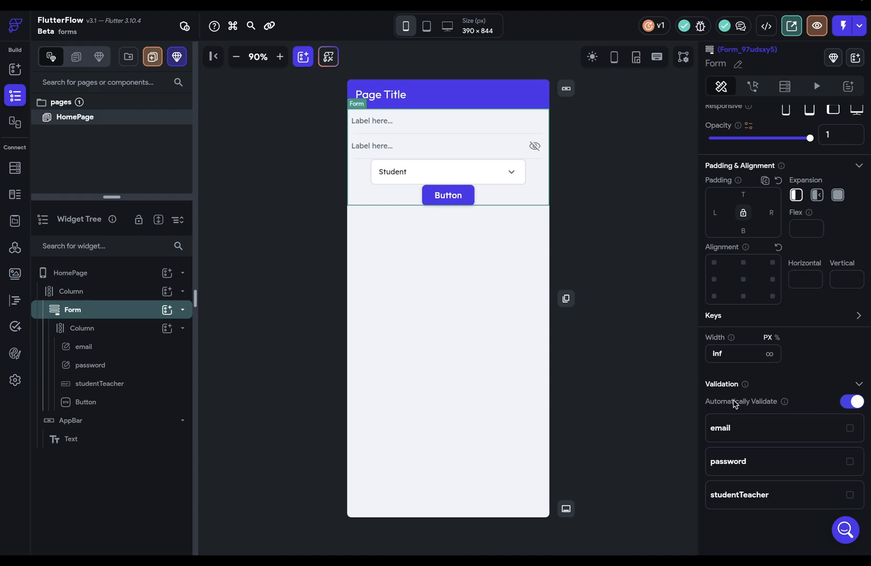
{"action": "left_click", "coordinate": [850, 401]}
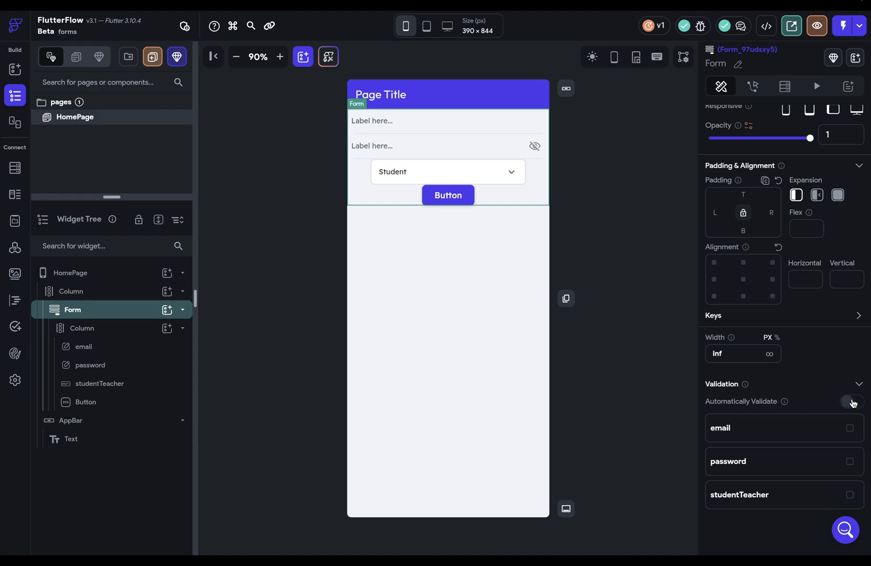
{"action": "left_click", "coordinate": [854, 401]}
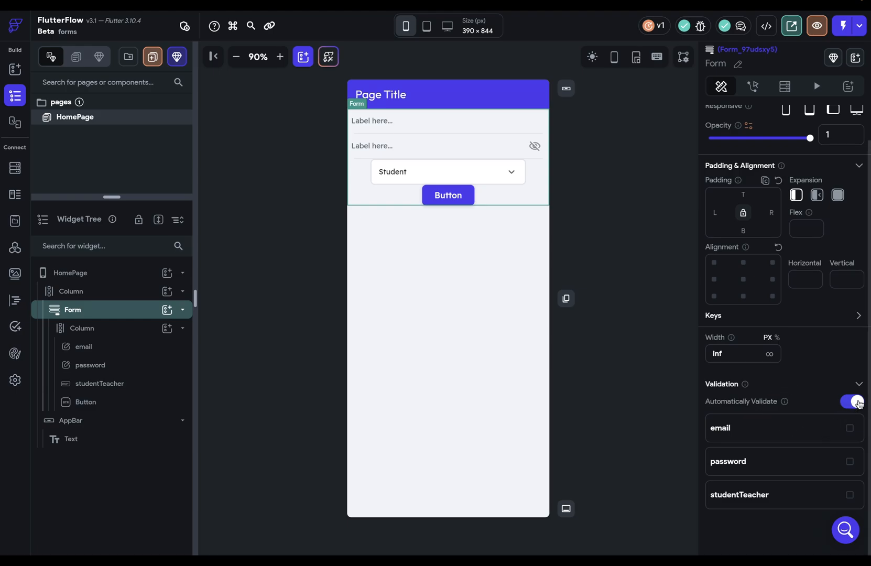
{"action": "left_click", "coordinate": [851, 401]}
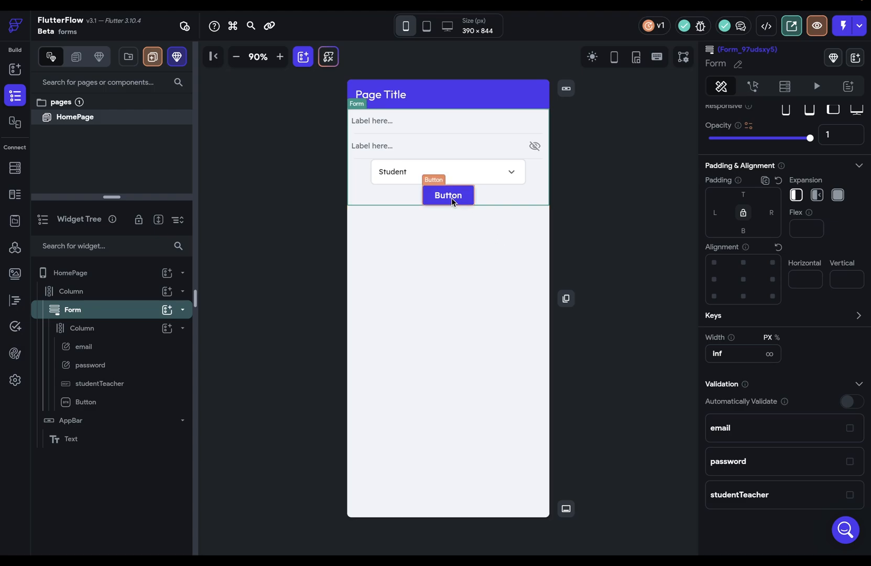
{"action": "left_click", "coordinate": [447, 195]}
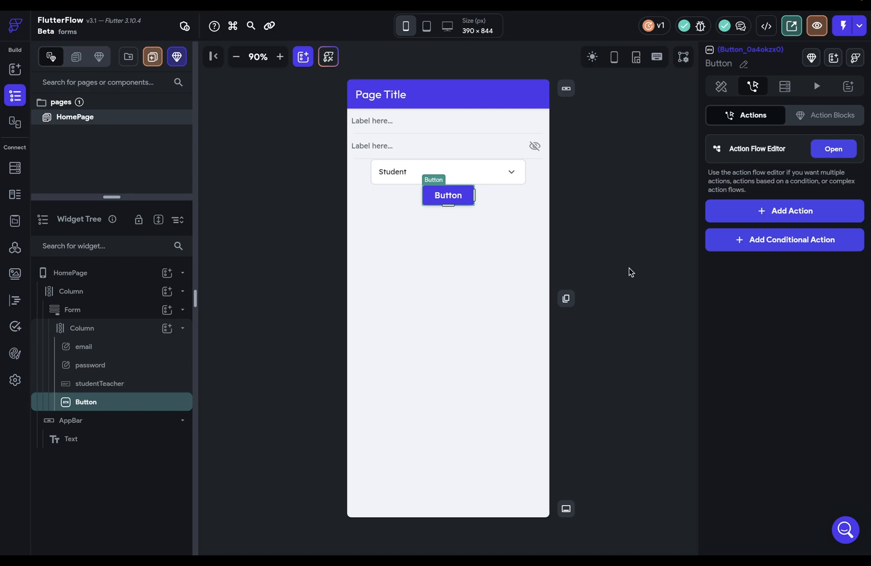
{"action": "left_click", "coordinate": [784, 210]}
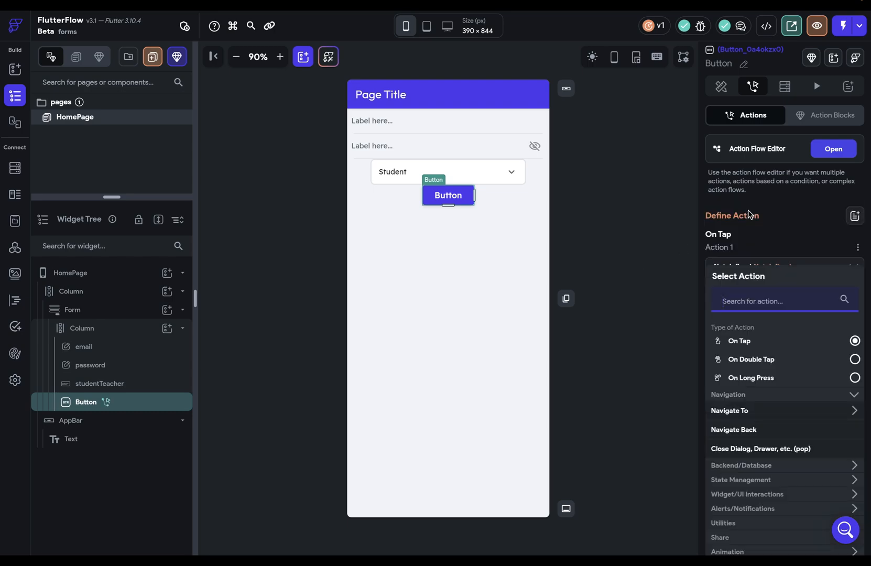
{"action": "type", "text": "valid"}
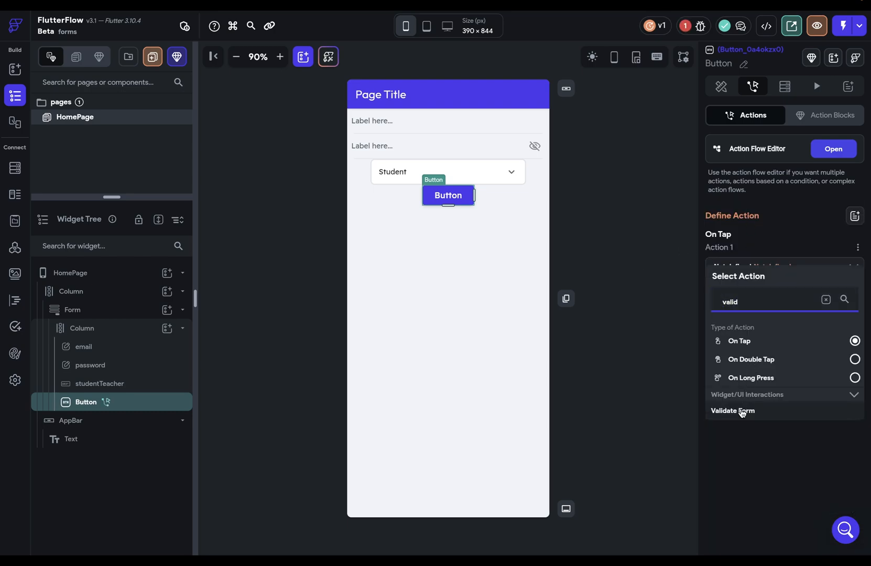
{"action": "left_click", "coordinate": [733, 411]}
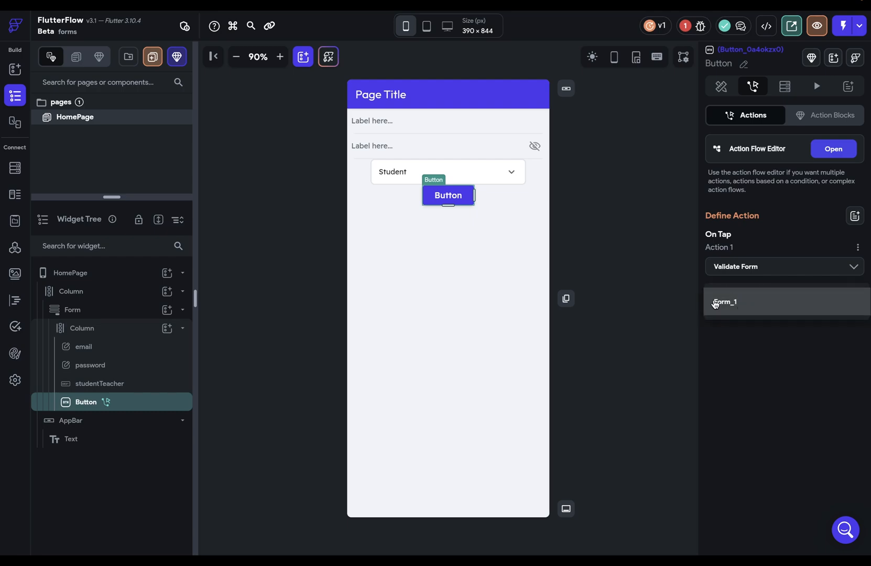
{"action": "left_click", "coordinate": [724, 302]}
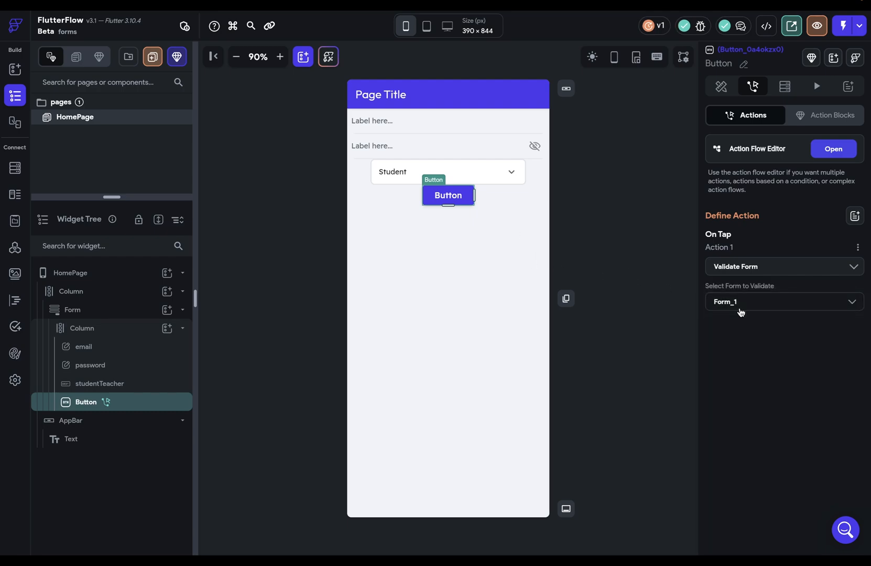
{"action": "left_click", "coordinate": [857, 247]}
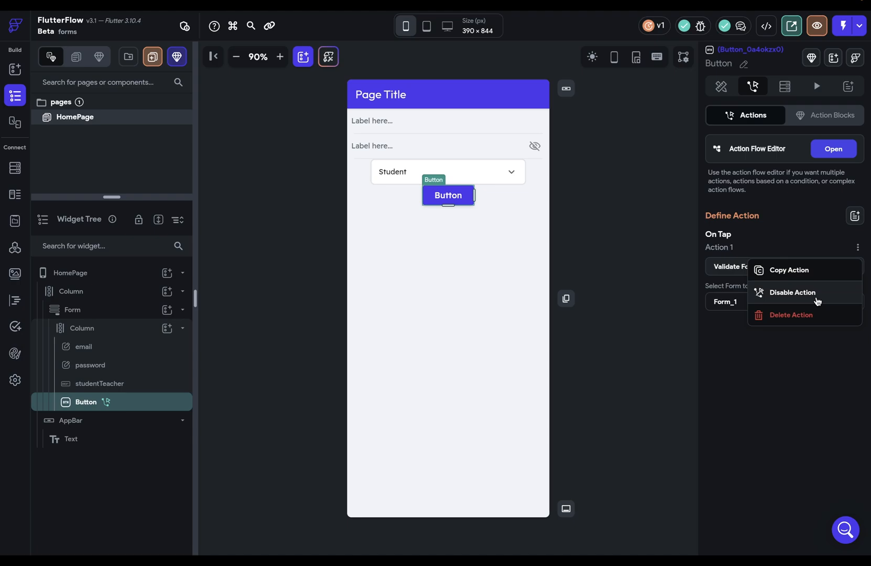
{"action": "left_click", "coordinate": [791, 315]}
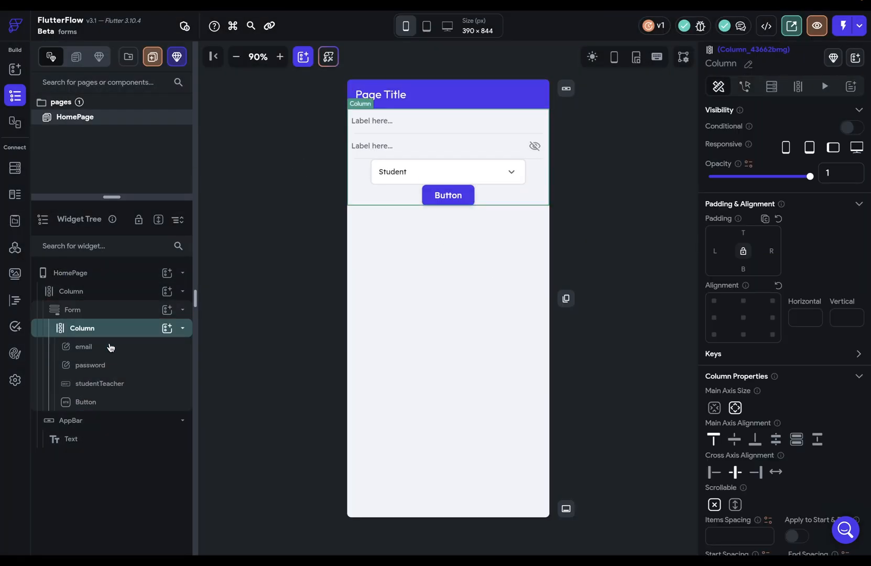
Select the Form and bring its Validation section listing email, password and studentTeacher into view.
{"action": "left_click", "coordinate": [72, 309]}
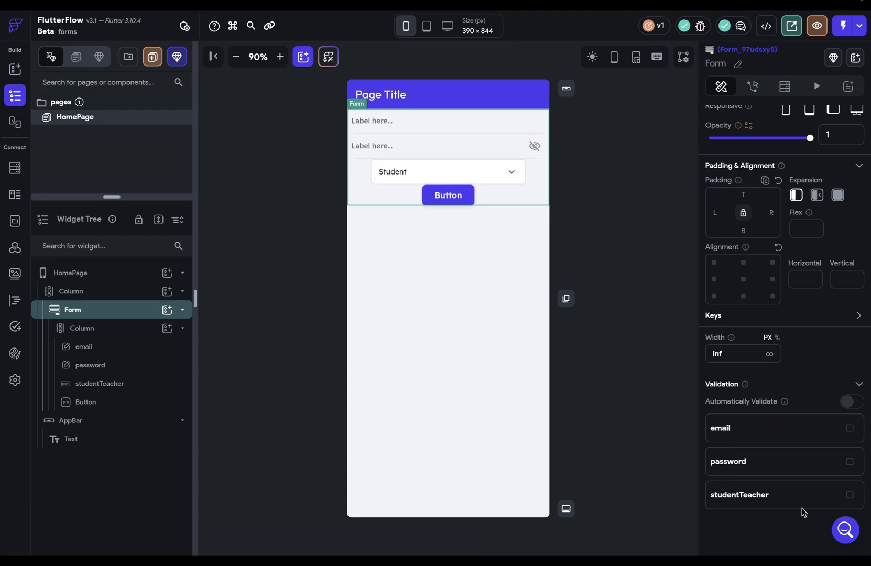
{"action": "left_click", "coordinate": [448, 171]}
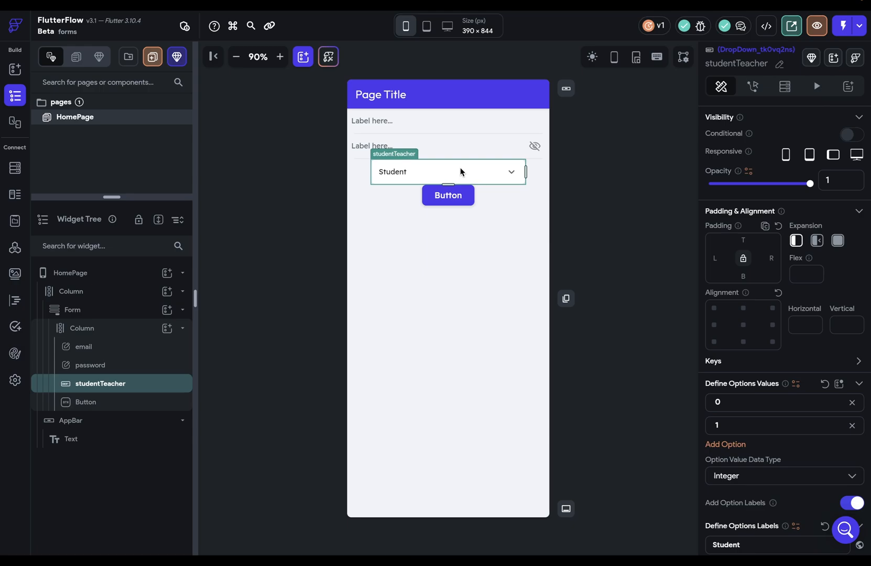
{"action": "left_click", "coordinate": [73, 309]}
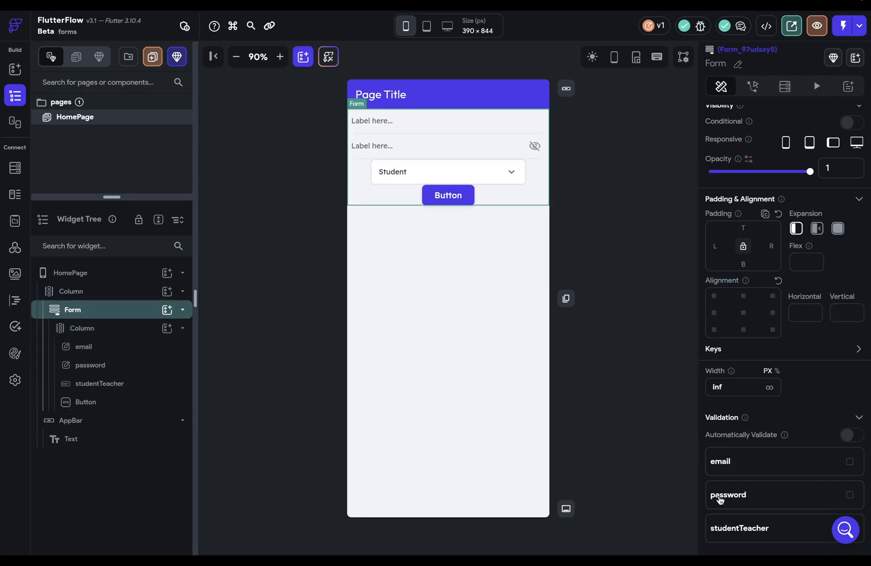
{"action": "scroll", "scroll_direction": "down", "scroll_amount": 3}
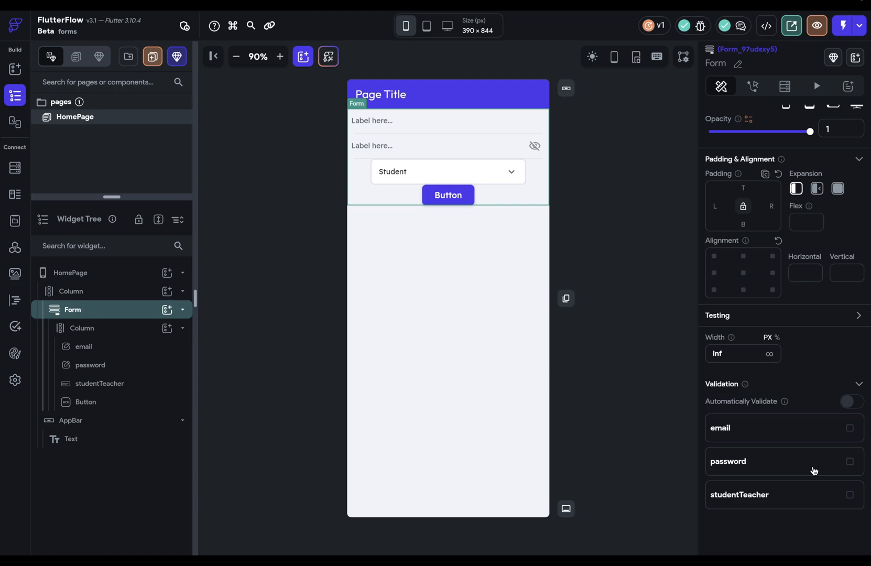
{"action": "mouse_move", "coordinate": [759, 488]}
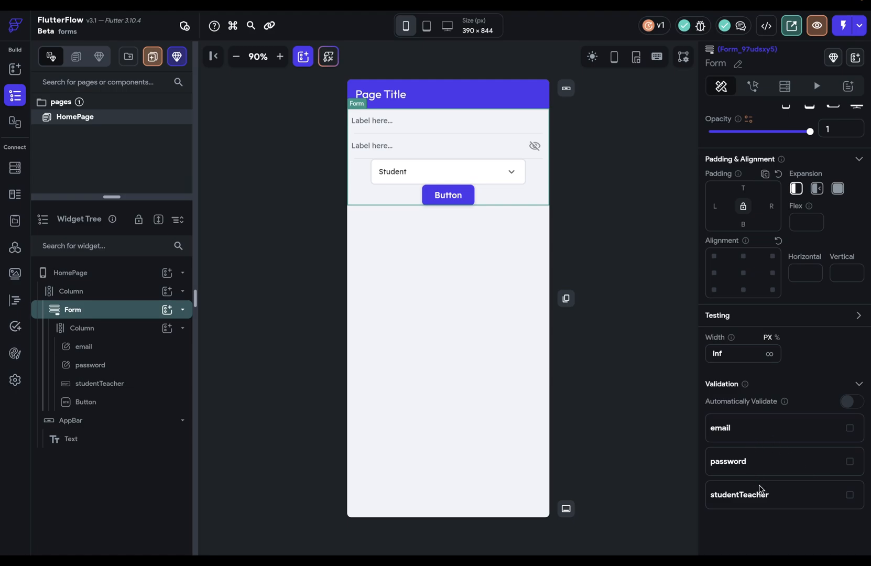
{"action": "mouse_move", "coordinate": [771, 513]}
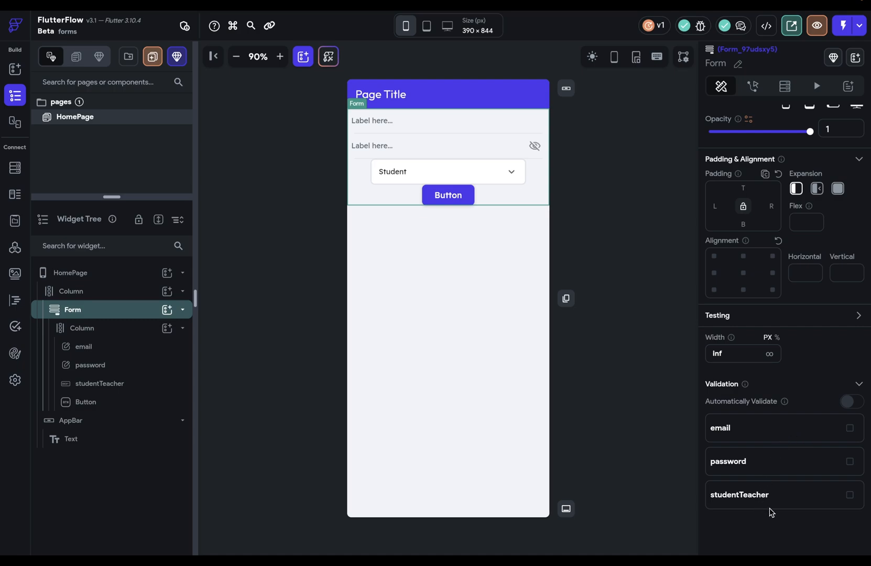
{"action": "mouse_move", "coordinate": [836, 453]}
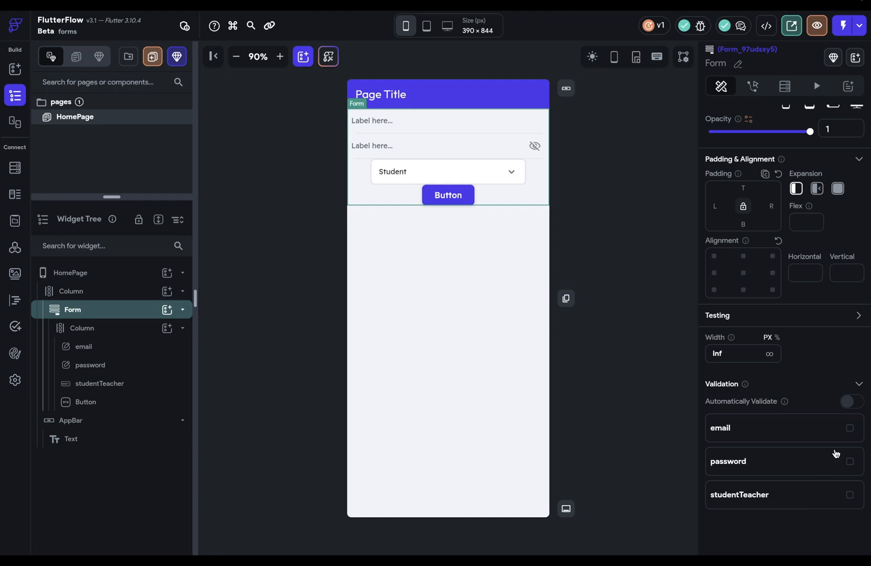
Mark email, password and studentTeacher as validated fields of the Form.
{"action": "left_click", "coordinate": [850, 428]}
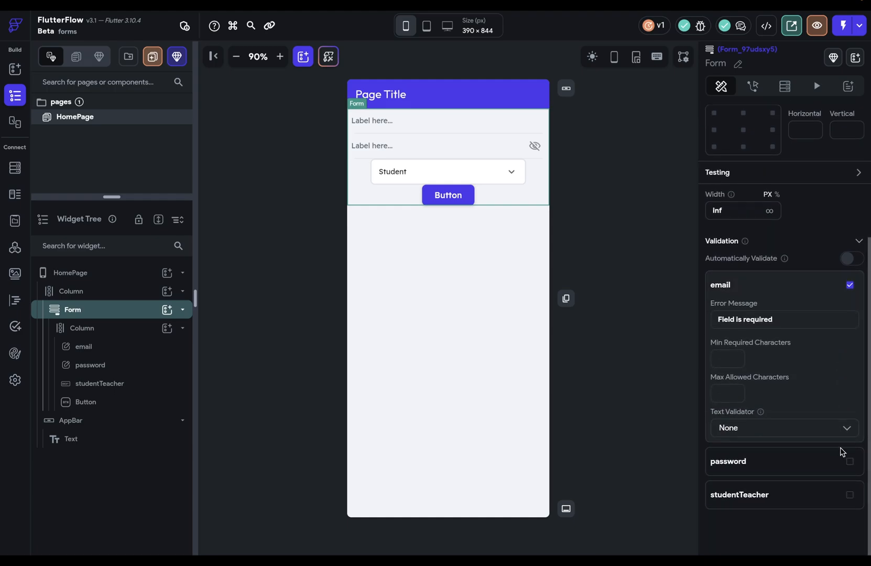
{"action": "left_click", "coordinate": [850, 494]}
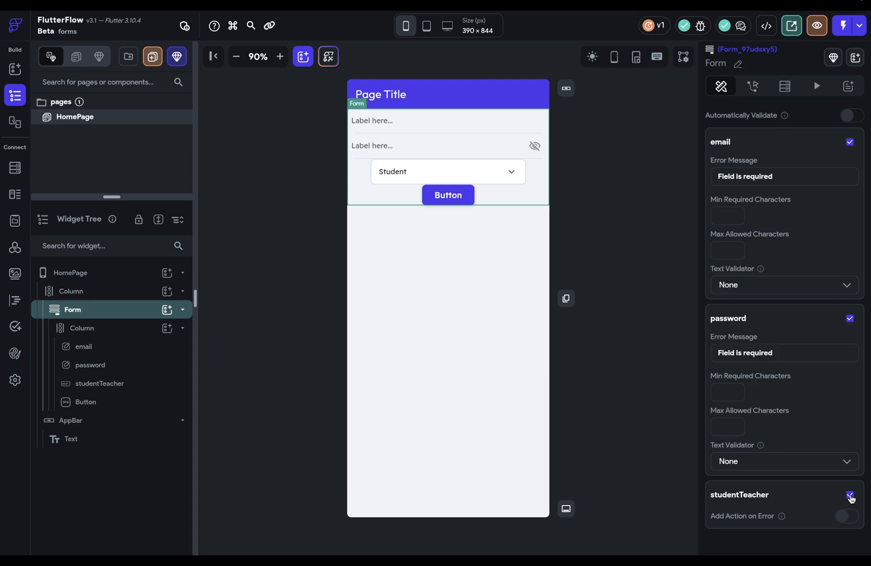
{"action": "left_click", "coordinate": [850, 495]}
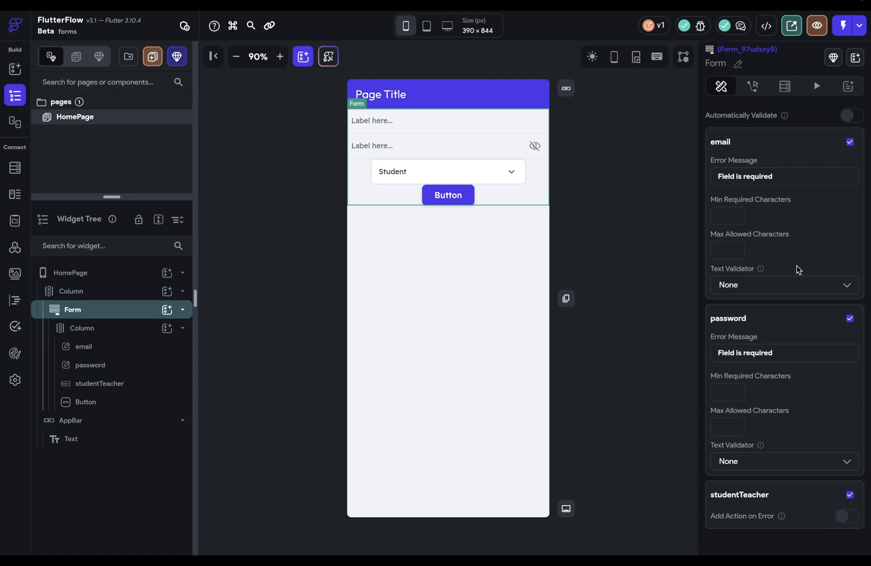
{"action": "mouse_move", "coordinate": [733, 202]}
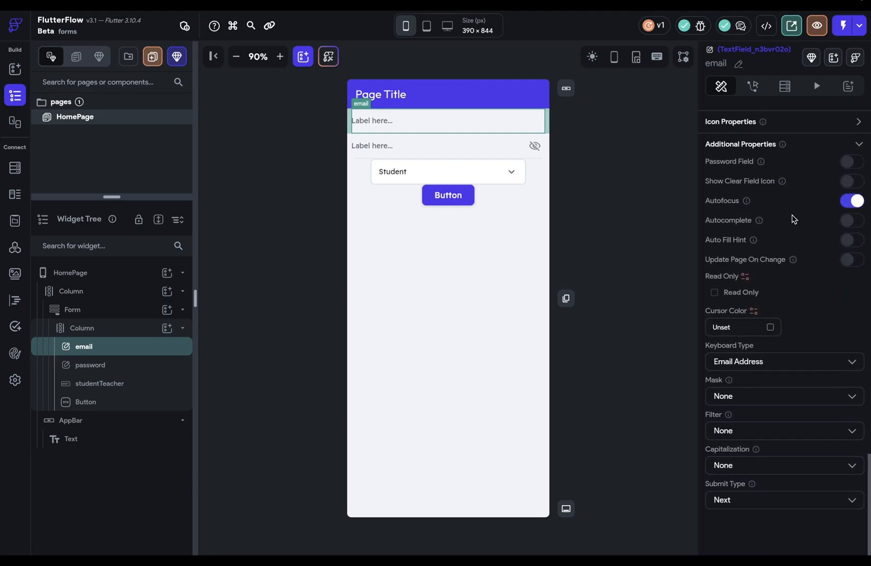
{"action": "mouse_move", "coordinate": [803, 400]}
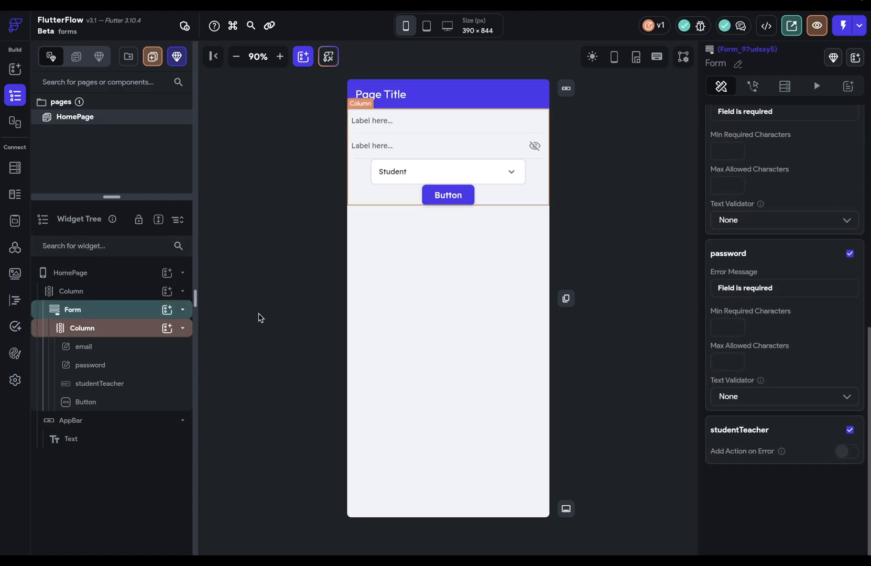
{"action": "left_click", "coordinate": [72, 309]}
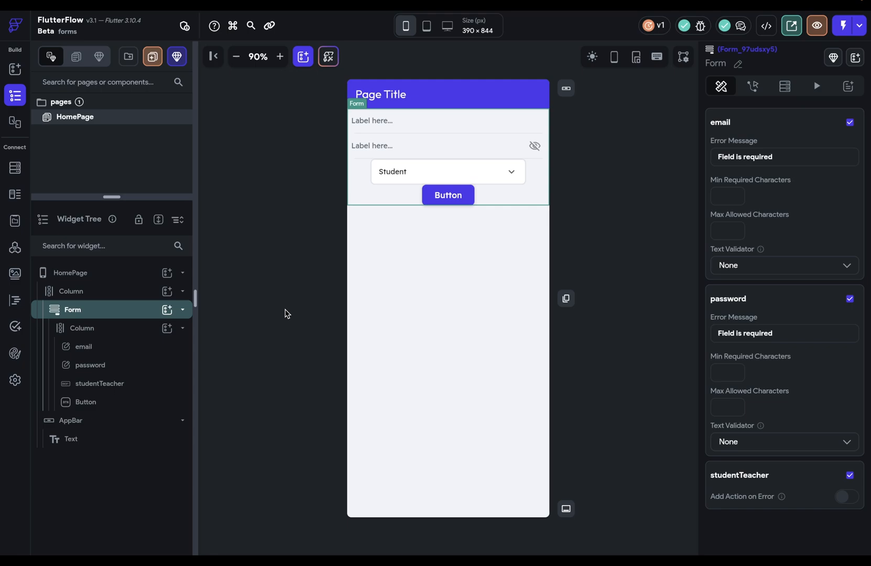
{"action": "mouse_move", "coordinate": [746, 147]}
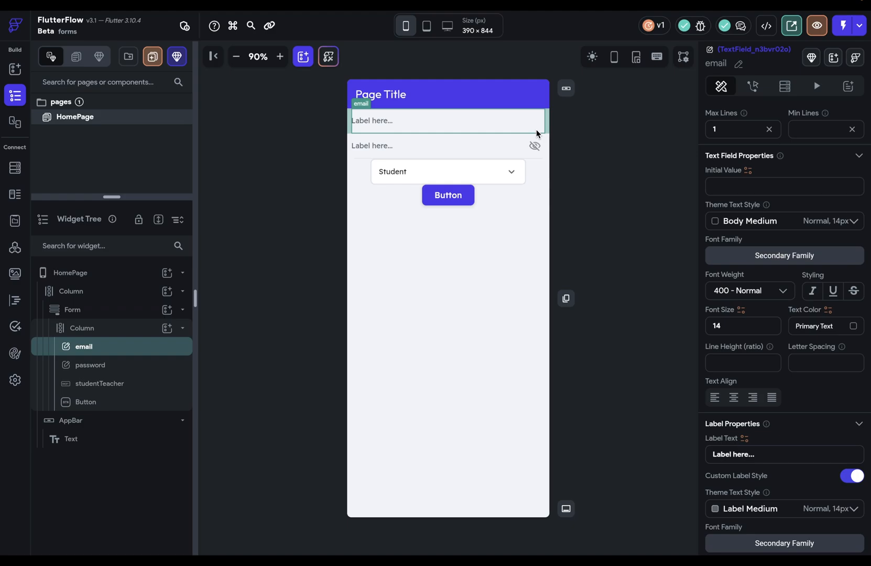
Enable a custom error style with Error-coloured text on the email field, then reselect the Form.
{"action": "scroll", "scroll_direction": "down", "scroll_amount": 3}
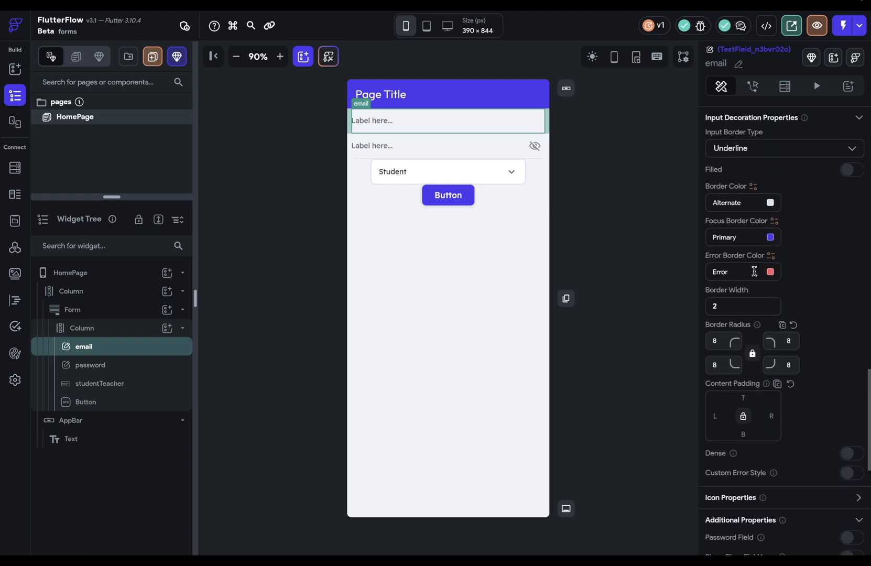
{"action": "mouse_move", "coordinate": [744, 469]}
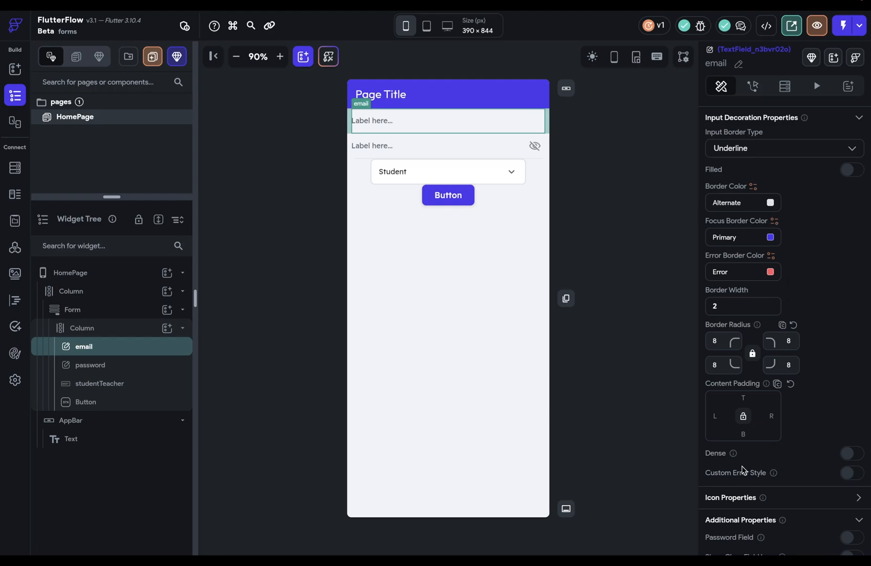
{"action": "left_click", "coordinate": [853, 472]}
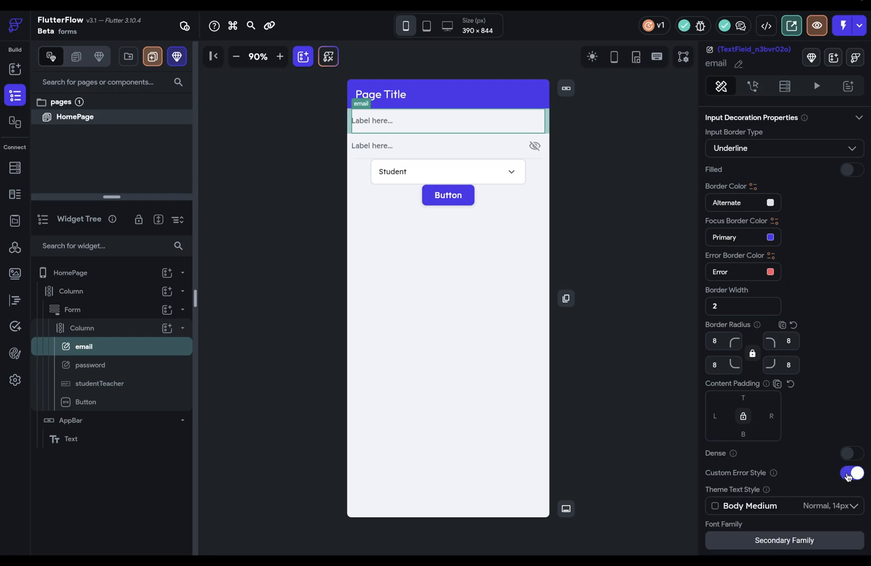
{"action": "left_click", "coordinate": [851, 473]}
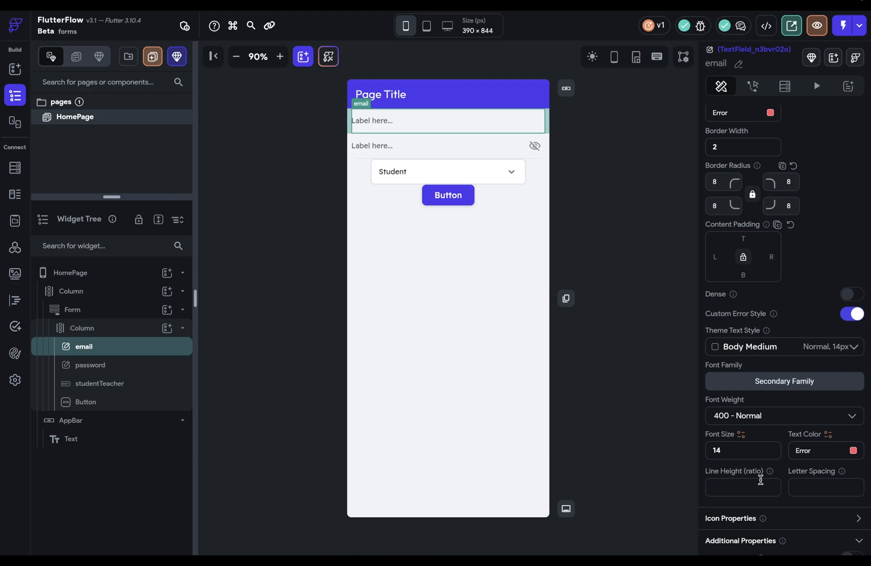
{"action": "mouse_move", "coordinate": [128, 309]}
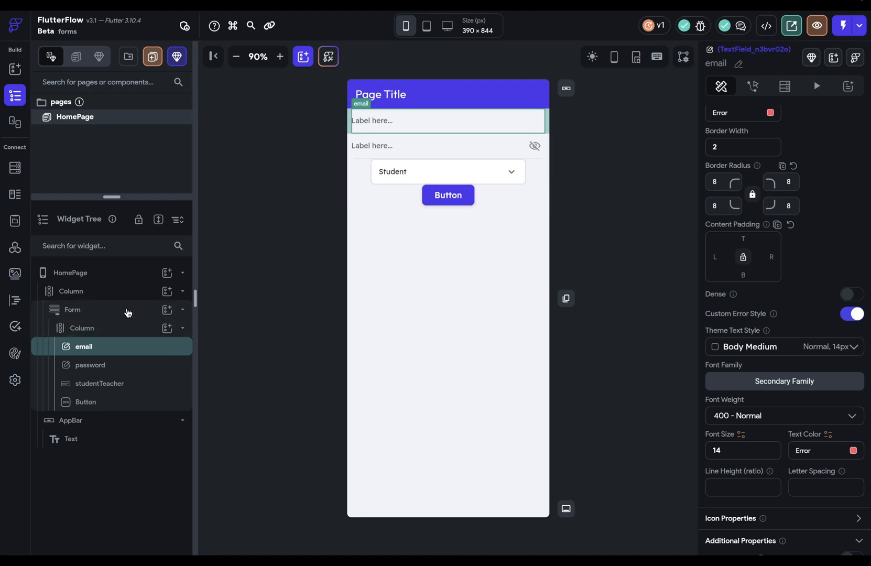
{"action": "left_click", "coordinate": [73, 309]}
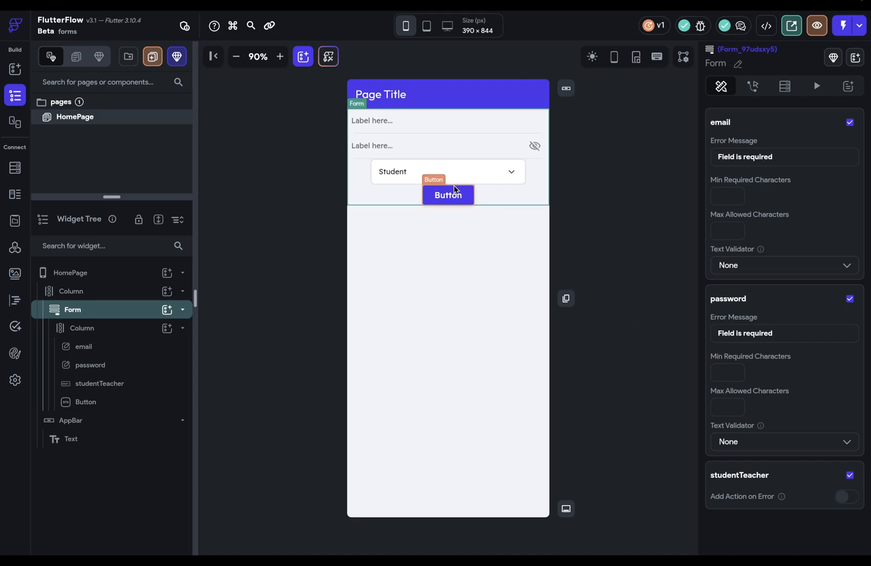
Give the Button an On Tap Validate Form action for Form_1 and show it in the action flow editor.
{"action": "left_click", "coordinate": [448, 195]}
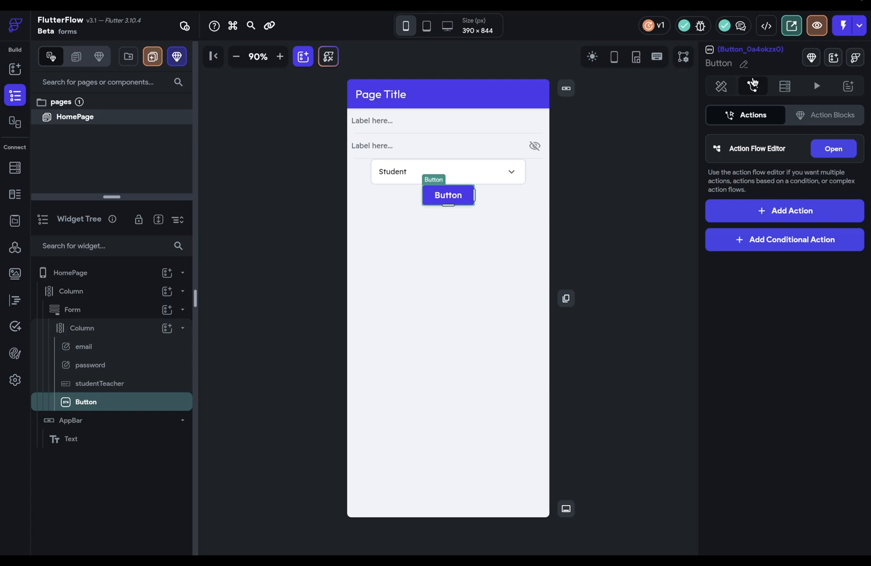
{"action": "left_click", "coordinate": [782, 211]}
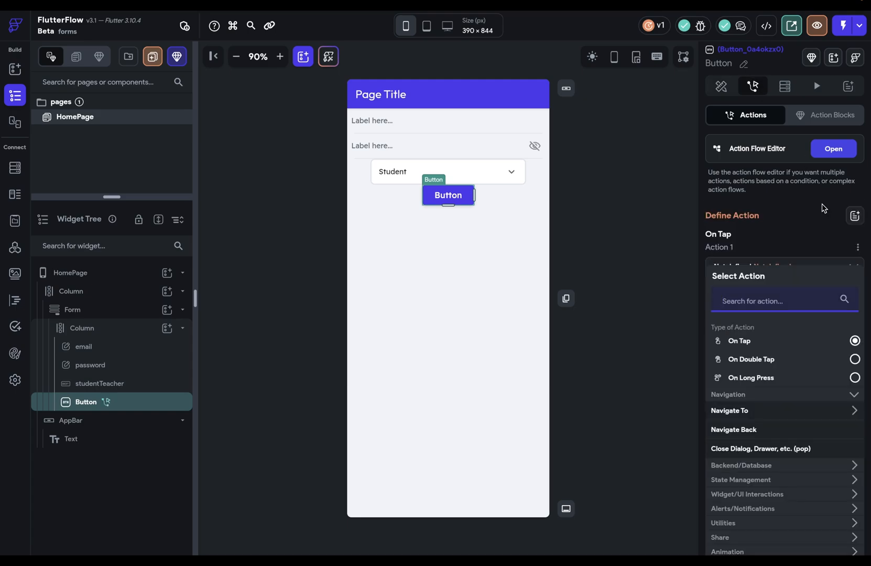
{"action": "type", "text": "valid"}
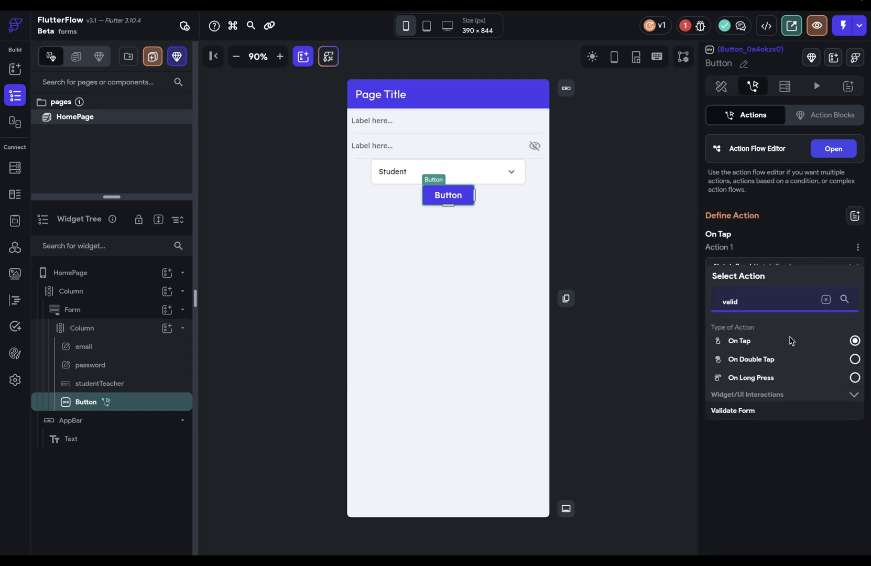
{"action": "left_click", "coordinate": [733, 411]}
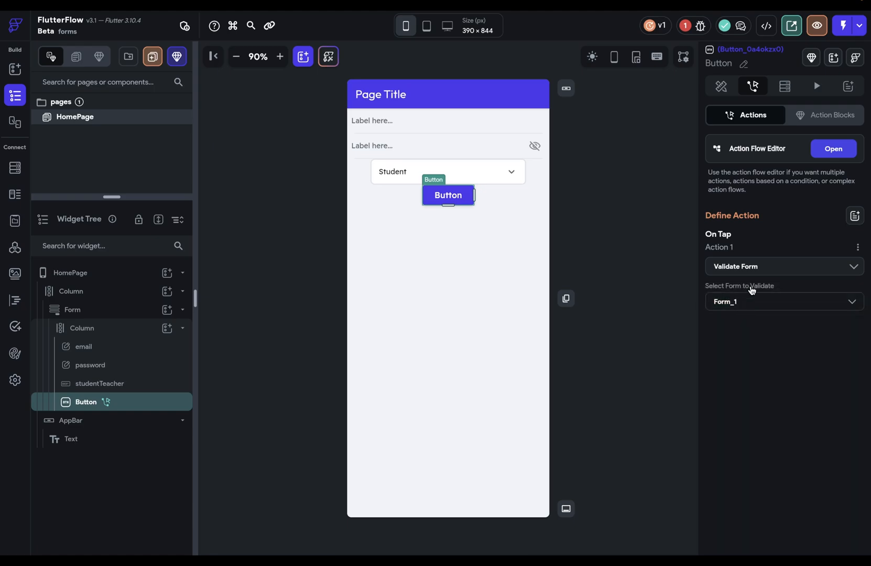
{"action": "left_click", "coordinate": [832, 148]}
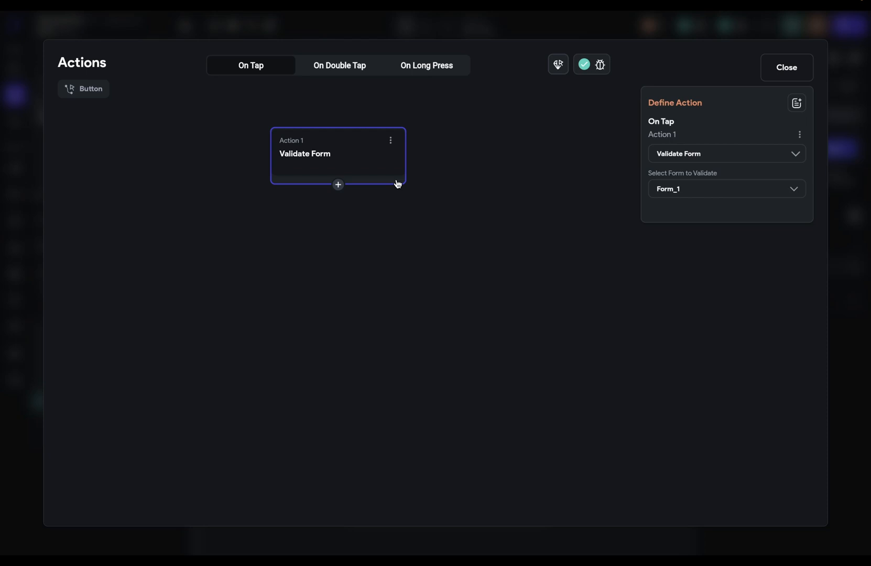
{"action": "mouse_move", "coordinate": [345, 187]}
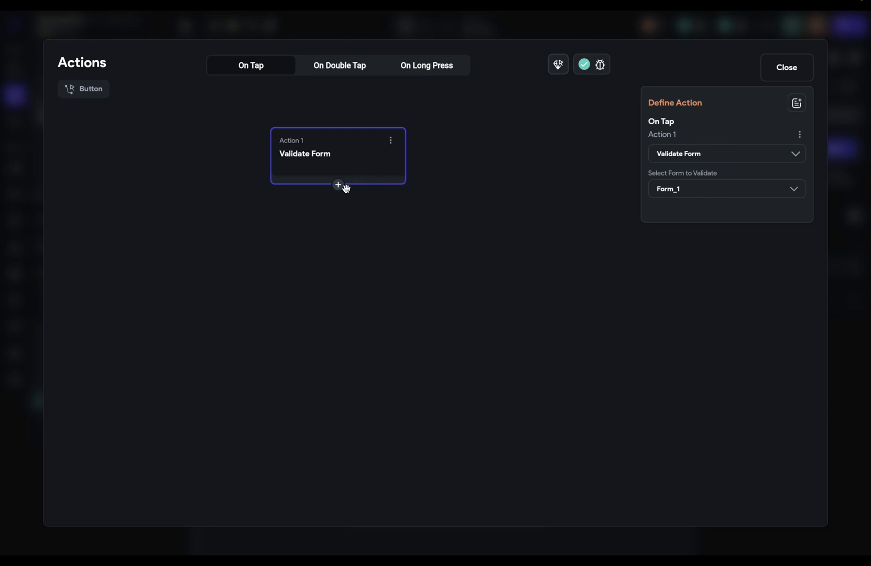
{"action": "mouse_move", "coordinate": [342, 190]}
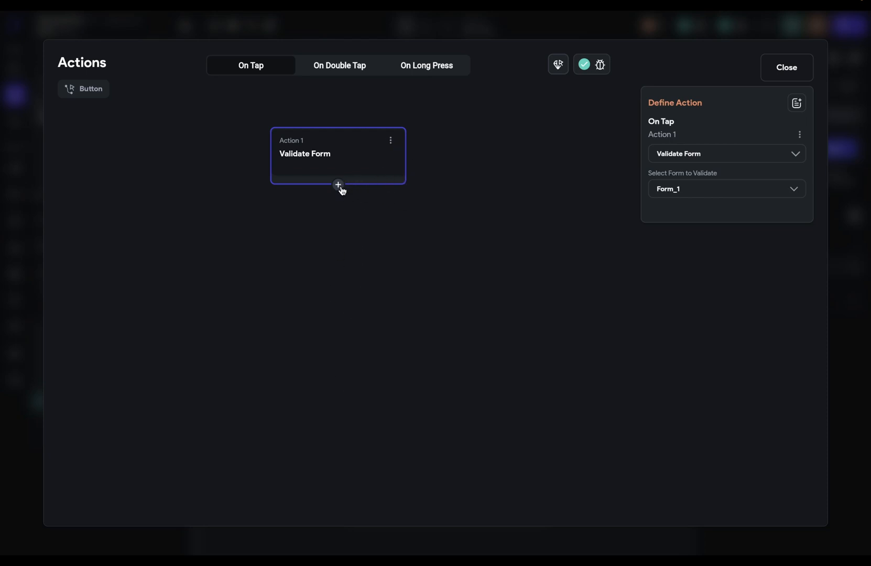
Add two undefined actions after Validate Form in the chain, then close the action flow editor.
{"action": "left_click", "coordinate": [337, 185]}
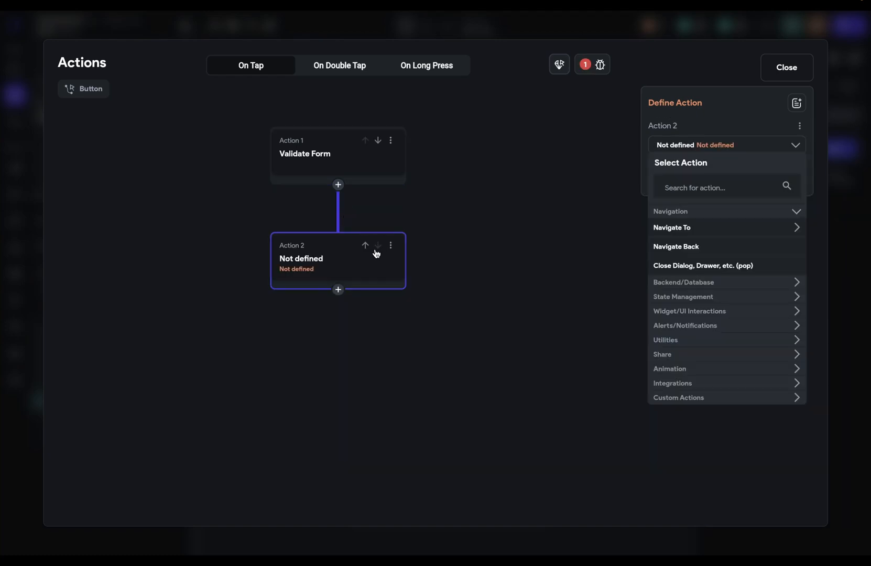
{"action": "left_click", "coordinate": [338, 290]}
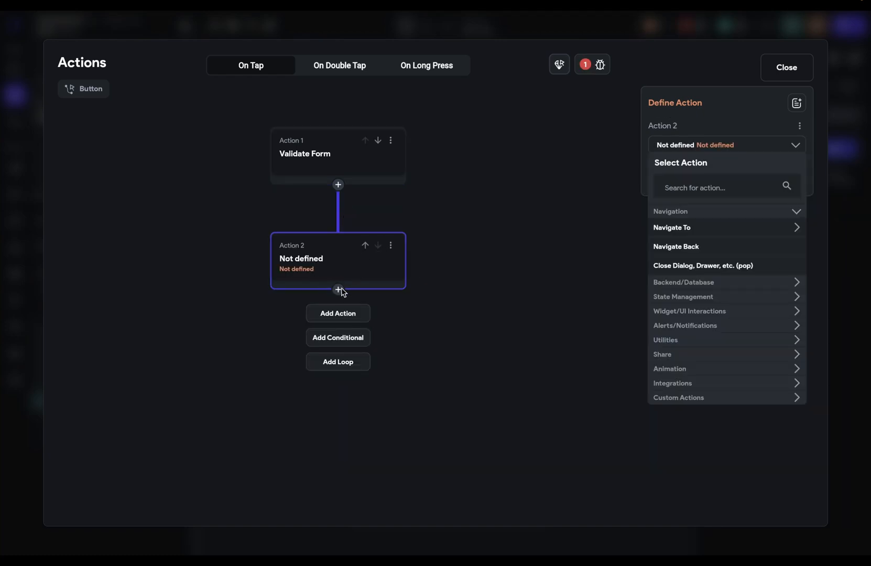
{"action": "left_click", "coordinate": [337, 290]}
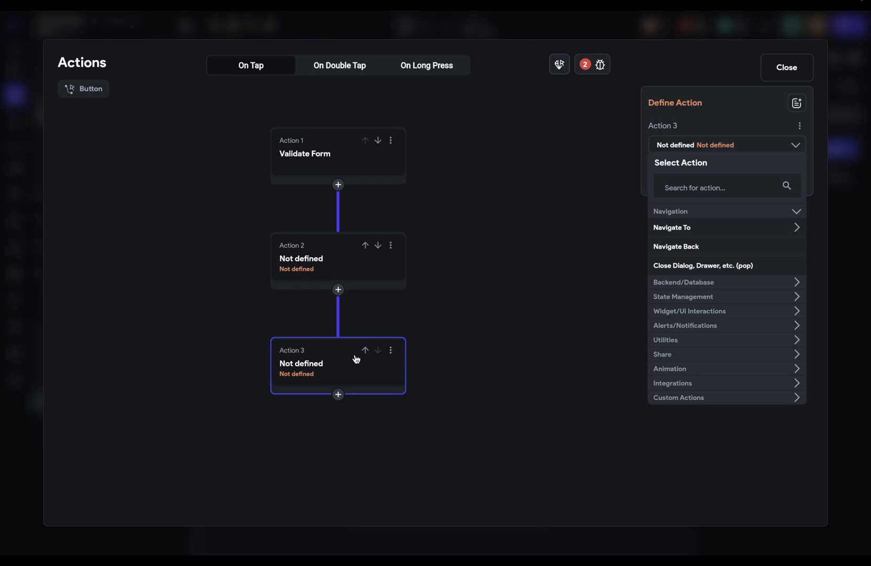
{"action": "mouse_move", "coordinate": [345, 165]}
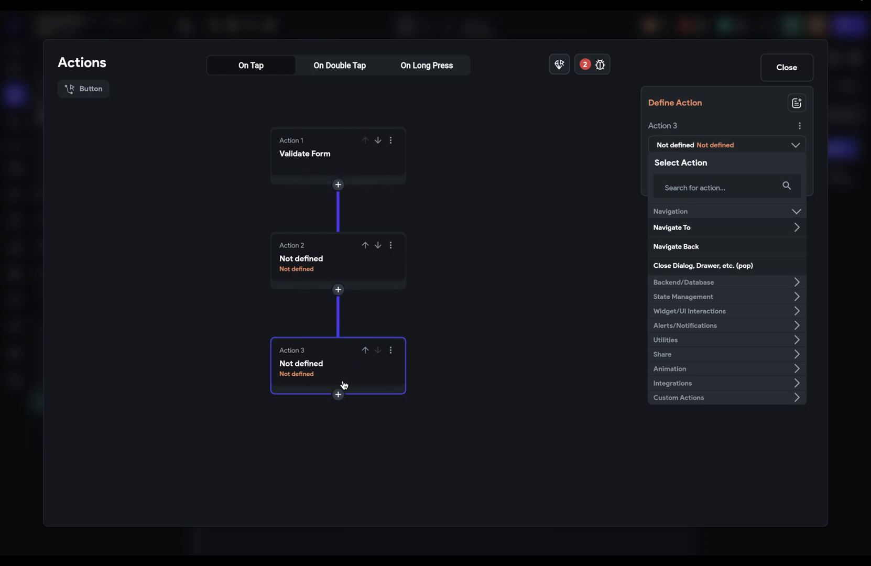
{"action": "left_click", "coordinate": [304, 154]}
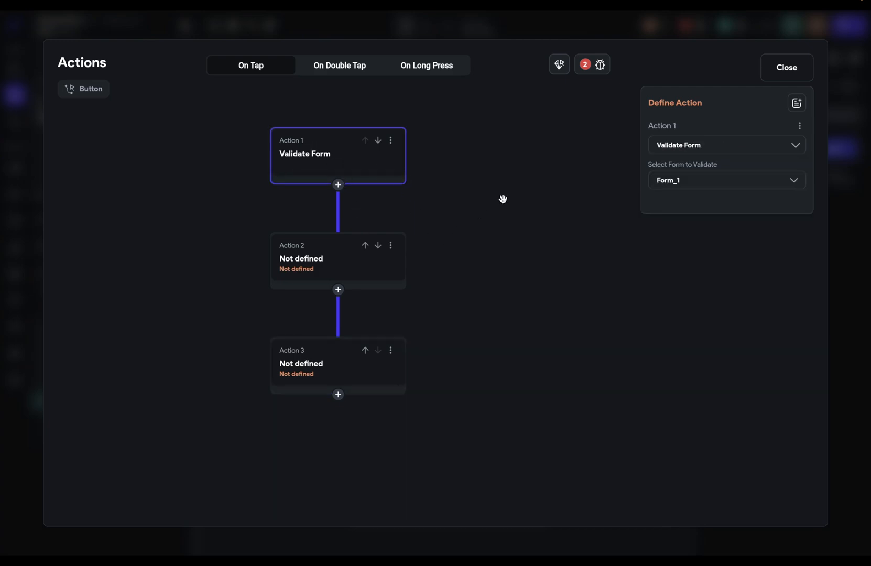
{"action": "left_click", "coordinate": [391, 140]}
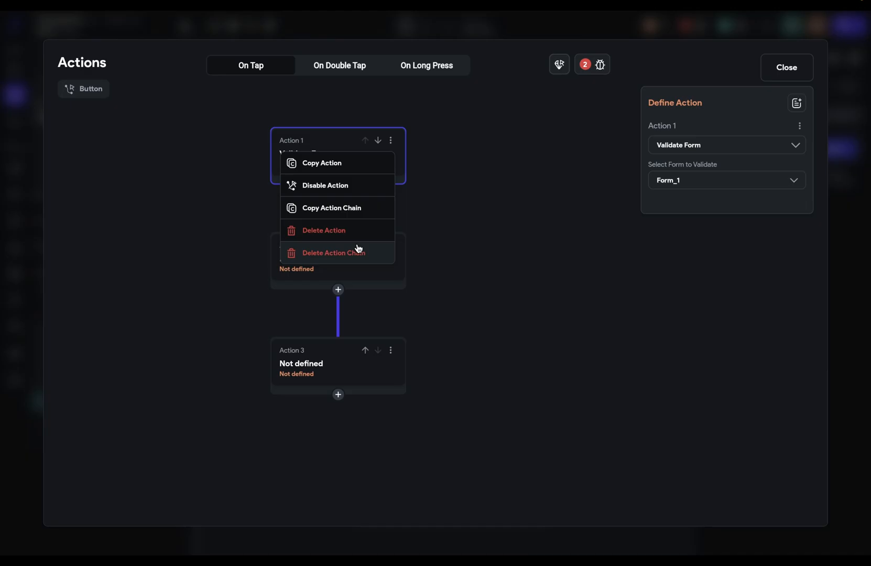
{"action": "left_click", "coordinate": [785, 67]}
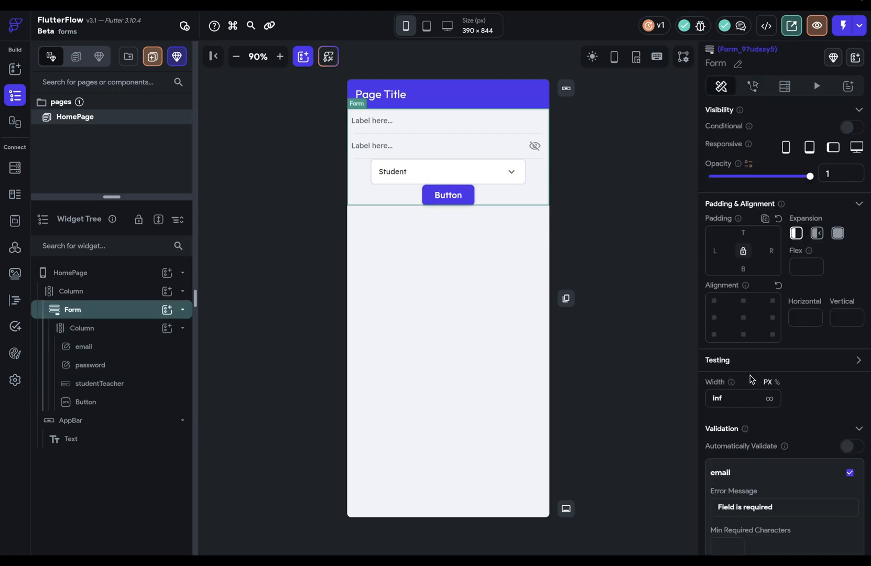
In the Form's validation, enable an on-error action for studentTeacher.
{"action": "scroll", "scroll_direction": "down", "scroll_amount": 3}
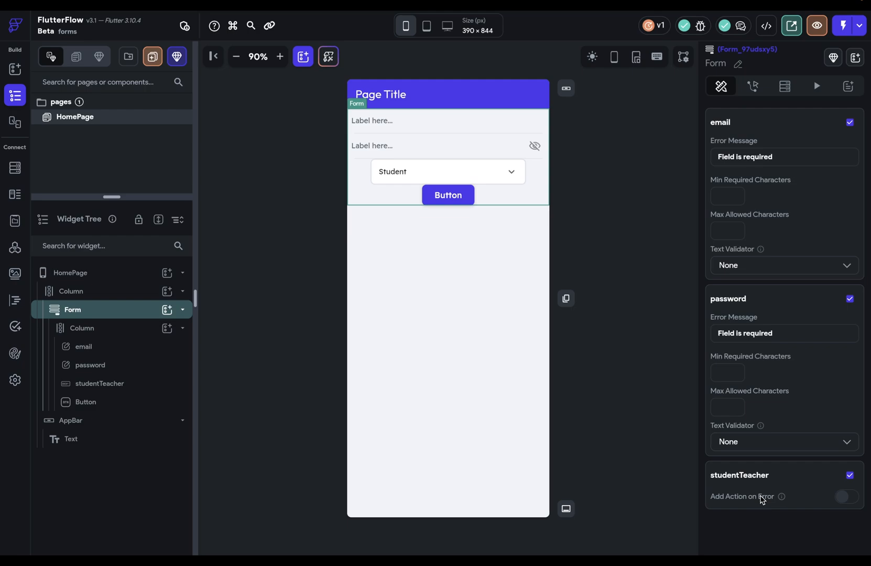
{"action": "mouse_move", "coordinate": [804, 422]}
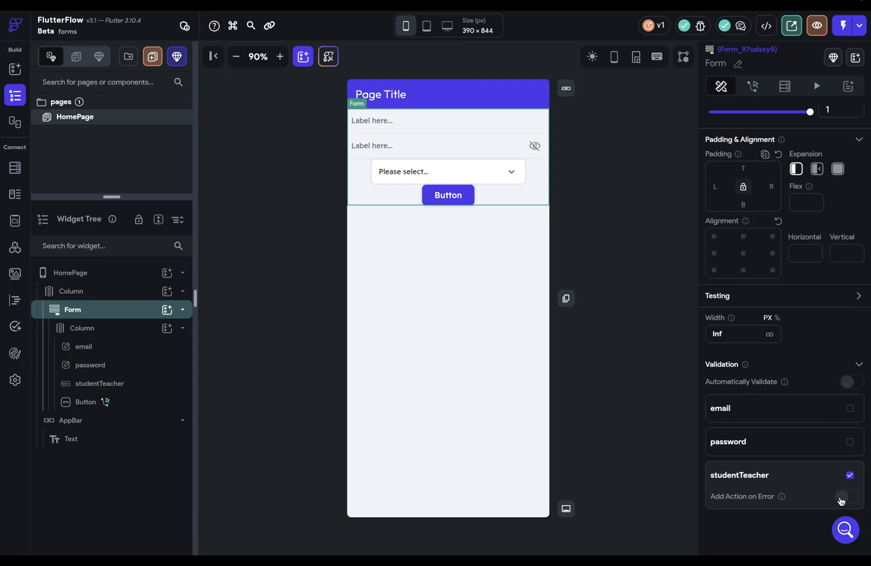
{"action": "left_click", "coordinate": [844, 495]}
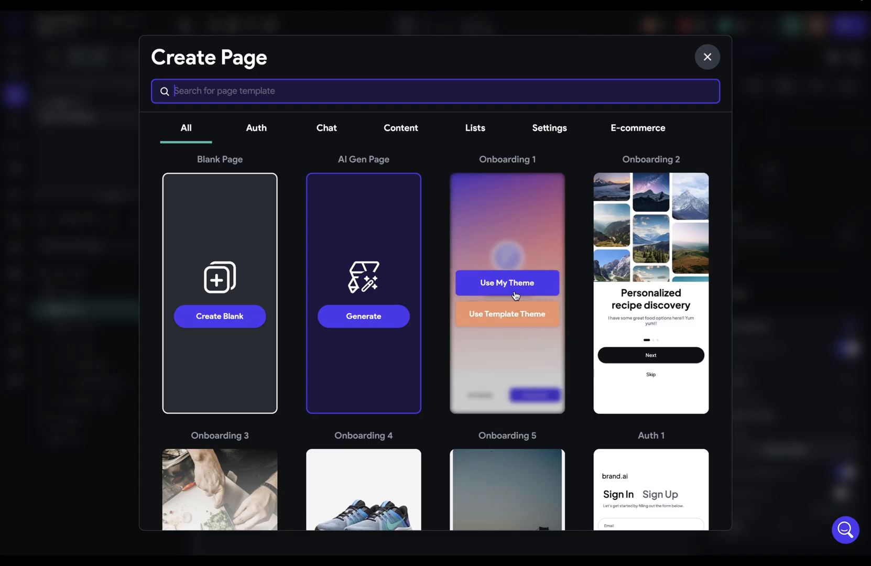
Create the Onboarding1 page from the template with My Theme, delete its button Row, return to HomePage.
{"action": "left_click", "coordinate": [506, 282]}
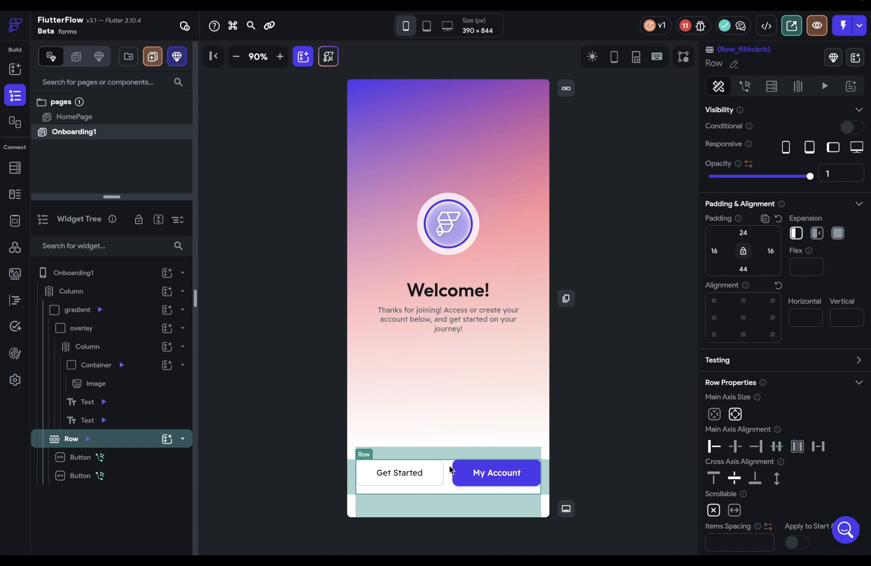
{"action": "left_click", "coordinate": [70, 291]}
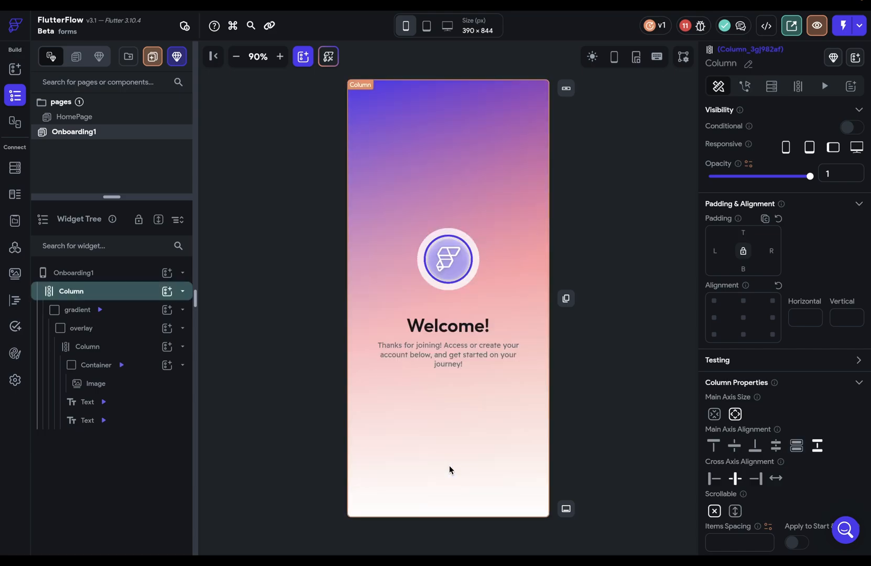
{"action": "mouse_move", "coordinate": [81, 118]}
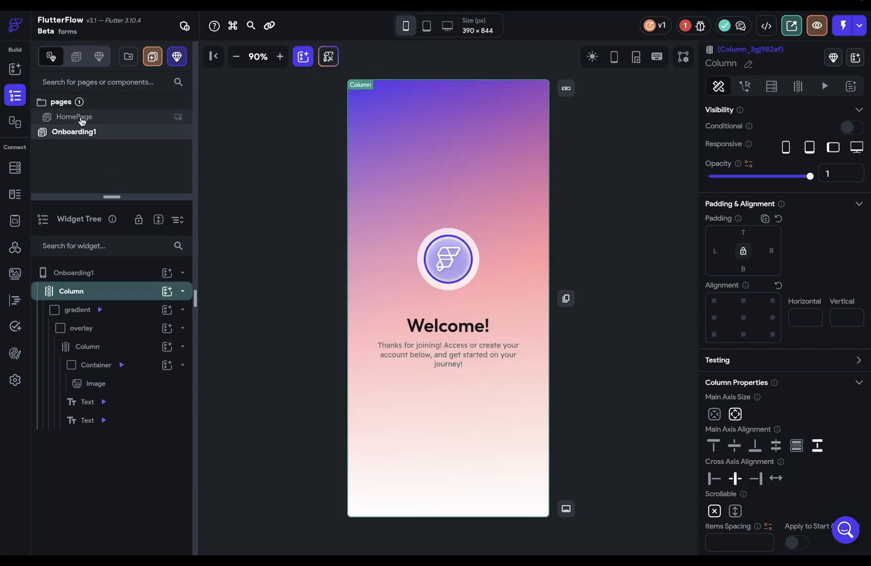
{"action": "left_click", "coordinate": [73, 116]}
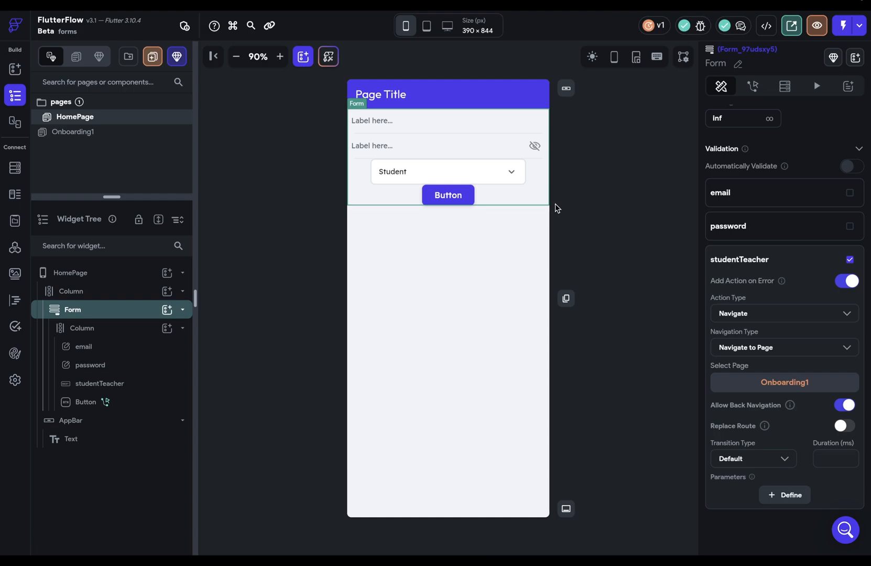
{"action": "mouse_move", "coordinate": [771, 322]}
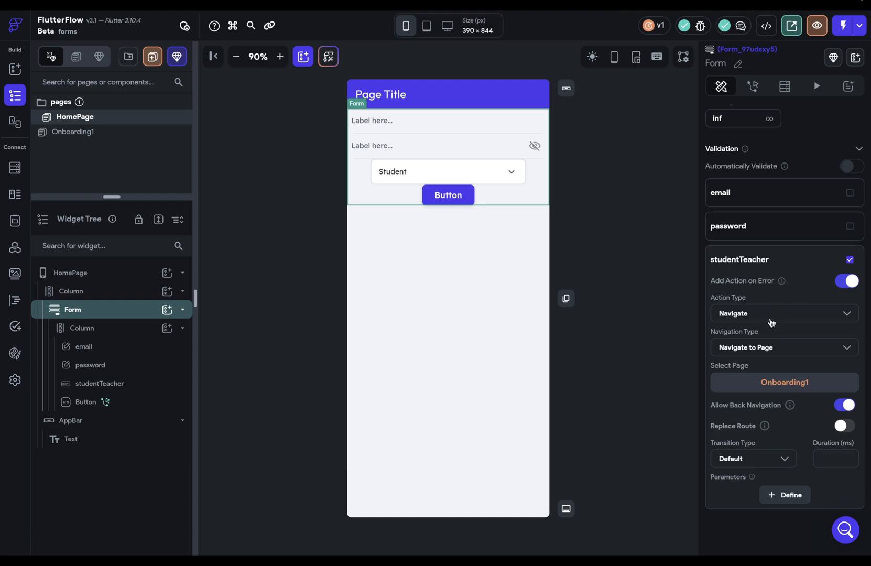
{"action": "mouse_move", "coordinate": [411, 179]}
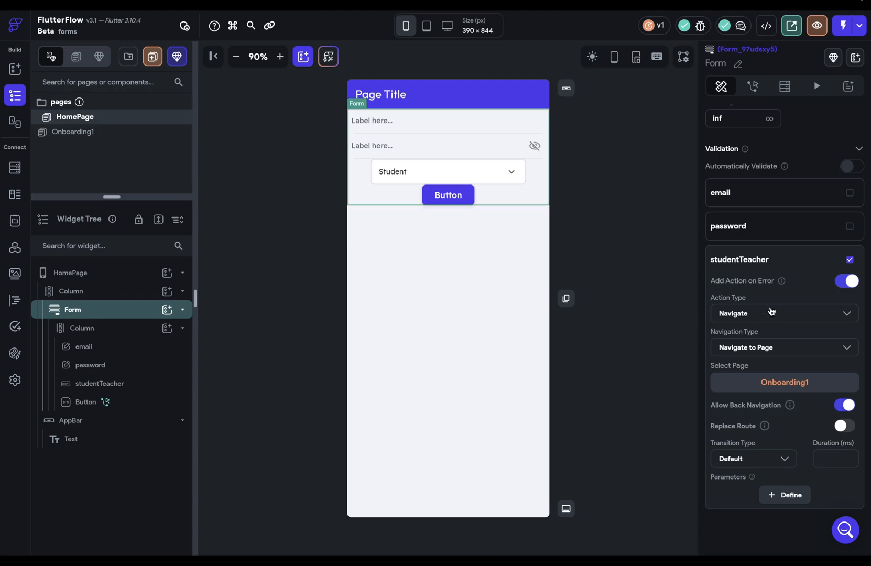
{"action": "mouse_move", "coordinate": [783, 280]}
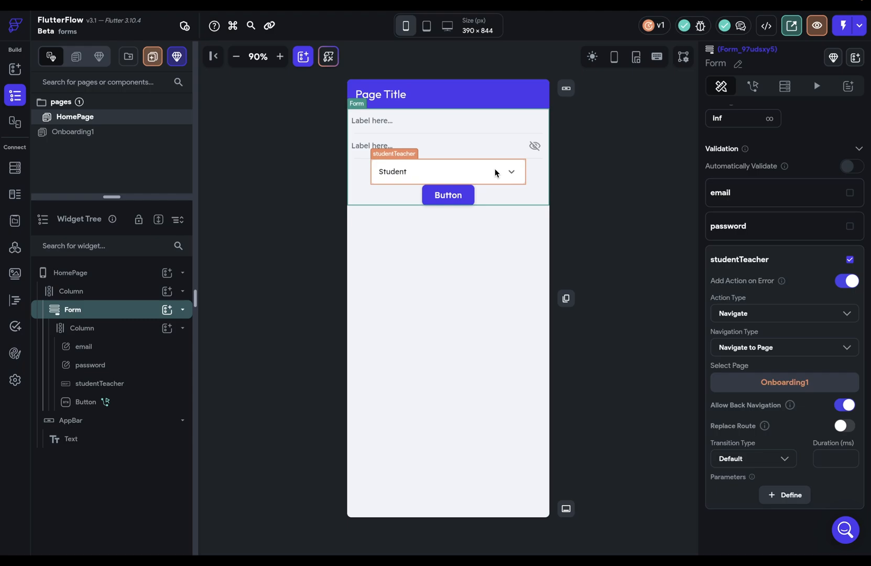
Clear the studentTeacher dropdown's initial option value so it shows 'Please select...'.
{"action": "left_click", "coordinate": [447, 171]}
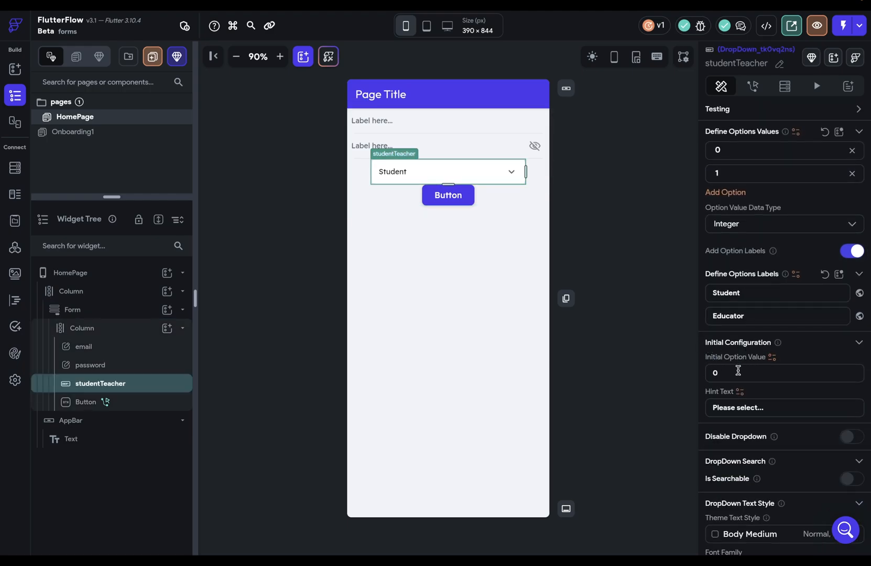
{"action": "left_click", "coordinate": [782, 372]}
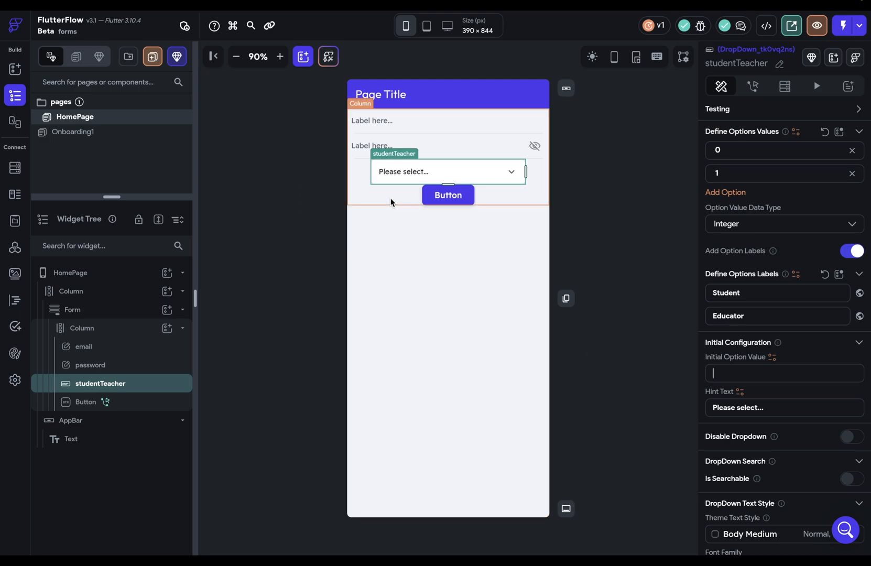
{"action": "mouse_move", "coordinate": [510, 206]}
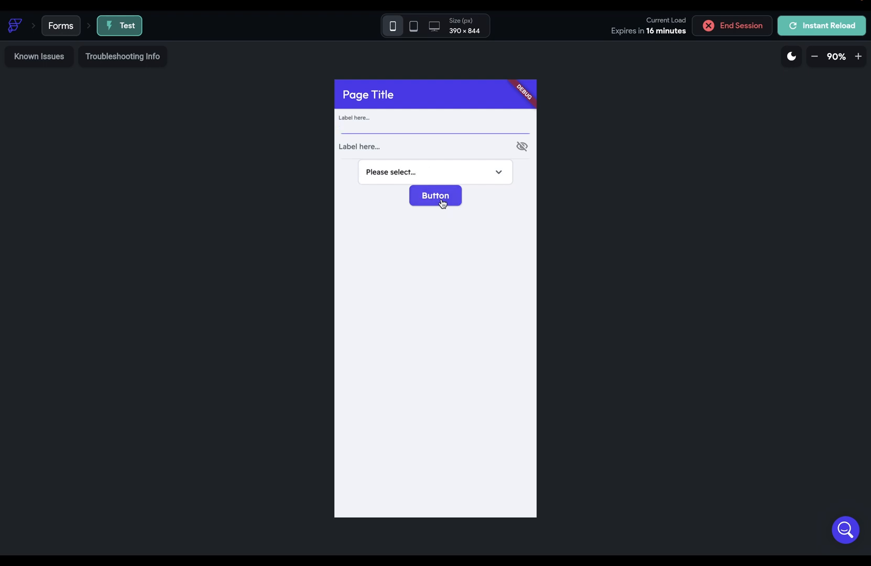
{"action": "left_click", "coordinate": [435, 195]}
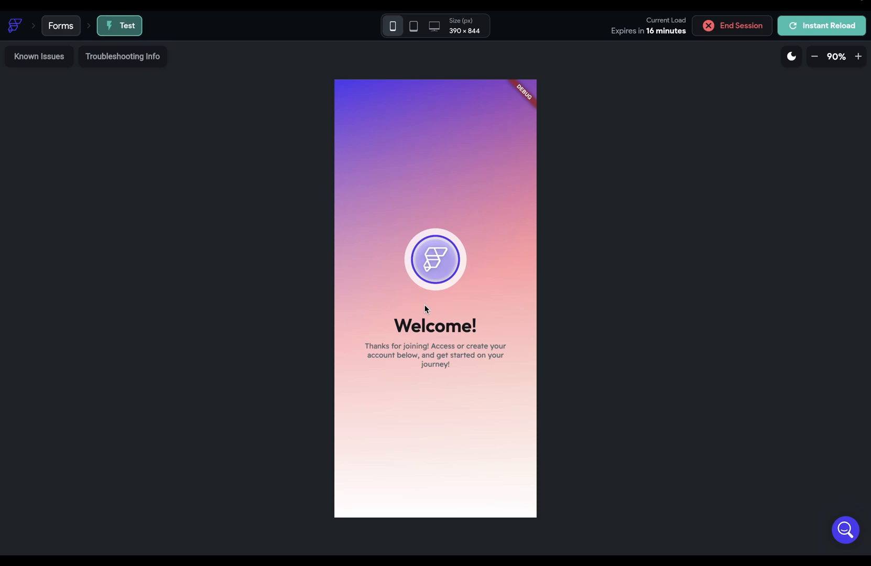
{"action": "mouse_move", "coordinate": [442, 200]}
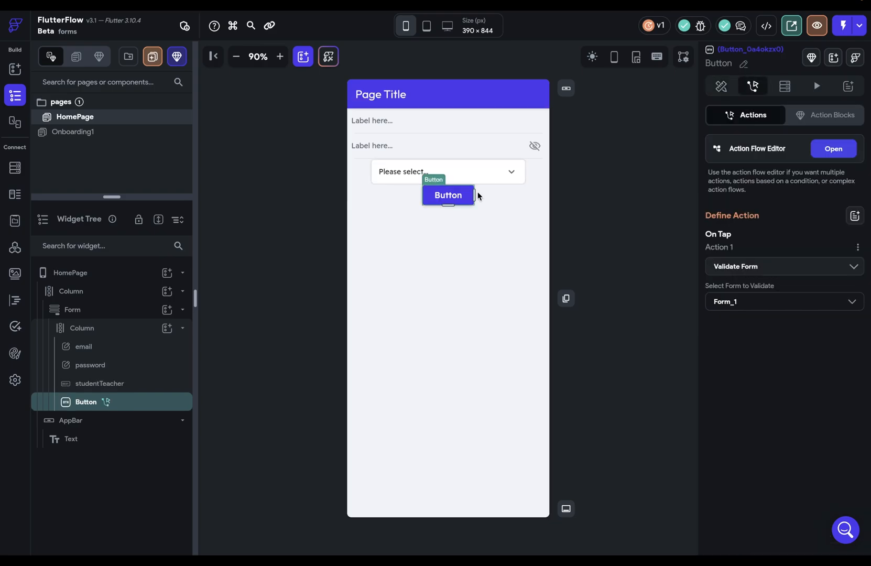
{"action": "mouse_move", "coordinate": [858, 250]}
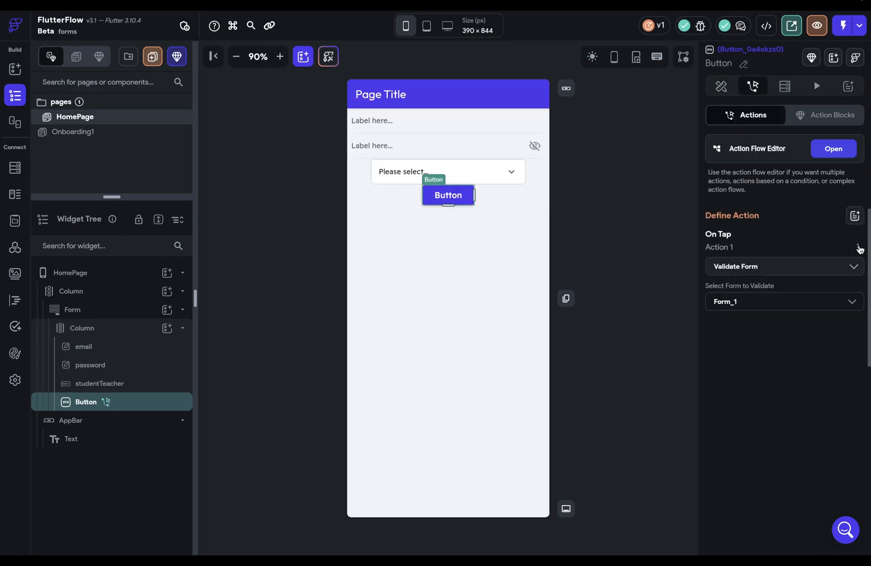
Remove the button's Validate Form tap action and confirm the removal.
{"action": "left_click", "coordinate": [858, 249]}
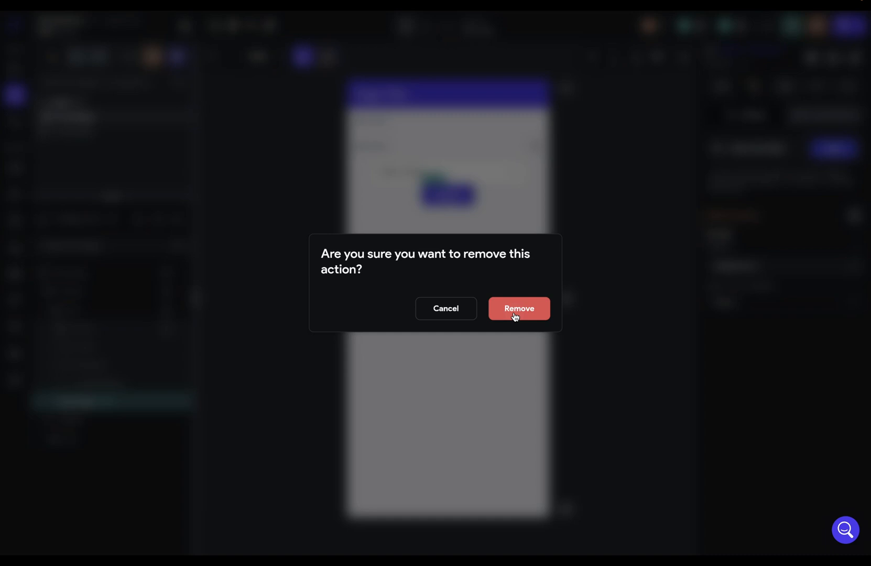
{"action": "left_click", "coordinate": [517, 308]}
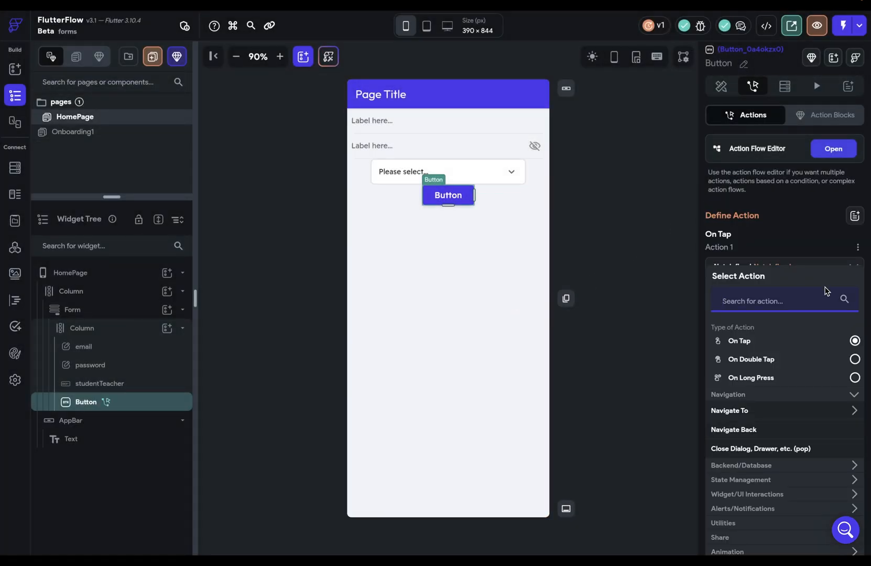
Try a Reset Form Fields action for email and password, then delete it.
{"action": "type", "text": "reset"}
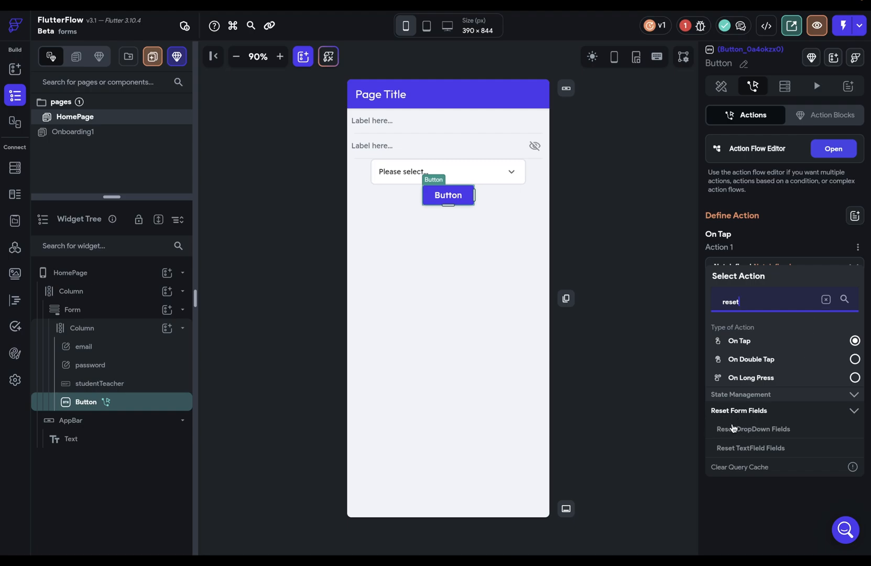
{"action": "left_click", "coordinate": [749, 447]}
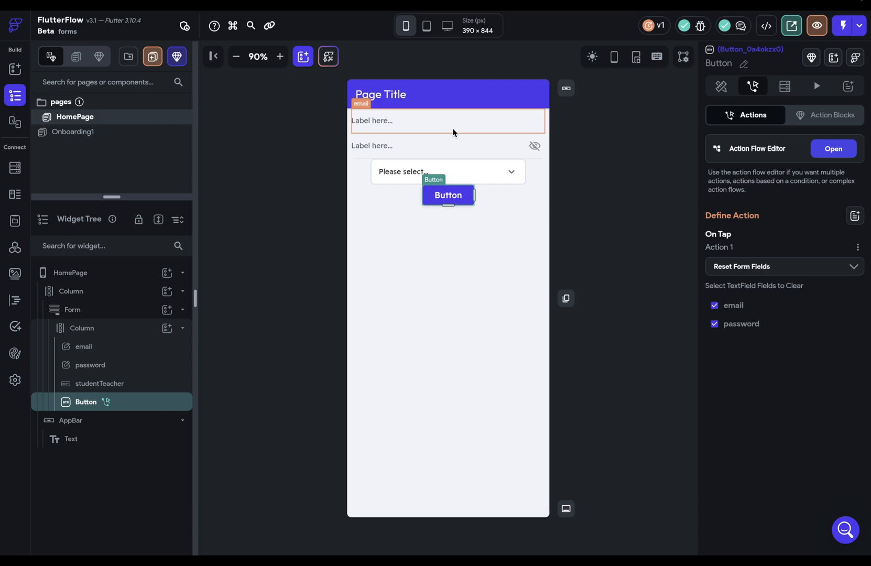
{"action": "left_click", "coordinate": [447, 121]}
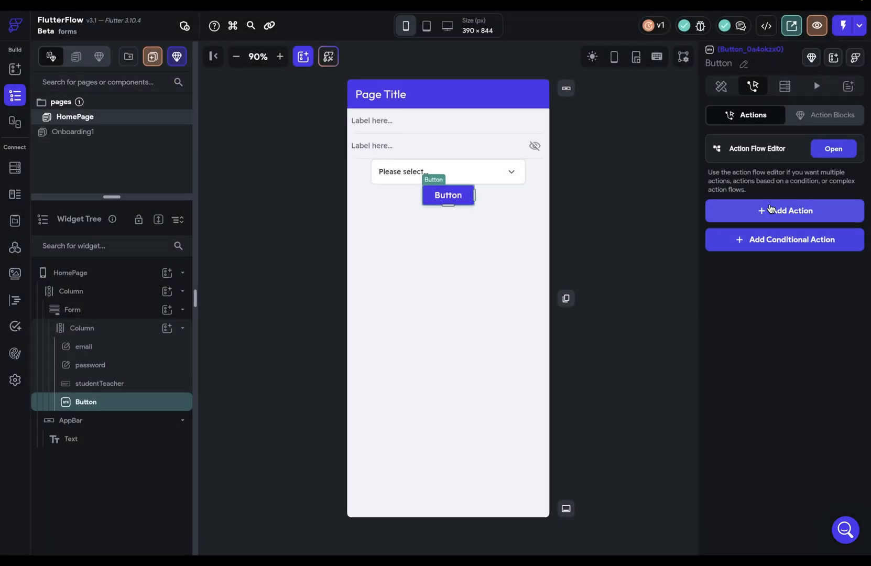
Add a Clear Text Fields action under Widget/UI Interactions, then remove it again.
{"action": "left_click", "coordinate": [784, 211]}
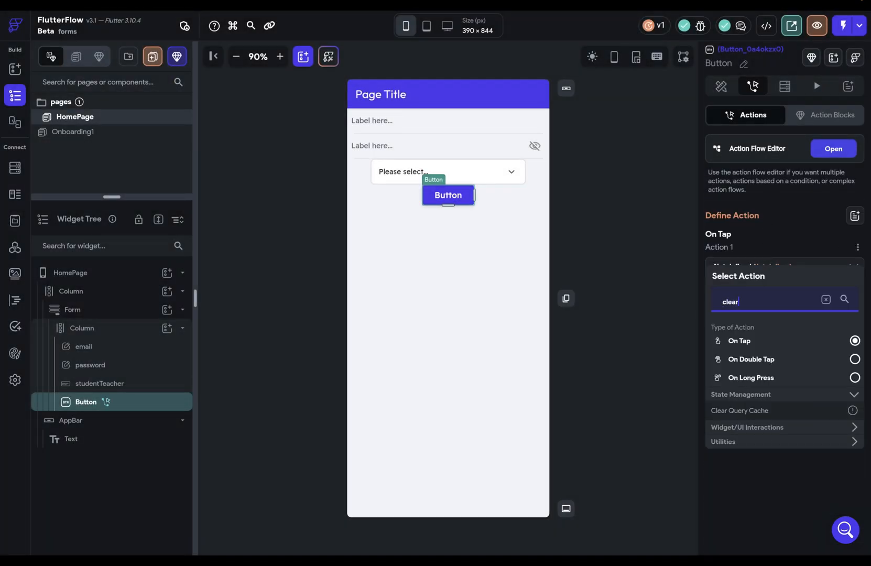
{"action": "left_click", "coordinate": [747, 427]}
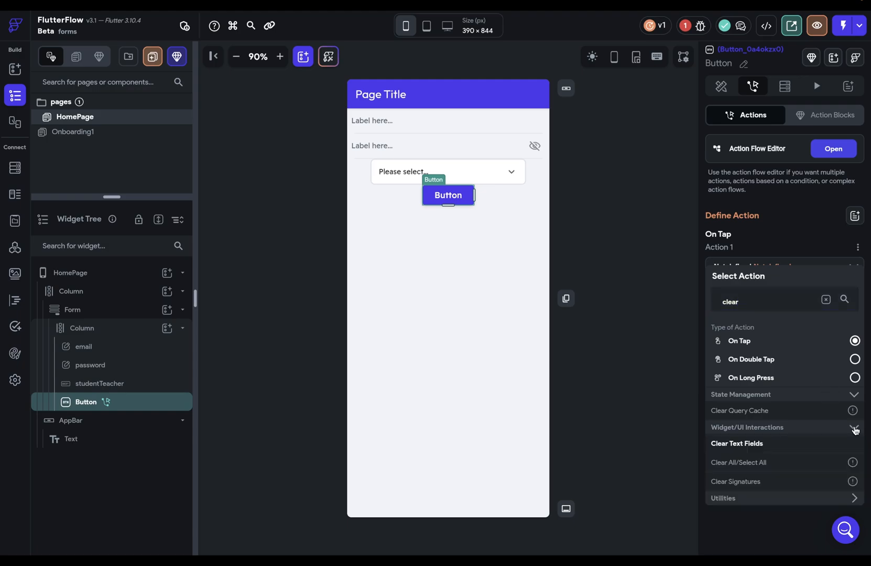
{"action": "mouse_move", "coordinate": [745, 446]}
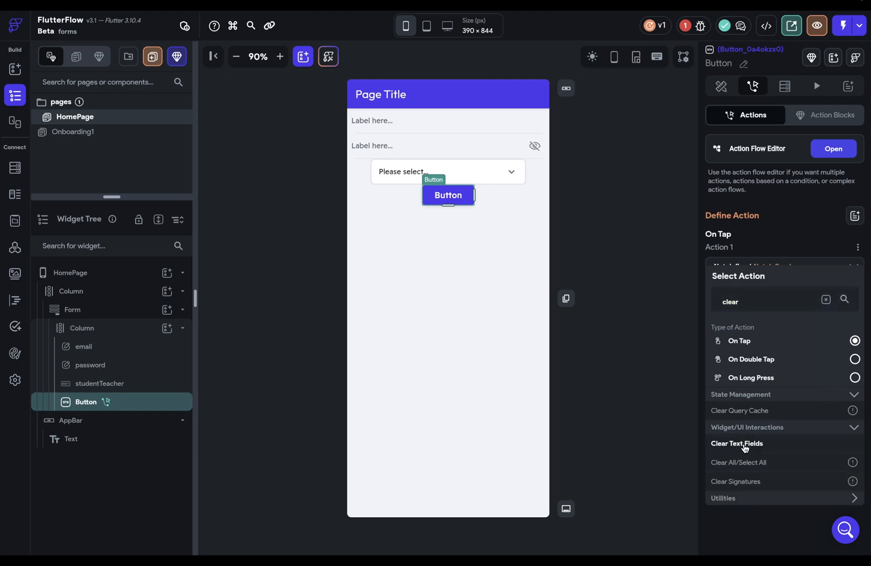
{"action": "left_click", "coordinate": [736, 444]}
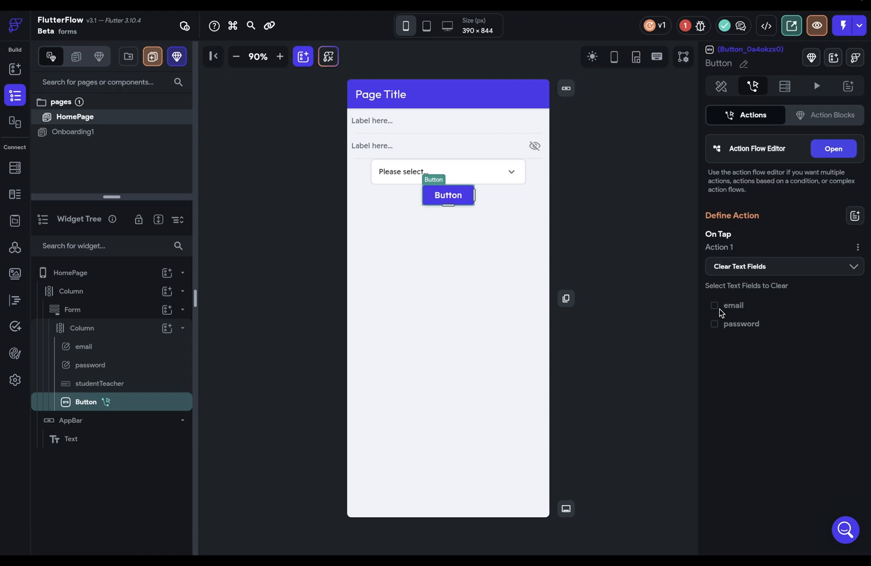
{"action": "mouse_move", "coordinate": [858, 249]}
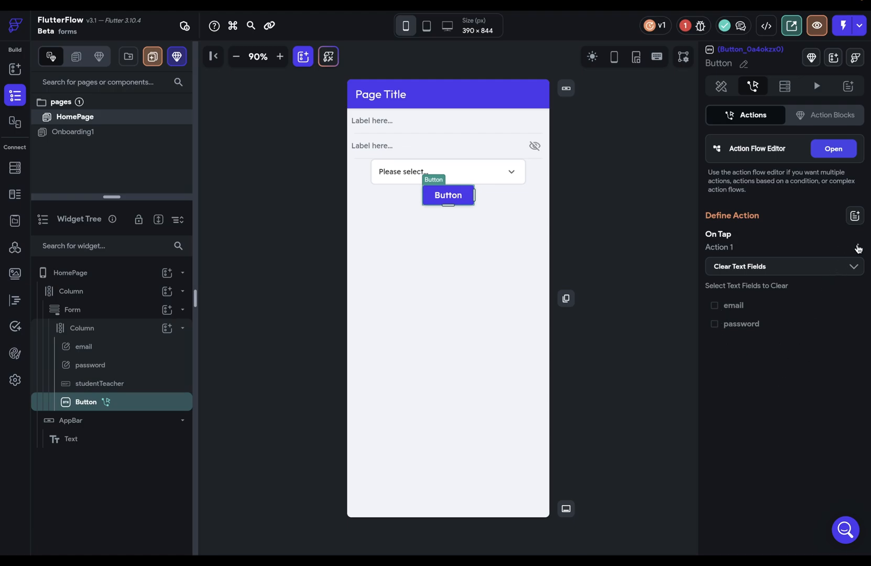
{"action": "left_click", "coordinate": [857, 248]}
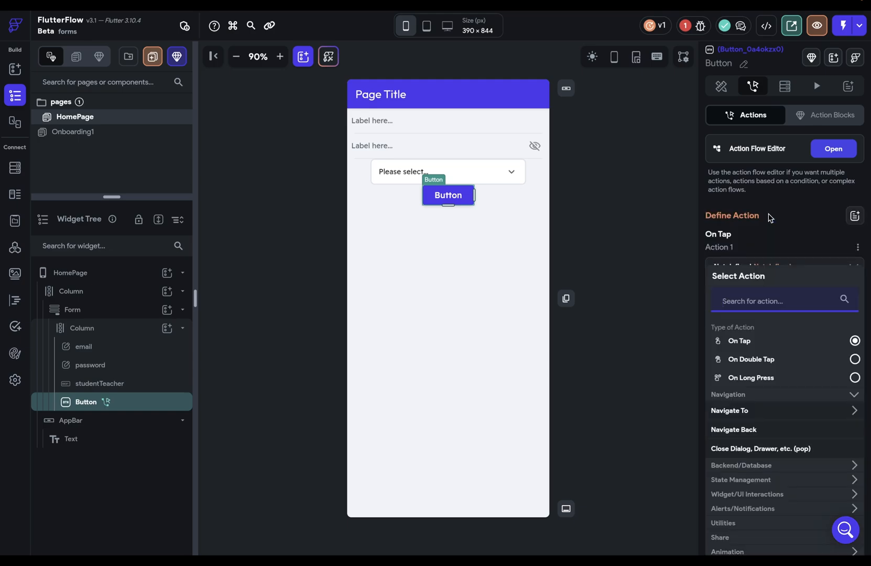
Search 'set field' and make the button's action Set Form Field on the email field.
{"action": "type", "text": "set field"}
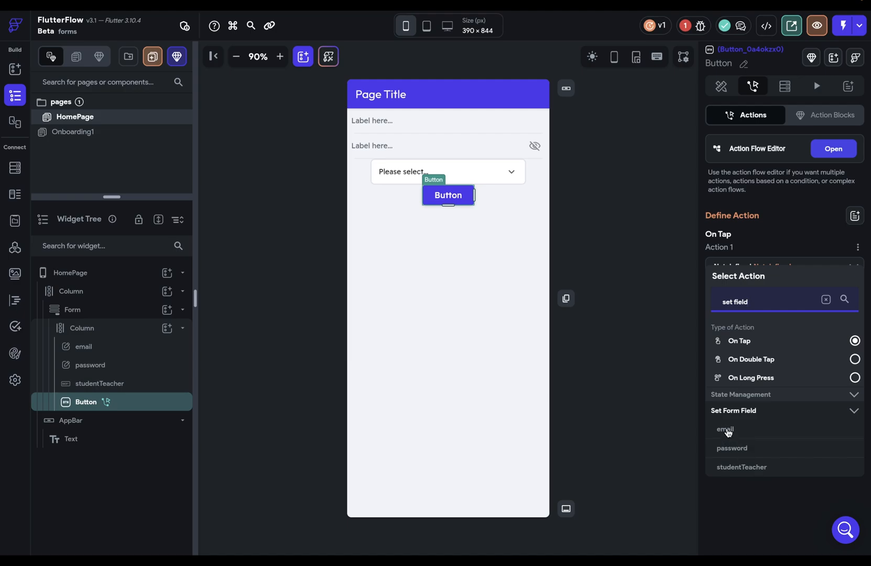
{"action": "left_click", "coordinate": [725, 428]}
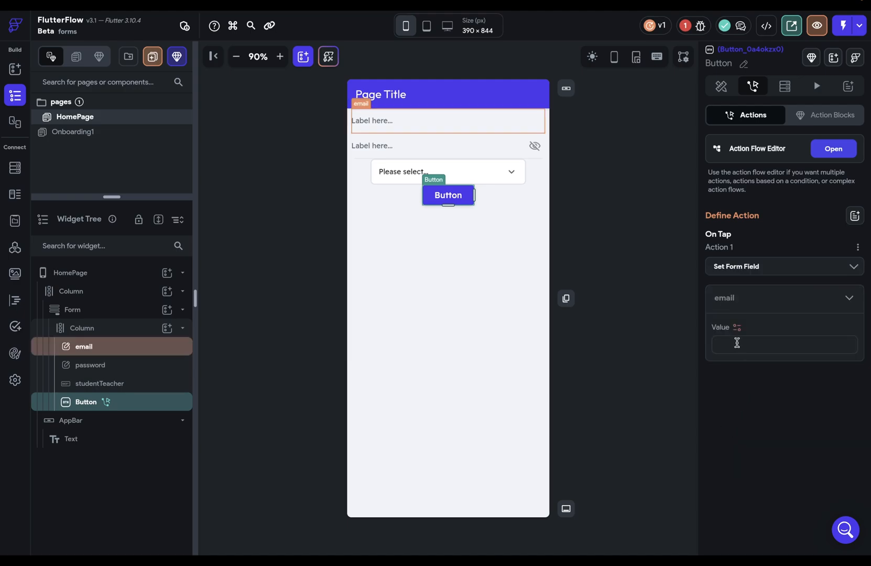